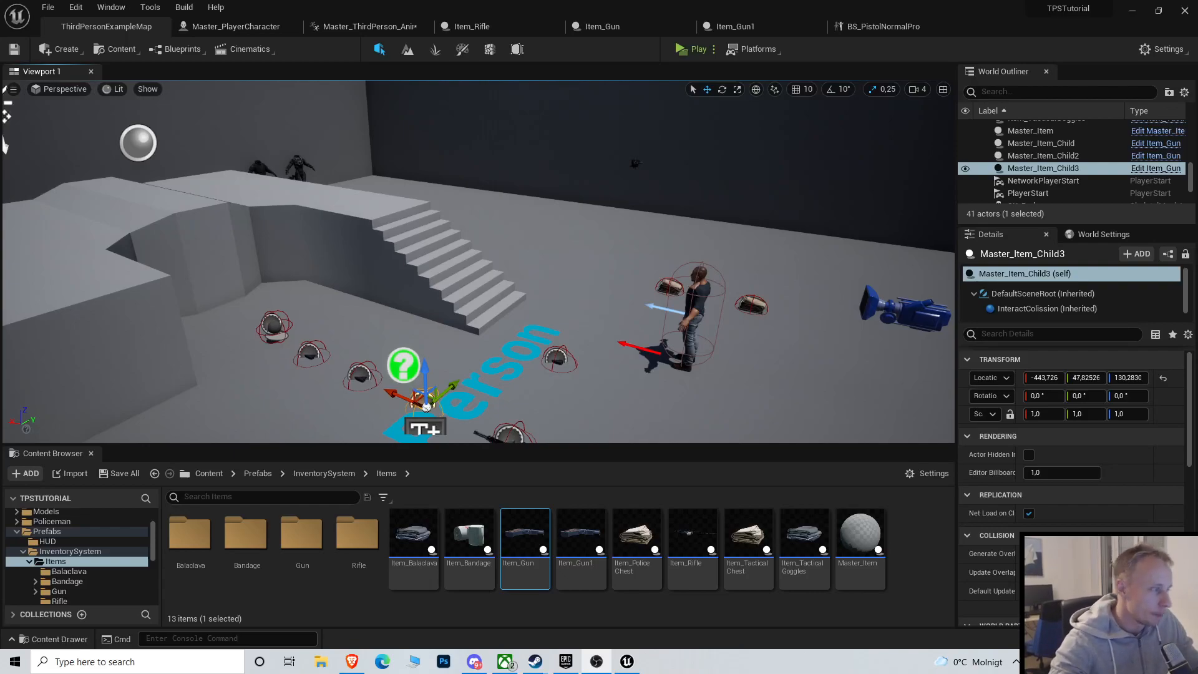
{"action": "mouse_move", "coordinate": [694, 251]}
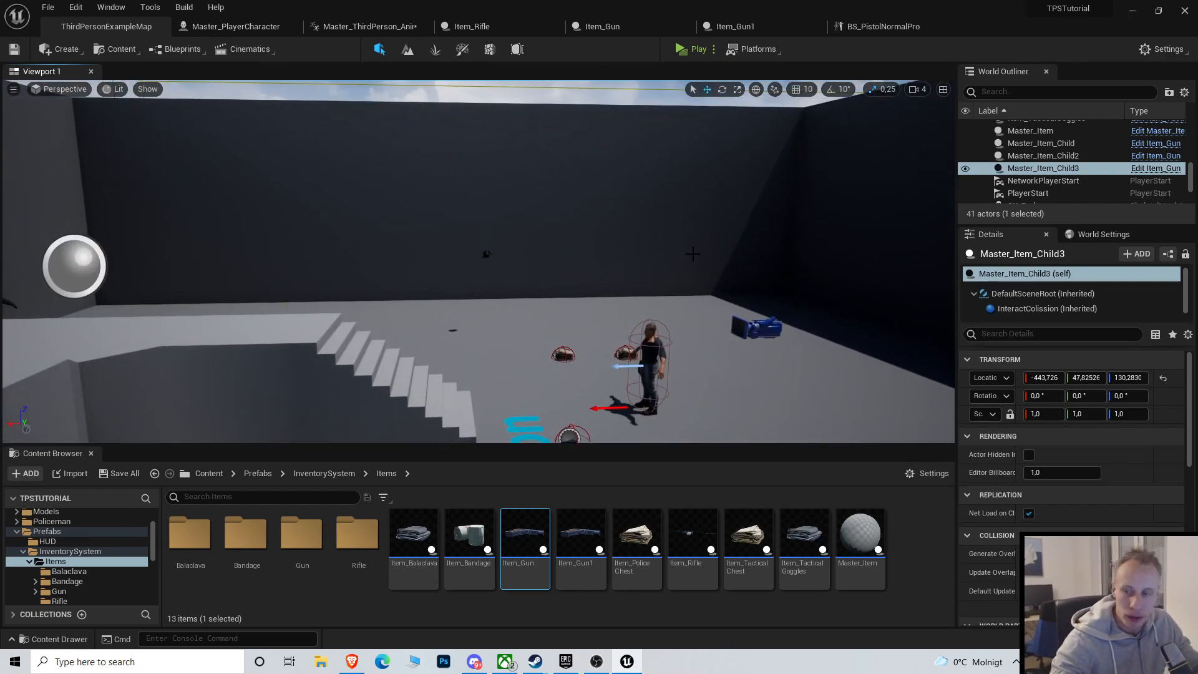
{"action": "mouse_move", "coordinate": [587, 135]}
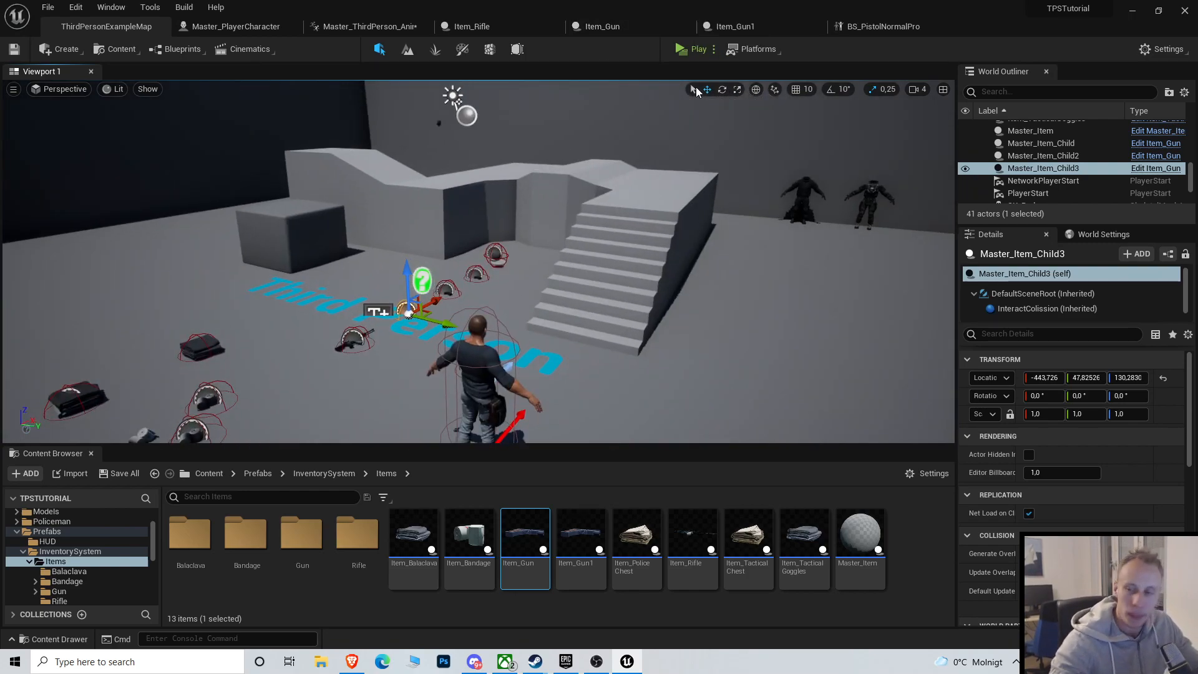
{"action": "mouse_move", "coordinate": [695, 71]}
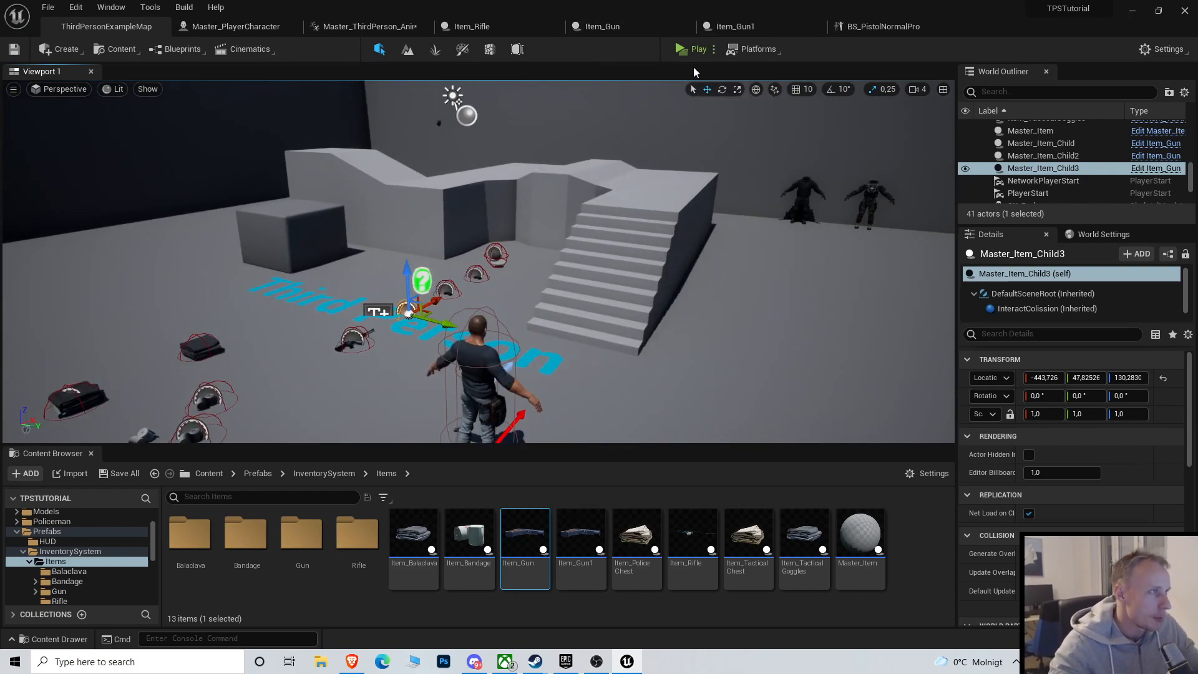
{"action": "mouse_move", "coordinate": [693, 48]}
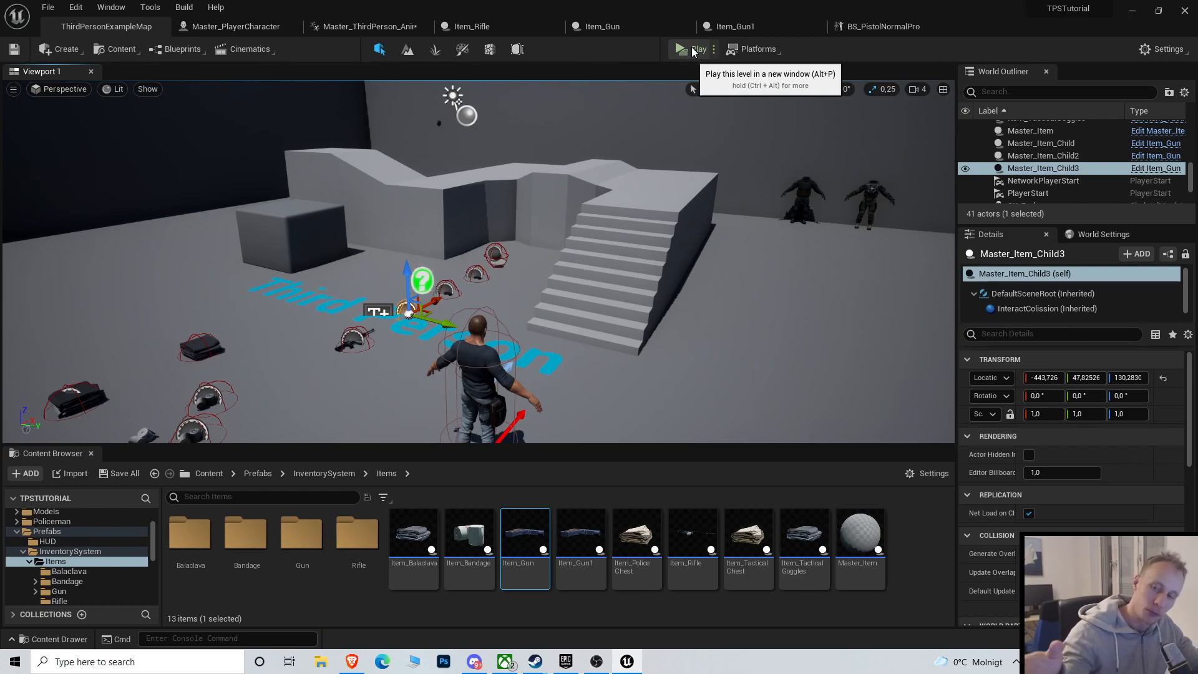
{"action": "mouse_move", "coordinate": [622, 260]}
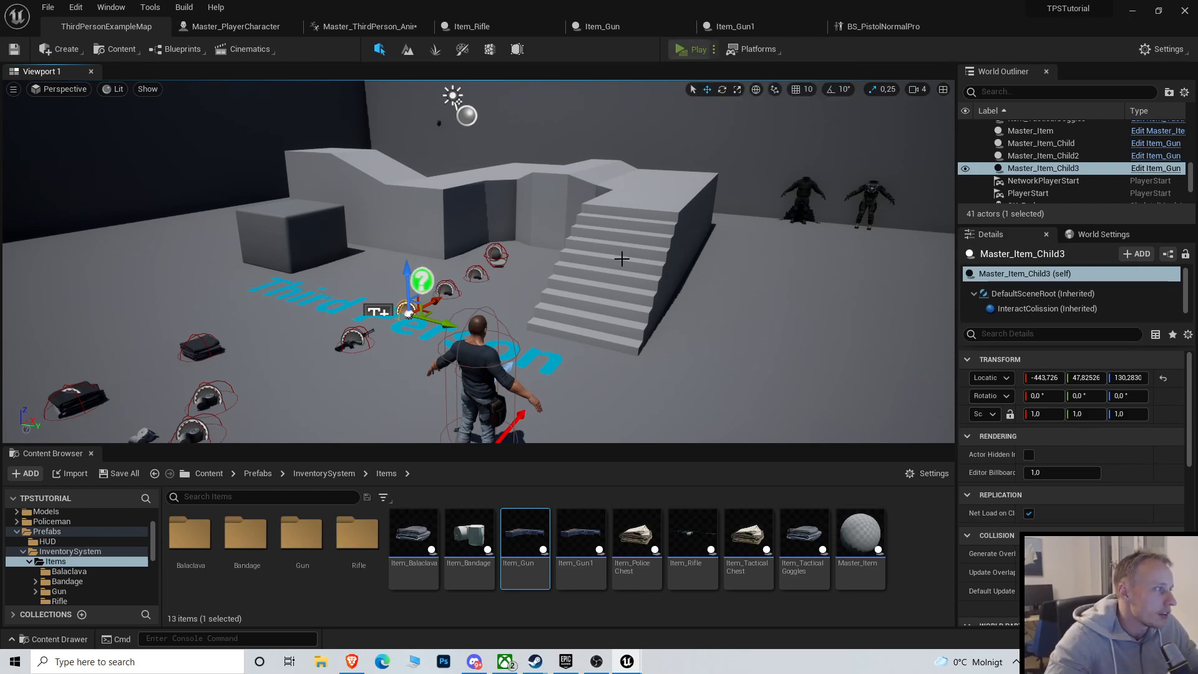
Run a play-test of the level to surface the blueprint runtime errors
{"action": "left_click", "coordinate": [694, 49]}
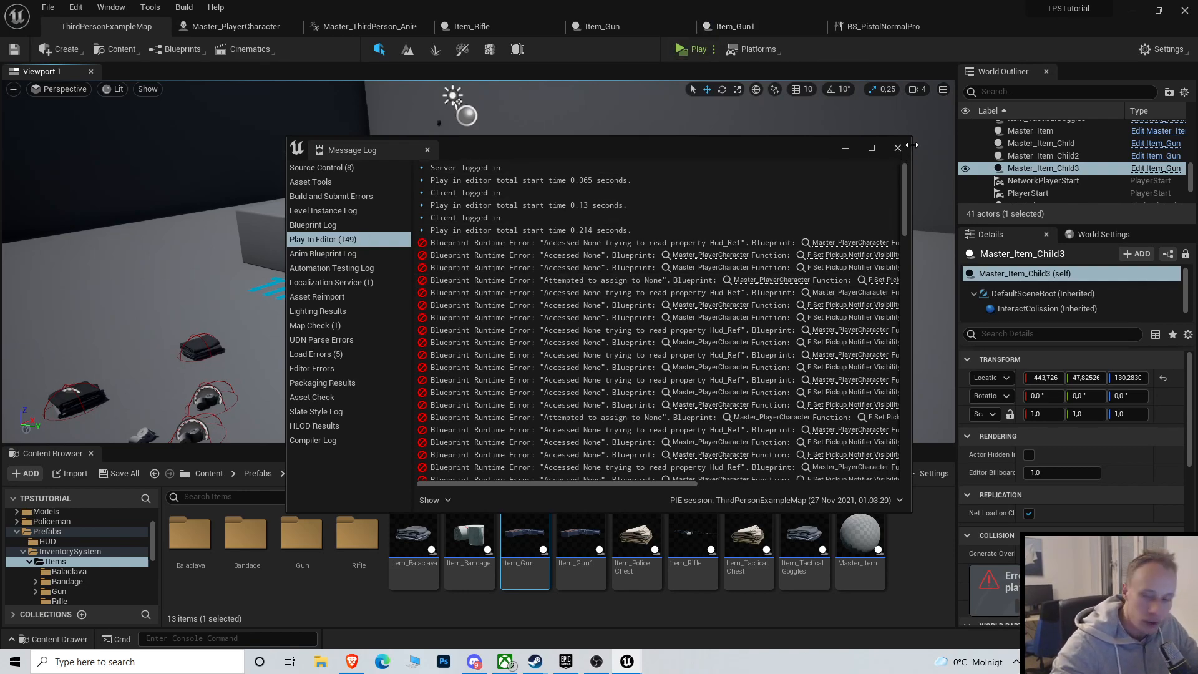
Dismiss the error log and run a second play-test of the level
{"action": "left_click", "coordinate": [897, 147]}
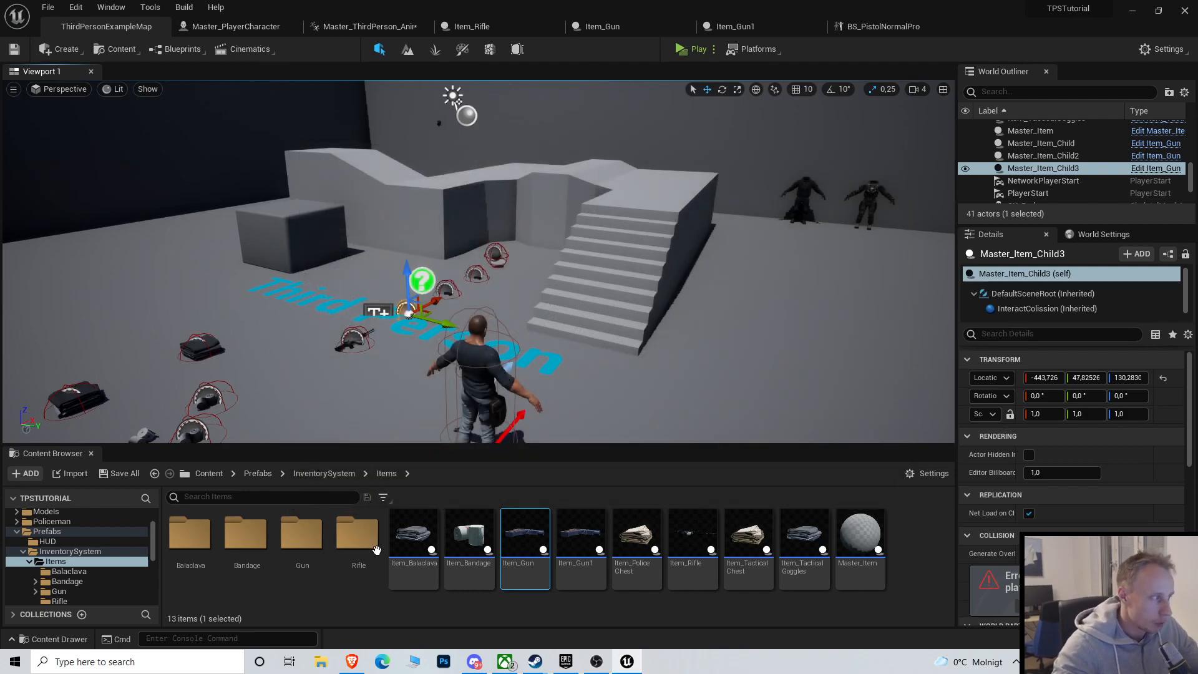
{"action": "left_click", "coordinate": [696, 49]}
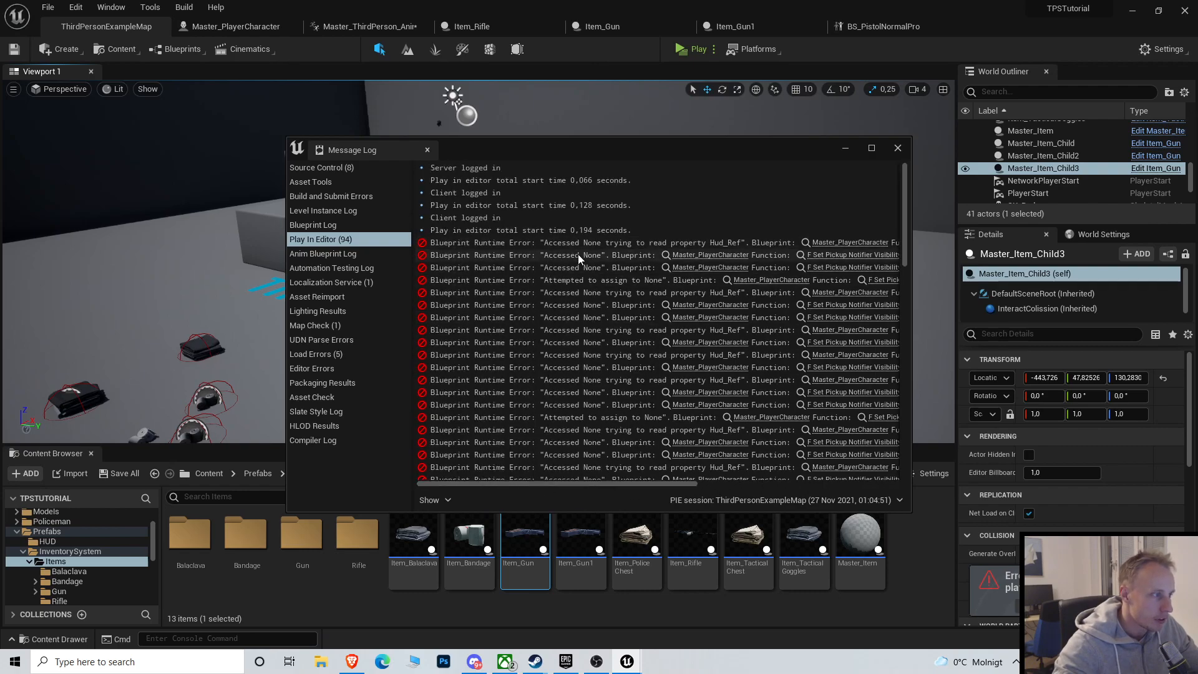
{"action": "mouse_move", "coordinate": [619, 492]}
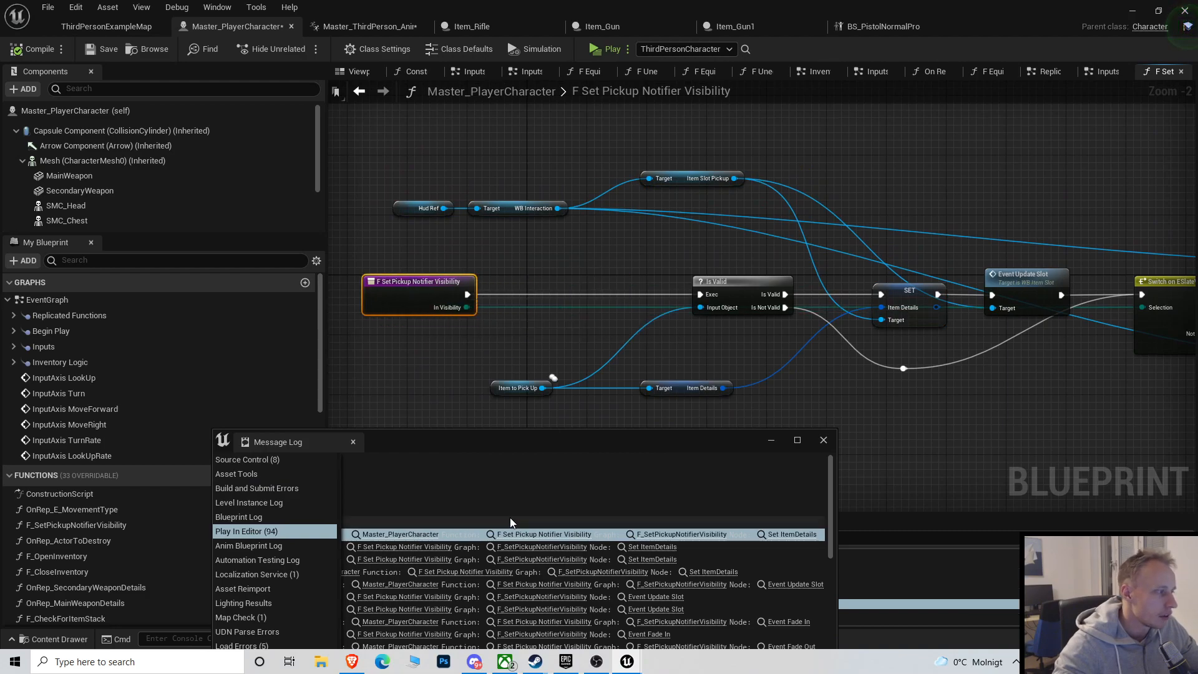
{"action": "mouse_move", "coordinate": [615, 546]}
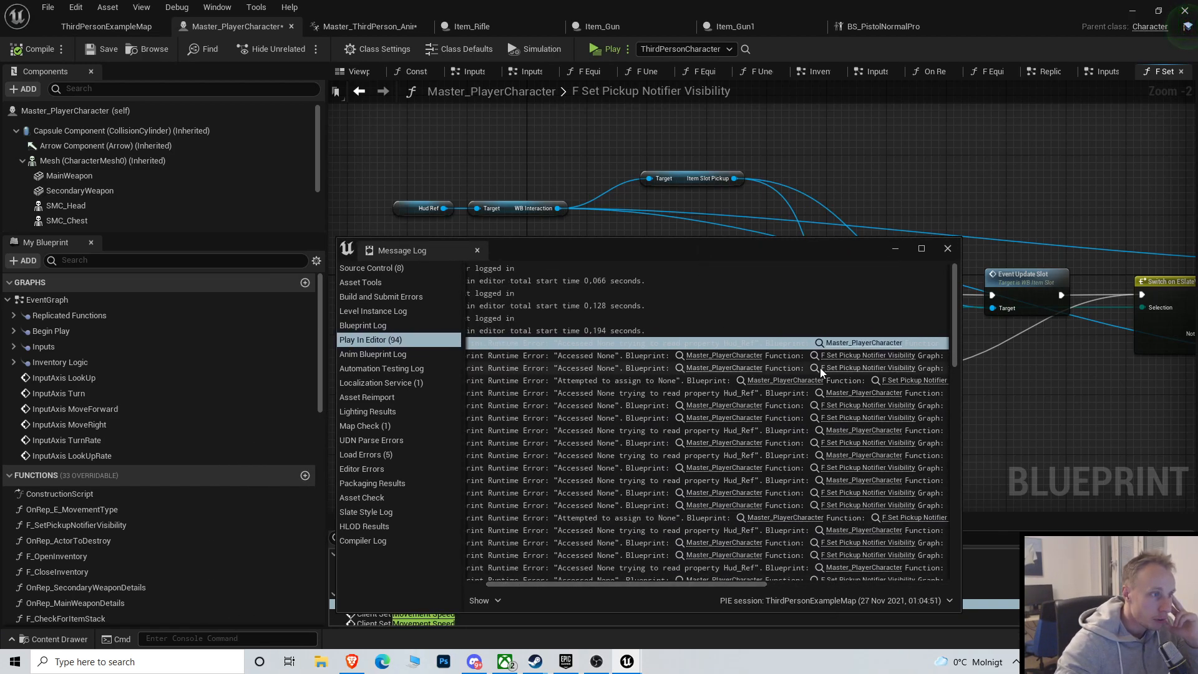
{"action": "mouse_move", "coordinate": [719, 220]}
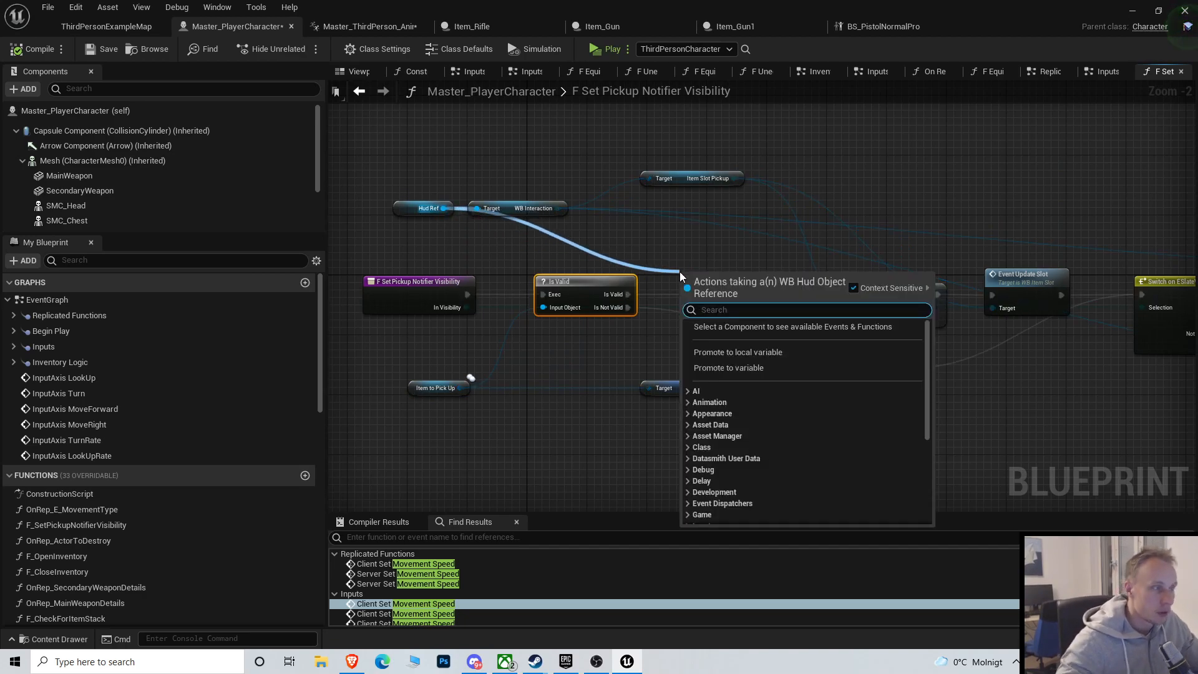
Search 'is v' from the Hud Ref pin to add an Is Valid node
{"action": "type", "text": "is v"}
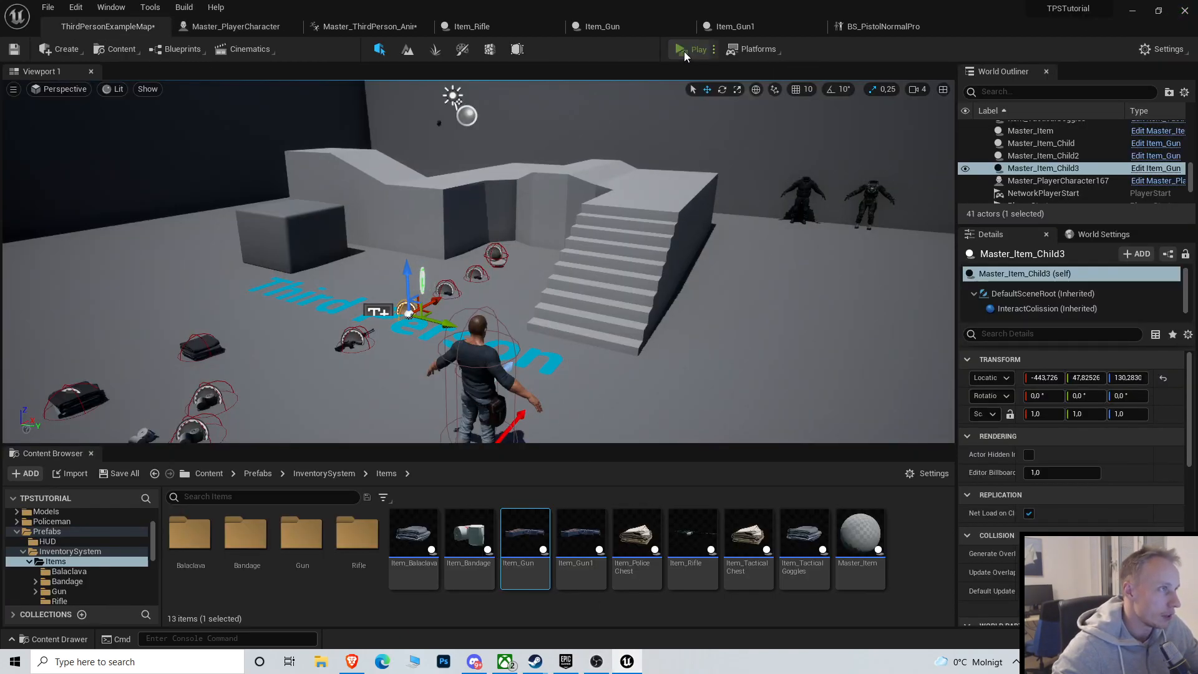
Play-test with the new Is Valid check, then dismiss the error log
{"action": "left_click", "coordinate": [679, 49]}
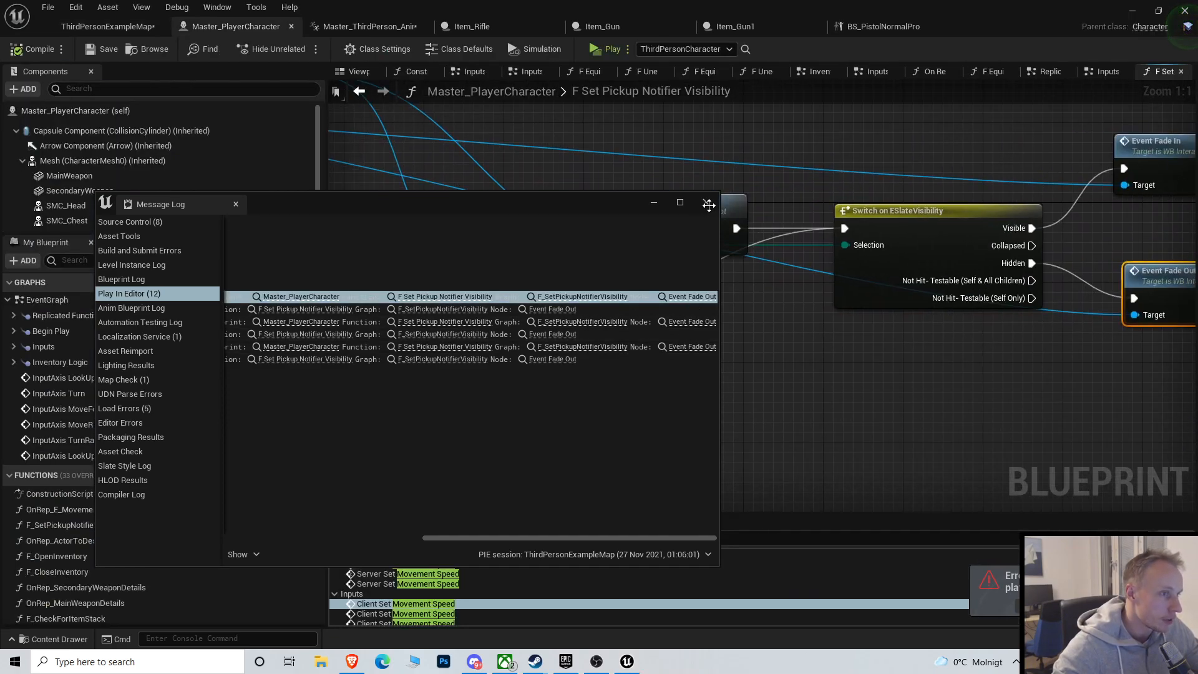
{"action": "left_click", "coordinate": [236, 203]}
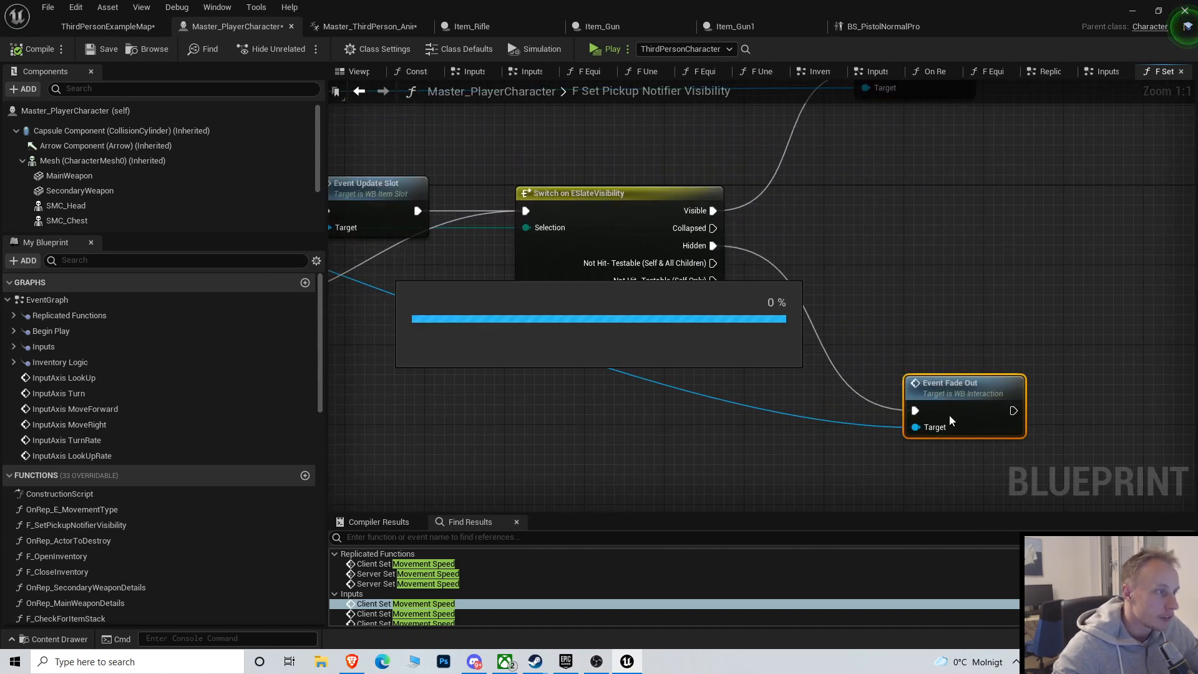
Inspect WB_Interaction's Fade Out and Fade In events, then return to Master_PlayerCharacter
{"action": "left_click", "coordinate": [993, 26]}
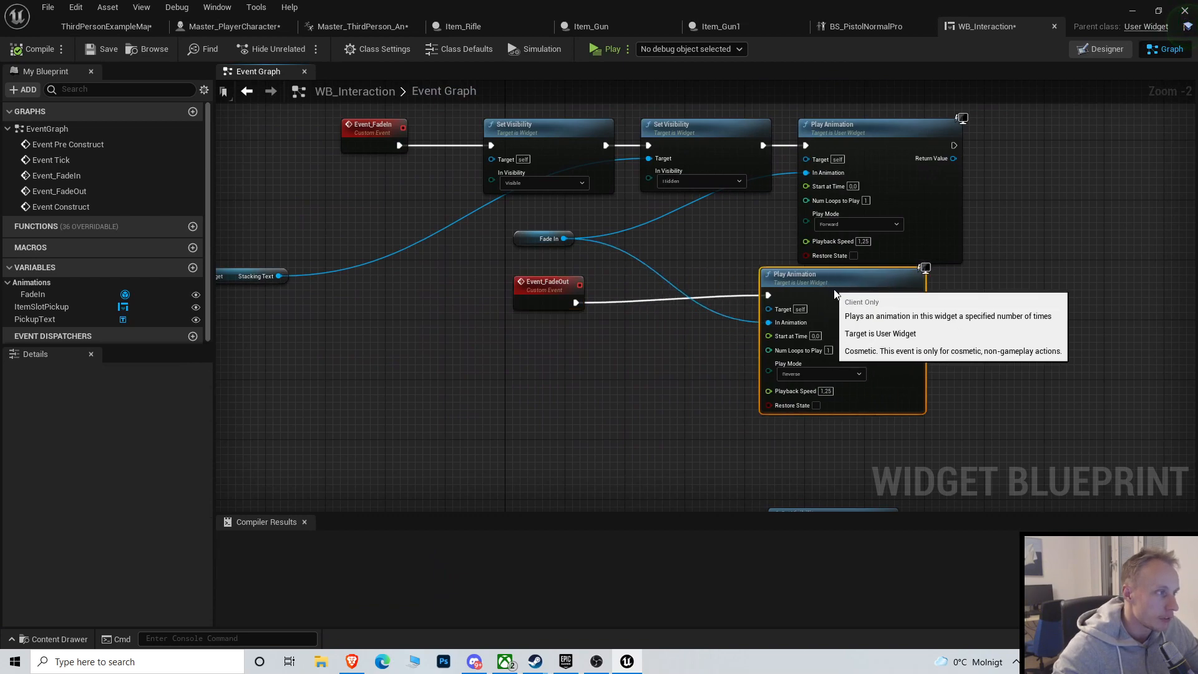
{"action": "left_click", "coordinate": [396, 277]}
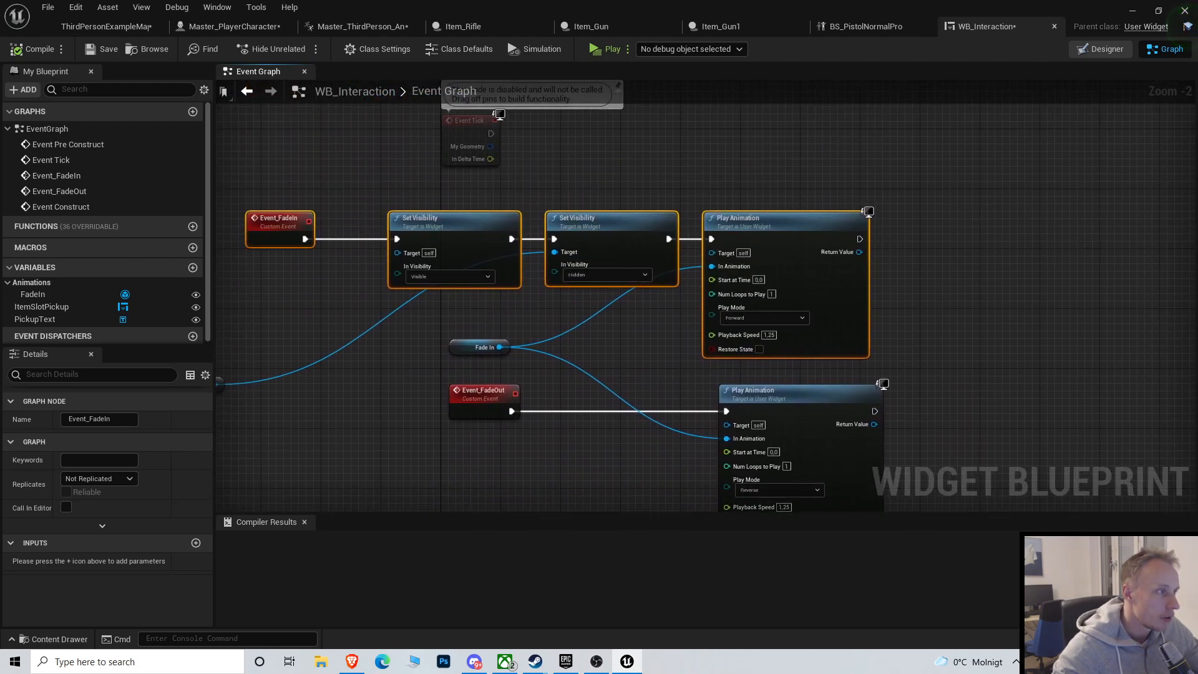
{"action": "mouse_move", "coordinate": [581, 177]}
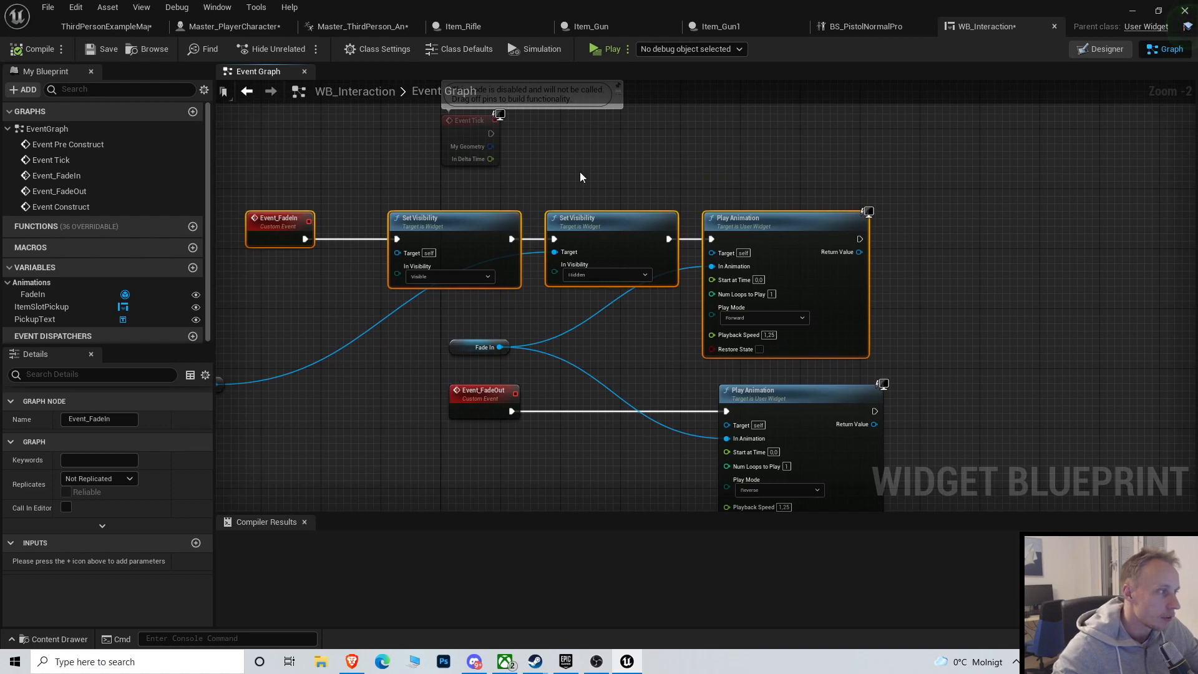
{"action": "left_click", "coordinate": [696, 26]}
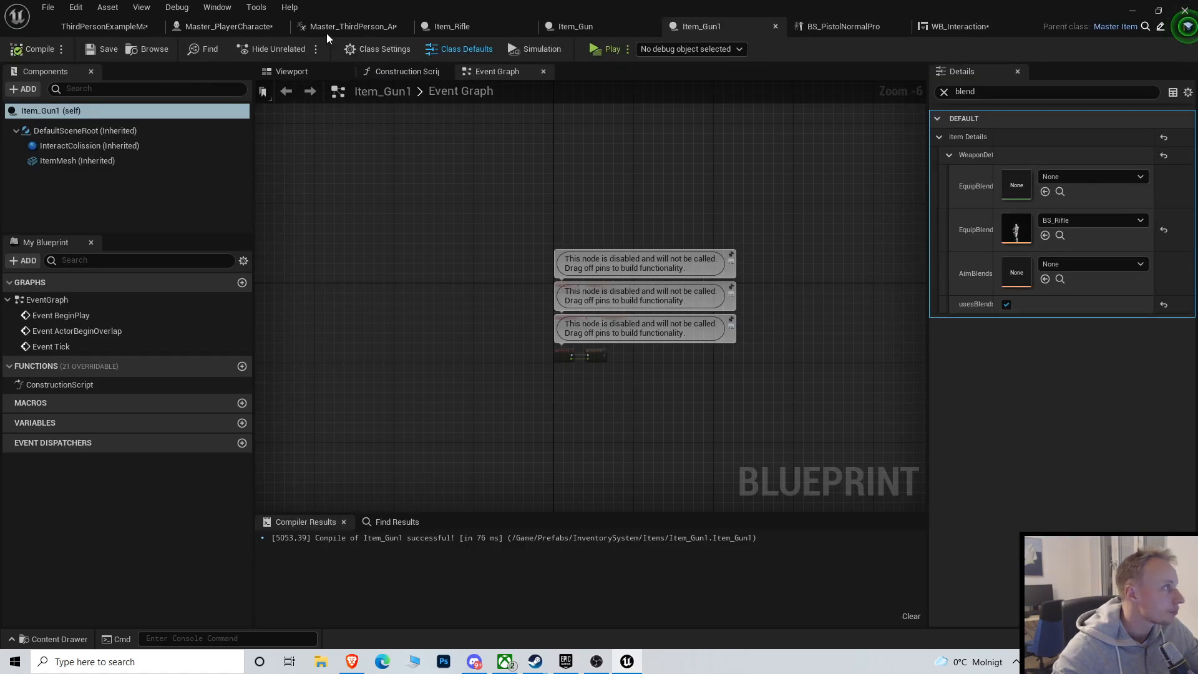
{"action": "left_click", "coordinate": [236, 26]}
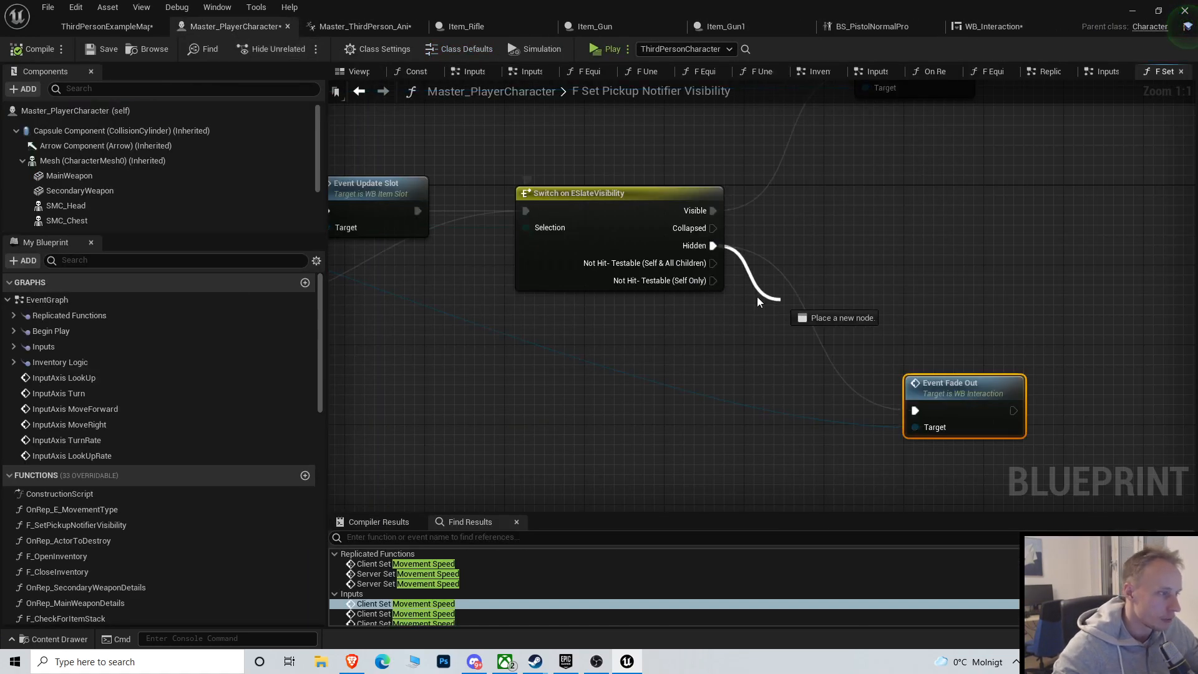
Add an Is Valid check from the Hidden output before Event Fade Out
{"action": "left_click", "coordinate": [757, 301]}
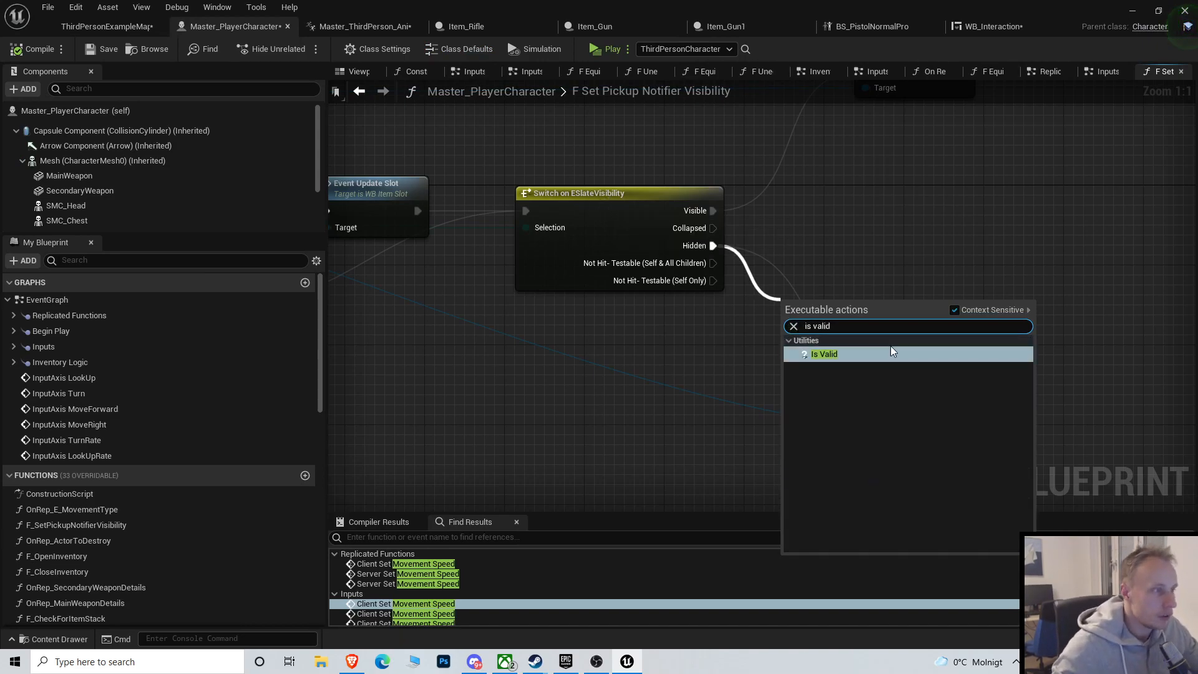
{"action": "left_click", "coordinate": [824, 353]}
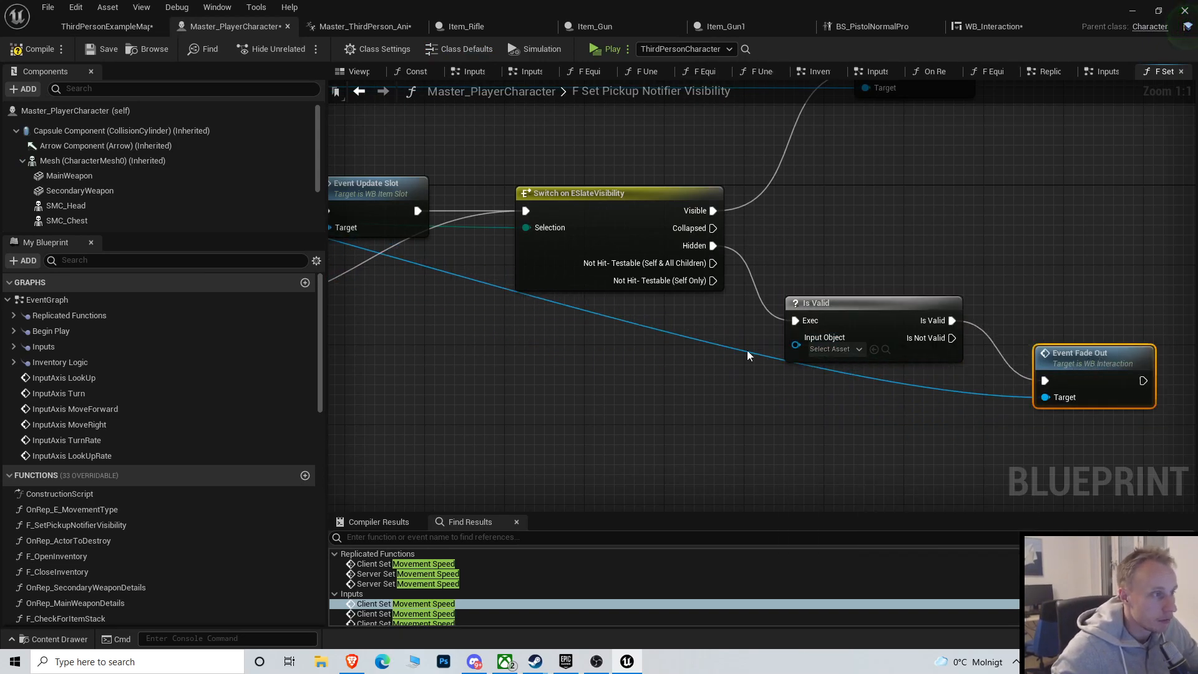
{"action": "scroll", "scroll_direction": "down", "scroll_amount": 3}
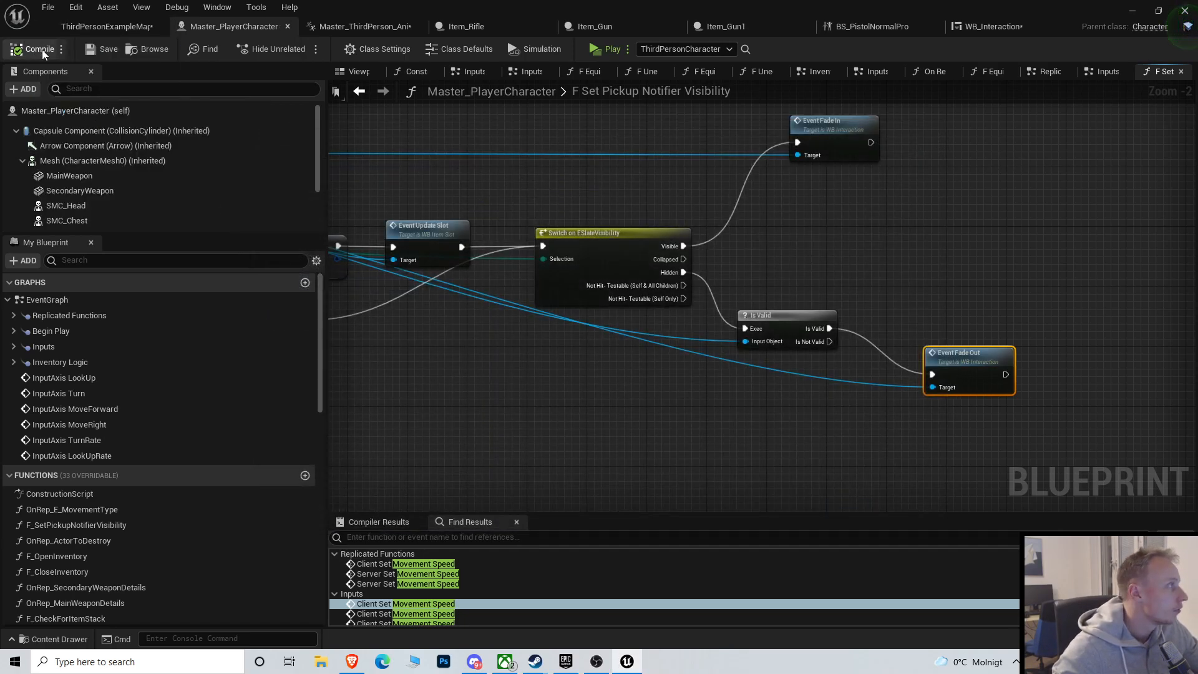
Compile Master_PlayerCharacter and run another play-test of the level
{"action": "left_click", "coordinate": [105, 26]}
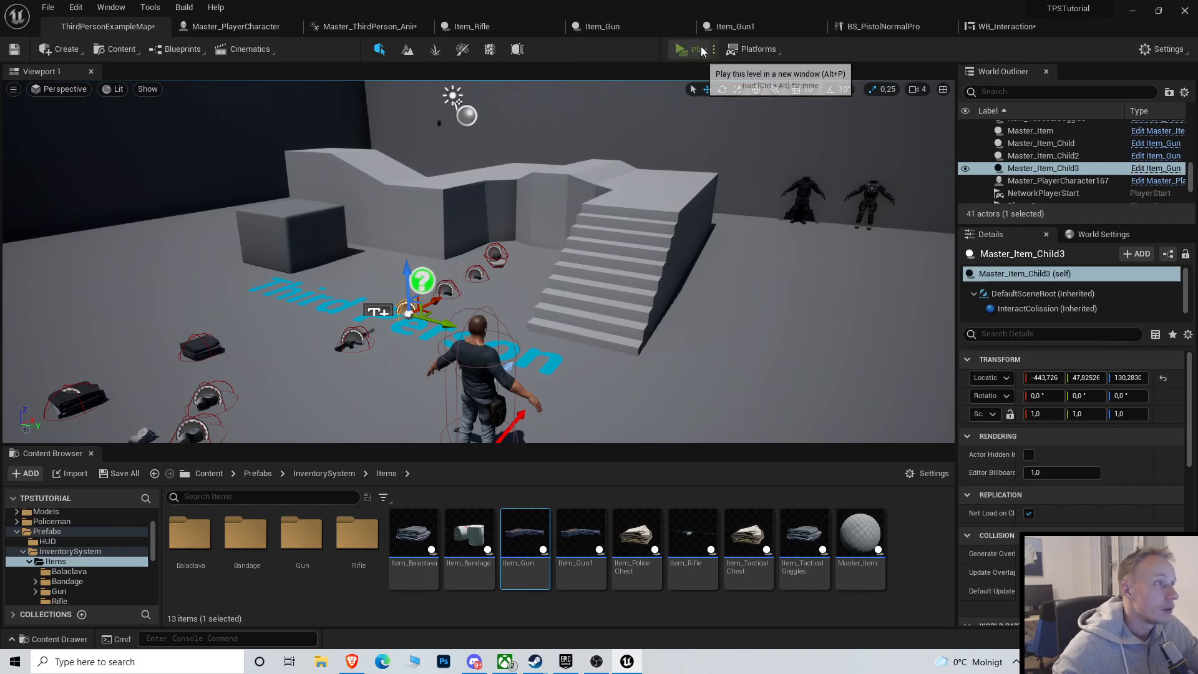
{"action": "left_click", "coordinate": [685, 49]}
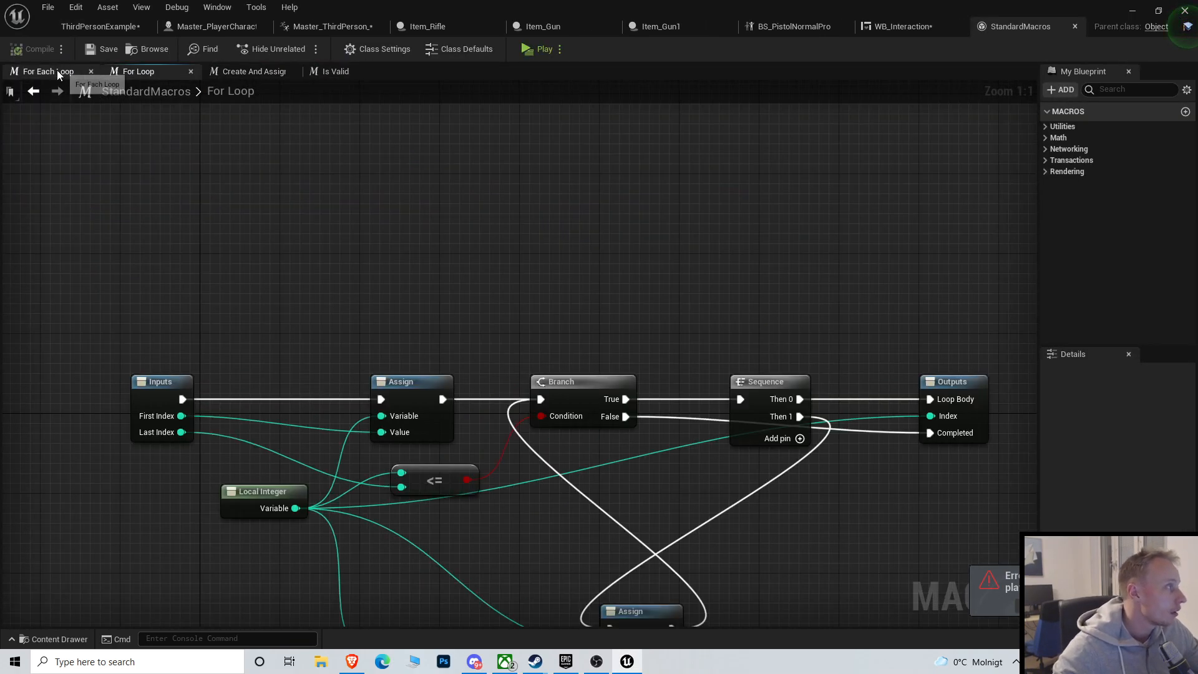
Return to Master_PlayerCharacter's graph and insert an Is Valid check before Switch on ESlateVisibility
{"action": "left_click", "coordinate": [215, 26]}
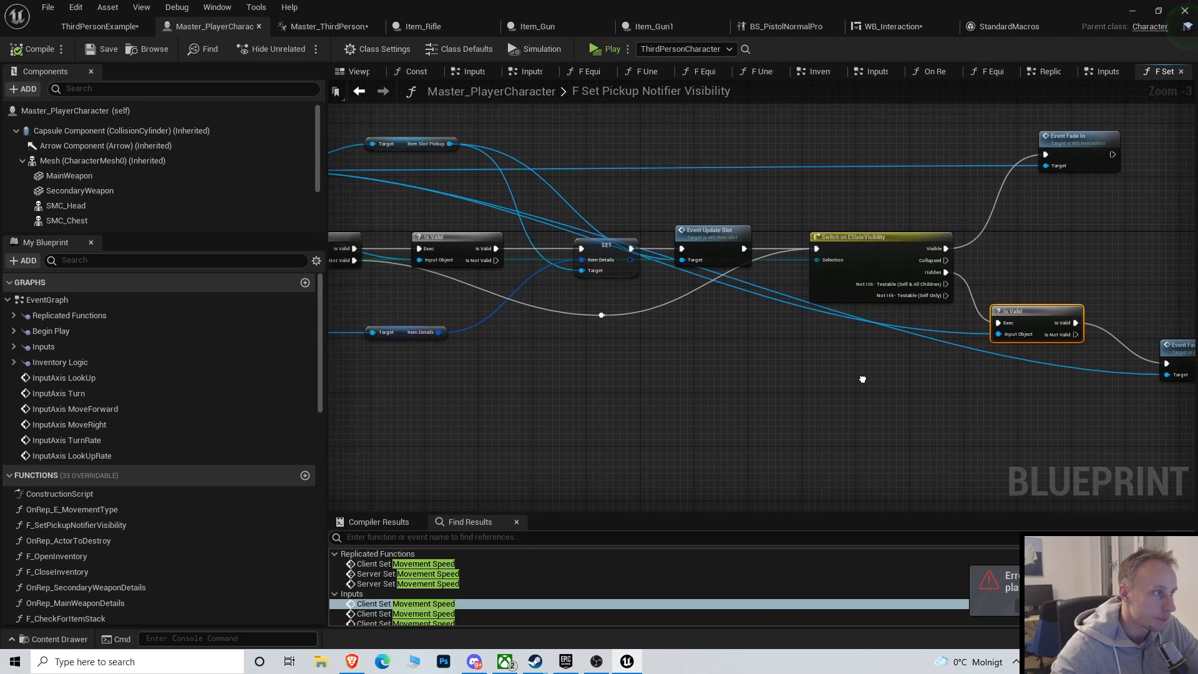
{"action": "scroll", "scroll_direction": "down", "scroll_amount": 3}
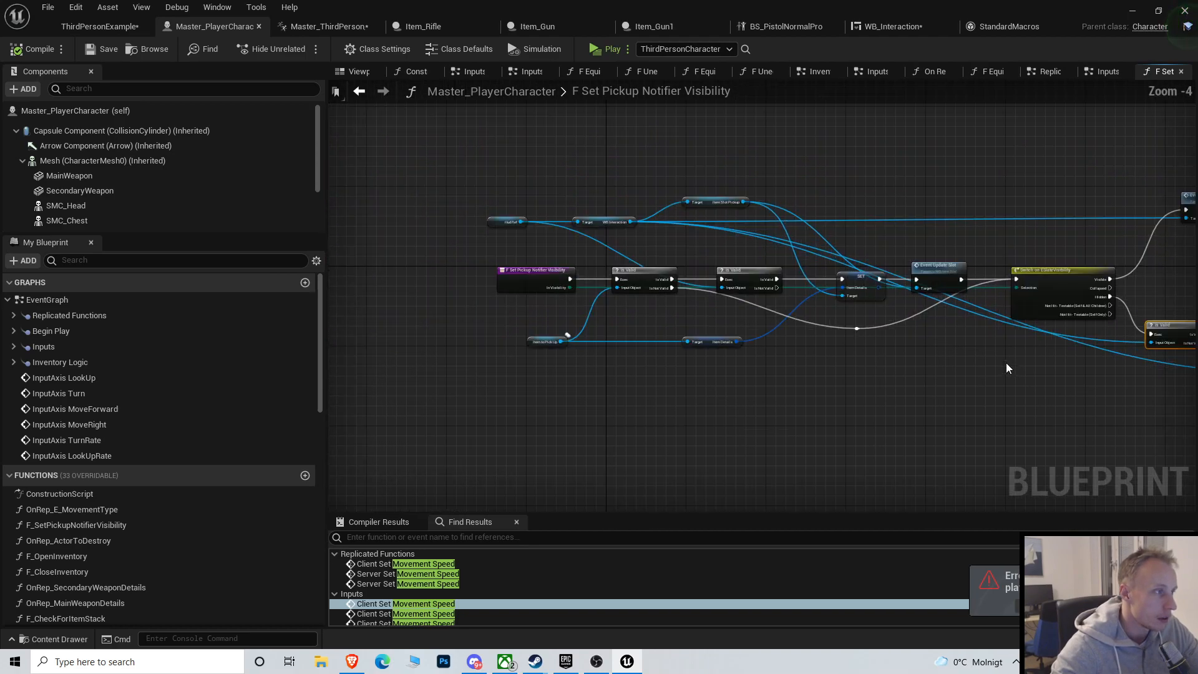
{"action": "scroll", "scroll_direction": "up", "scroll_amount": 3}
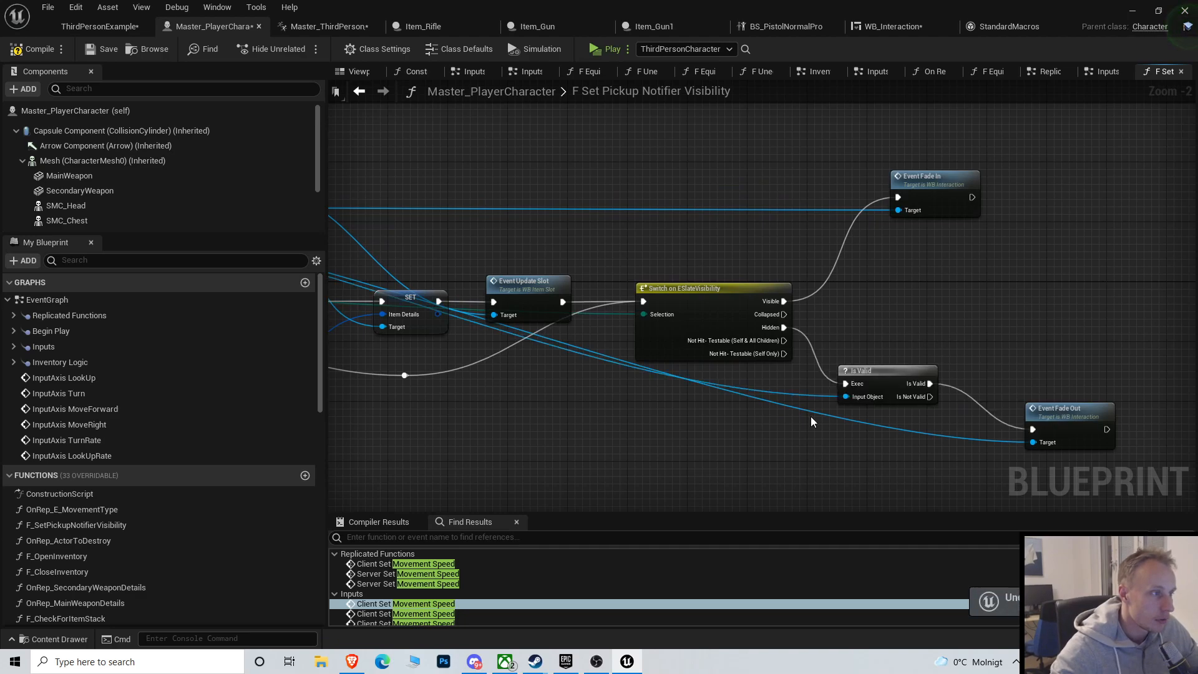
{"action": "scroll", "scroll_direction": "down", "scroll_amount": 3}
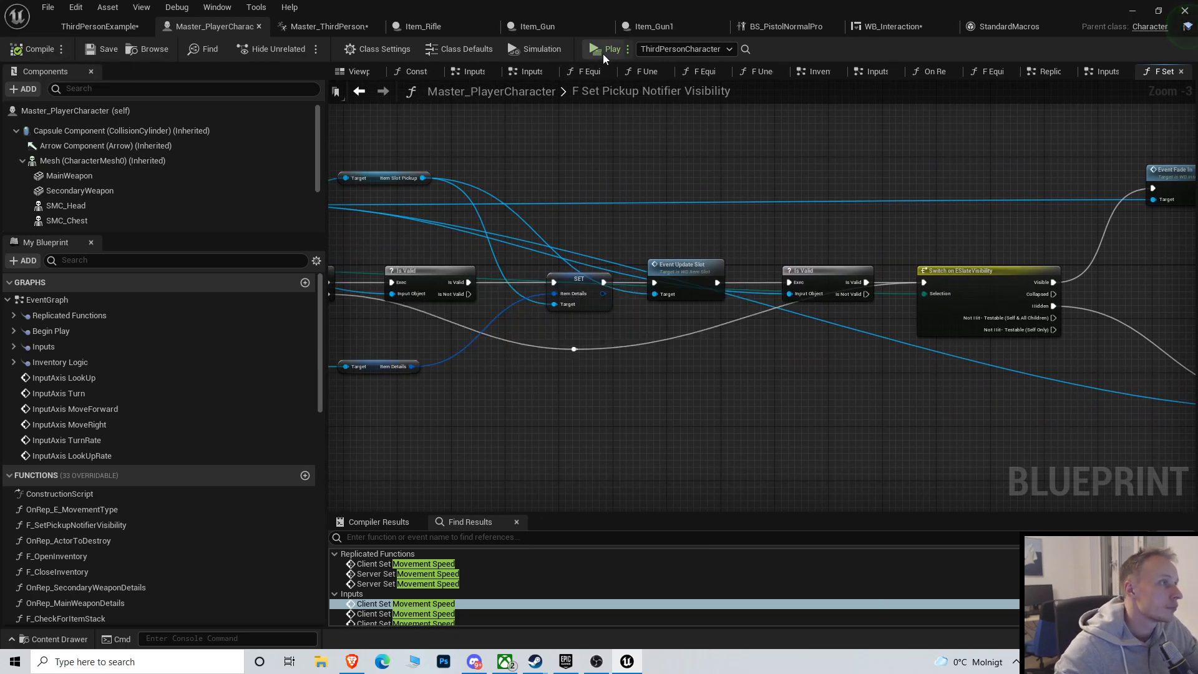
Play-test with the added checks and jump to the node named in the error
{"action": "left_click", "coordinate": [612, 49]}
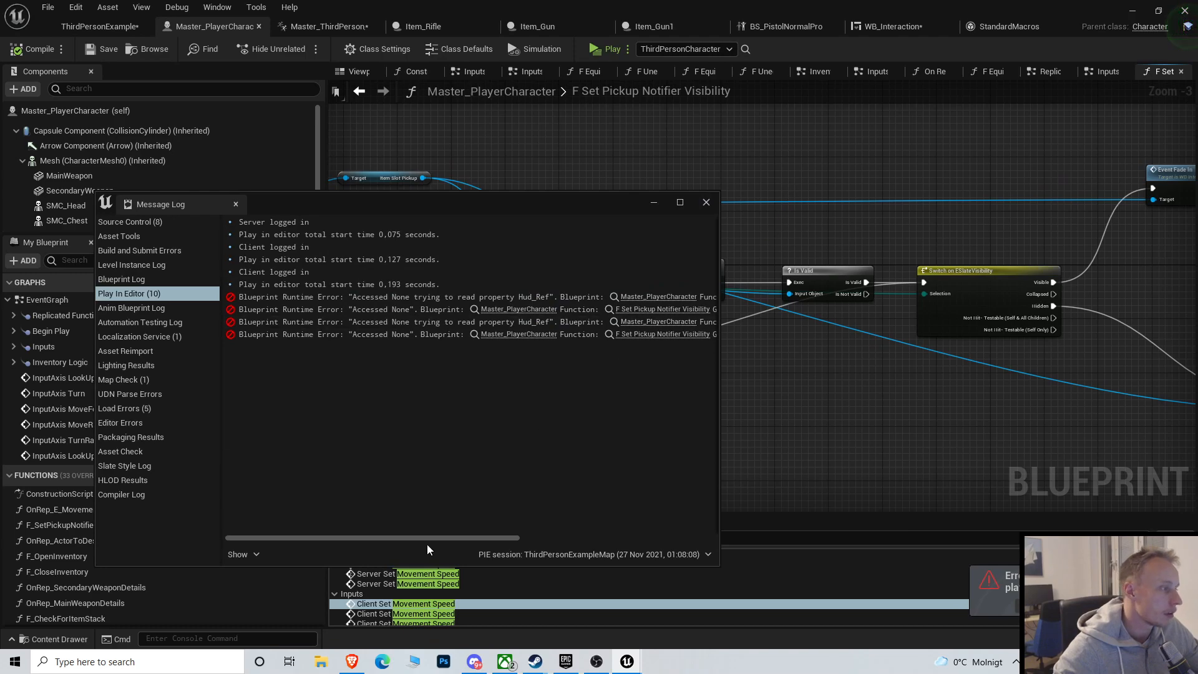
{"action": "mouse_move", "coordinate": [472, 531]}
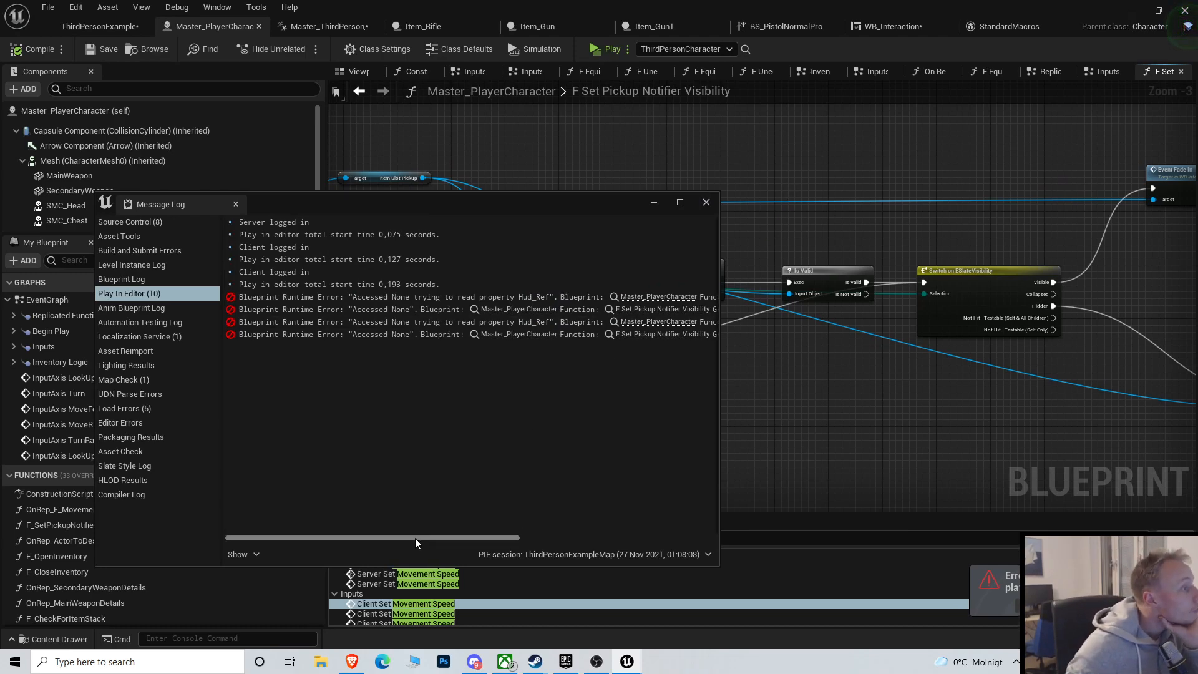
{"action": "mouse_move", "coordinate": [529, 320]}
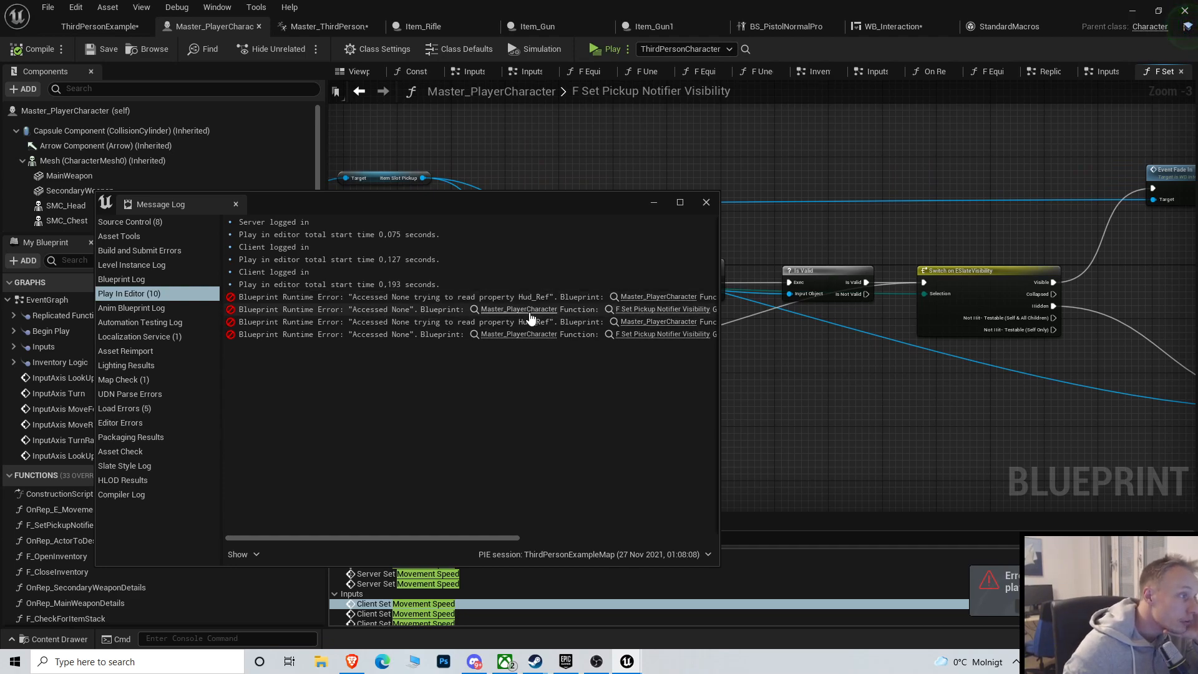
{"action": "mouse_move", "coordinate": [537, 327]}
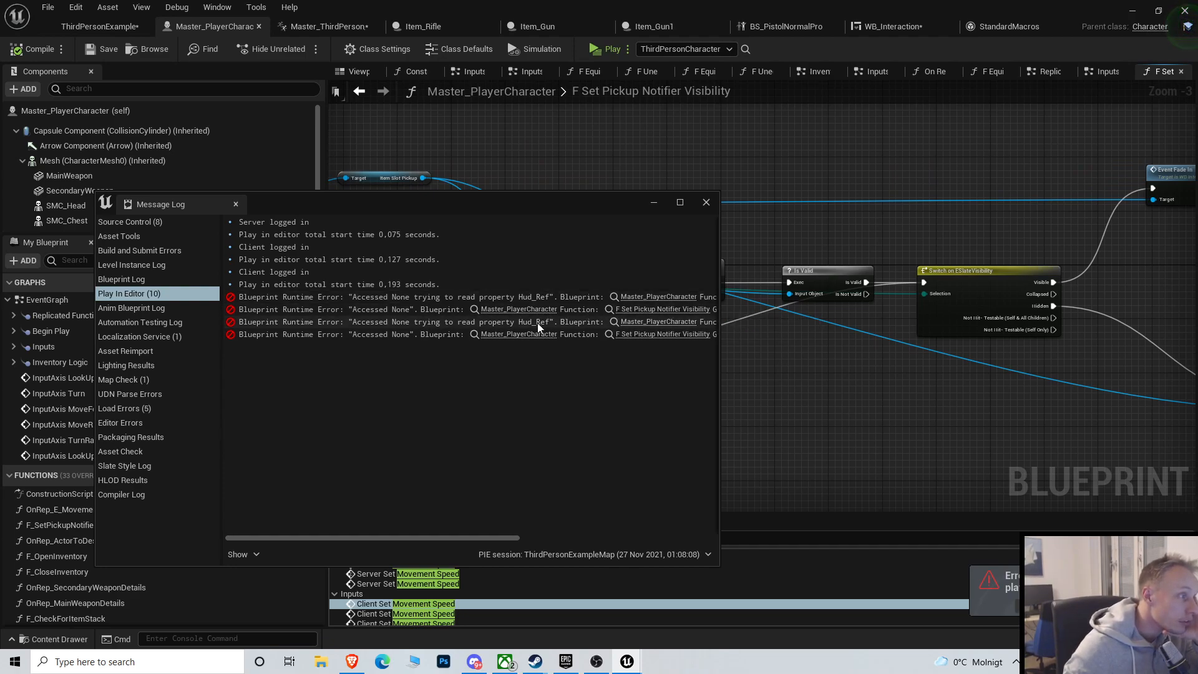
{"action": "left_click", "coordinate": [706, 202]}
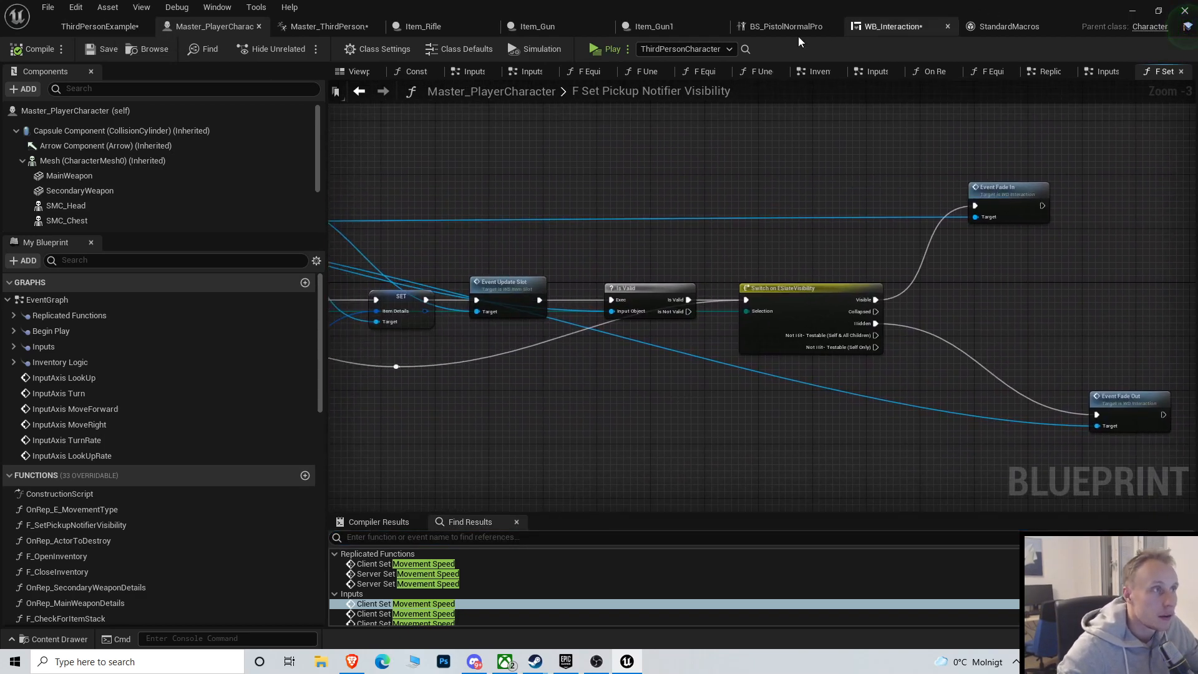
Play-test once more and bring up the Message Log's Play In Editor errors
{"action": "left_click", "coordinate": [610, 49]}
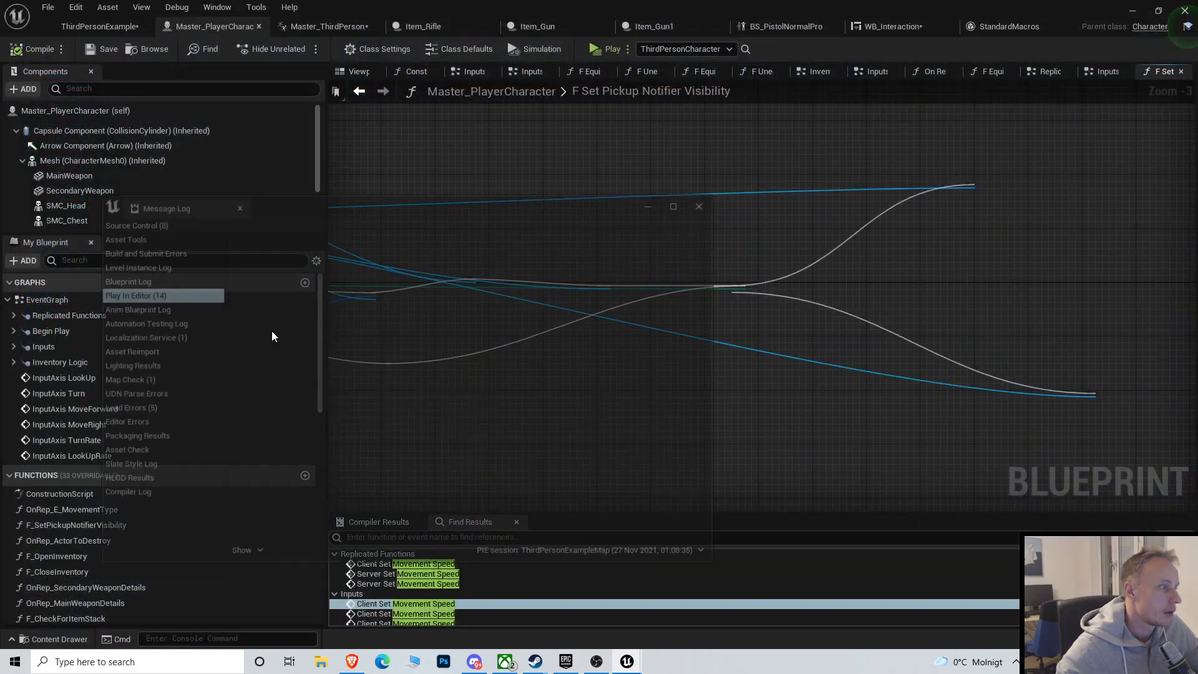
{"action": "left_click", "coordinate": [136, 296]}
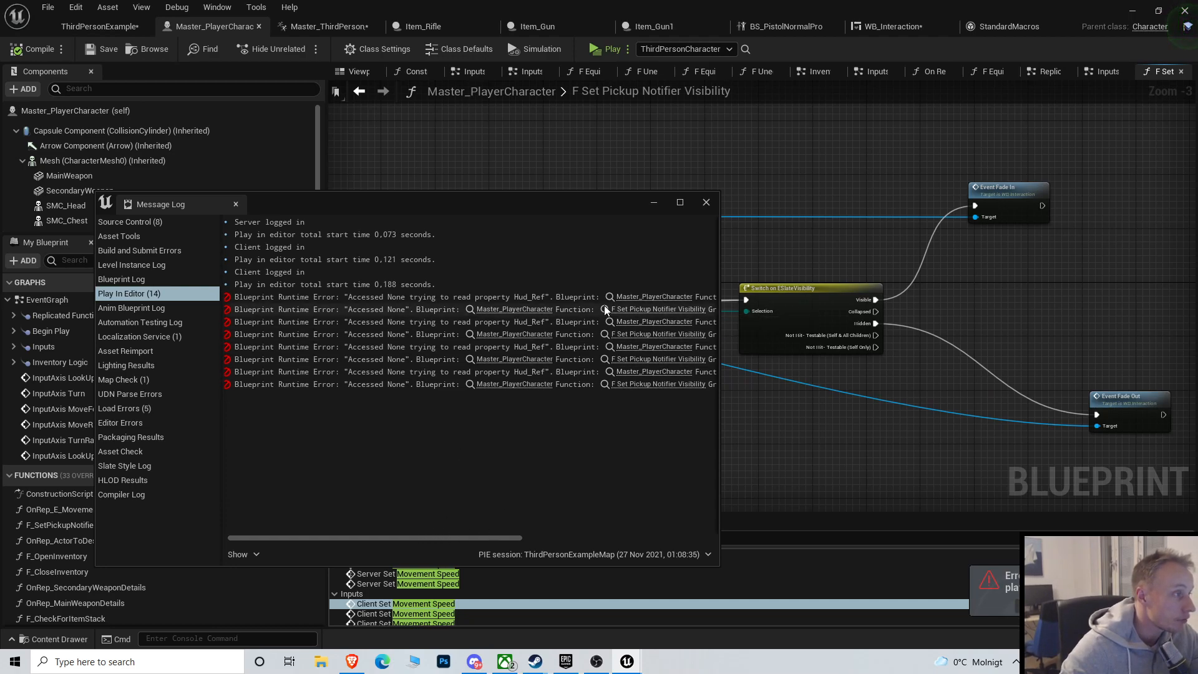
{"action": "mouse_move", "coordinate": [649, 261]}
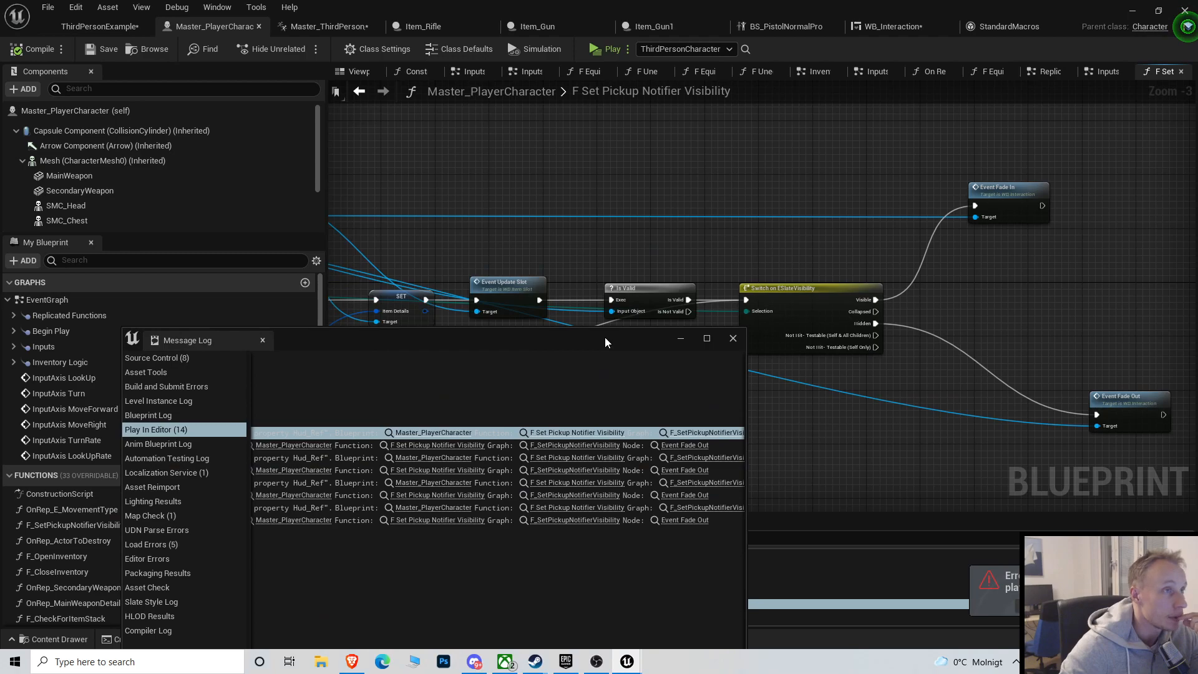
{"action": "mouse_move", "coordinate": [1162, 71]}
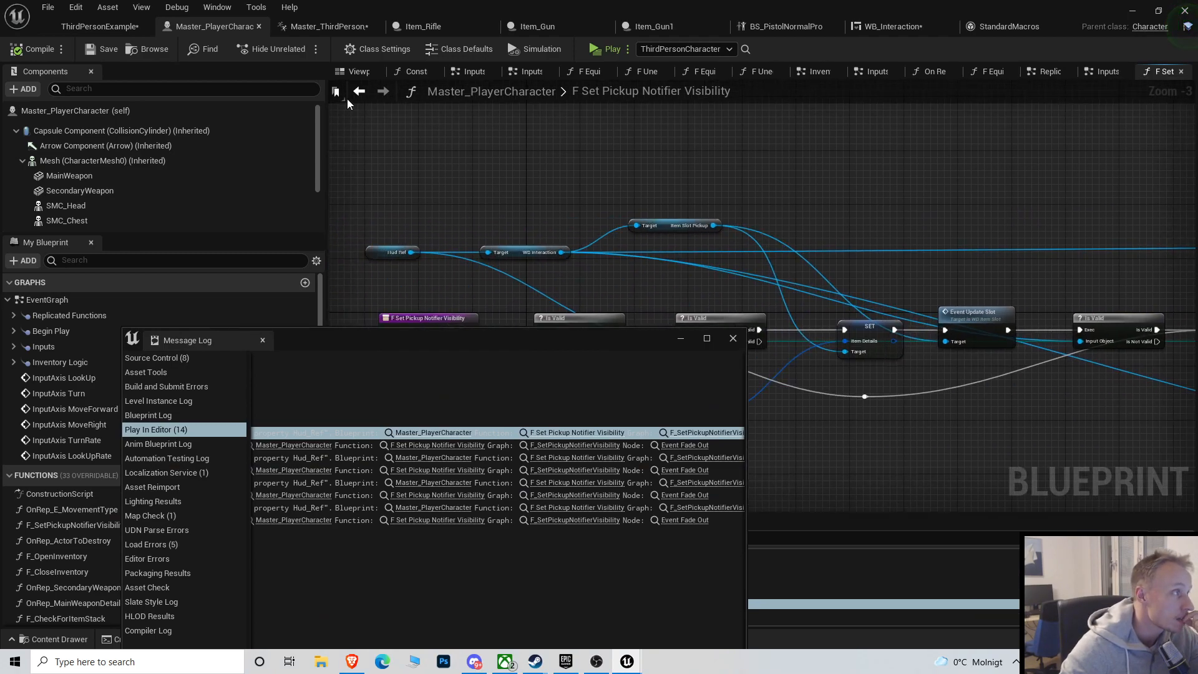
{"action": "left_click", "coordinate": [359, 91]}
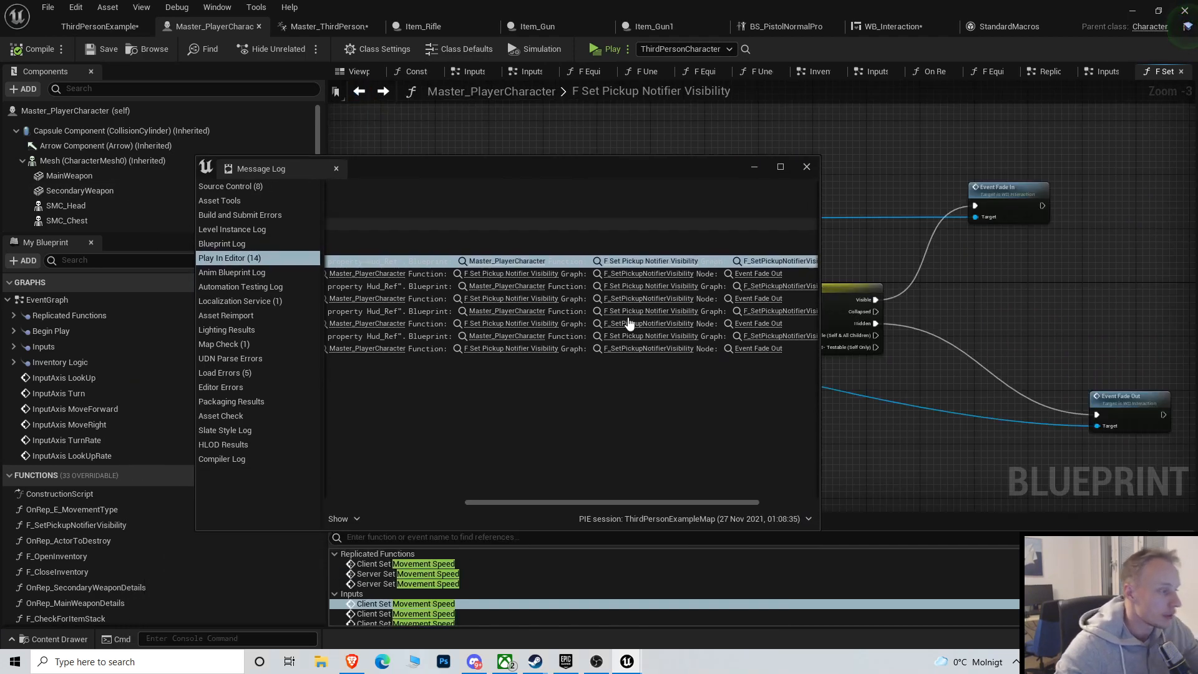
Search the blueprint for 'set pickup no' and open the F Set Pickup Notifier Visibility result
{"action": "left_click", "coordinate": [805, 166]}
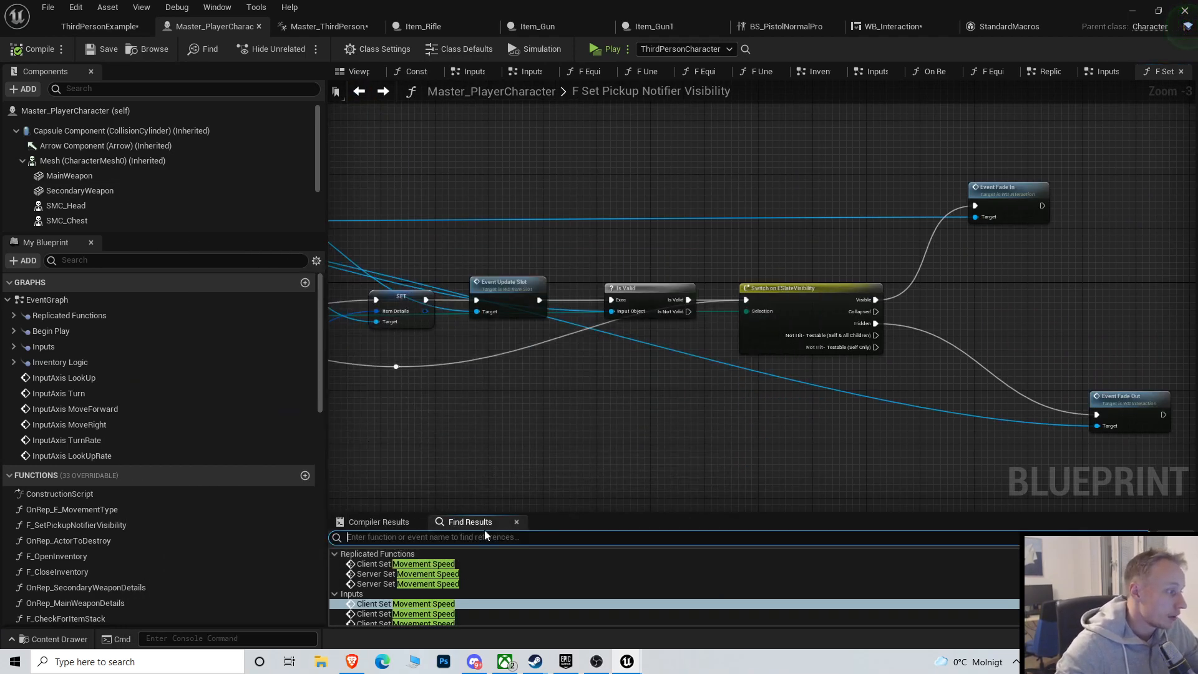
{"action": "type", "text": "set pickup notifi"}
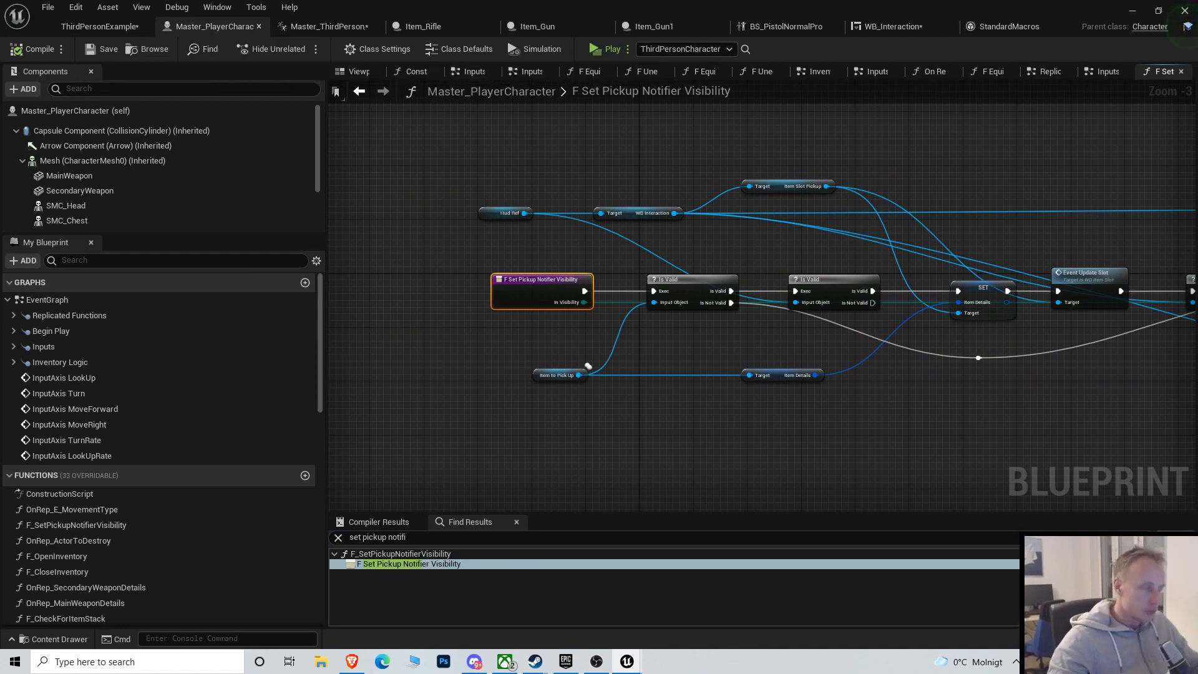
{"action": "scroll", "scroll_direction": "down", "scroll_amount": 3}
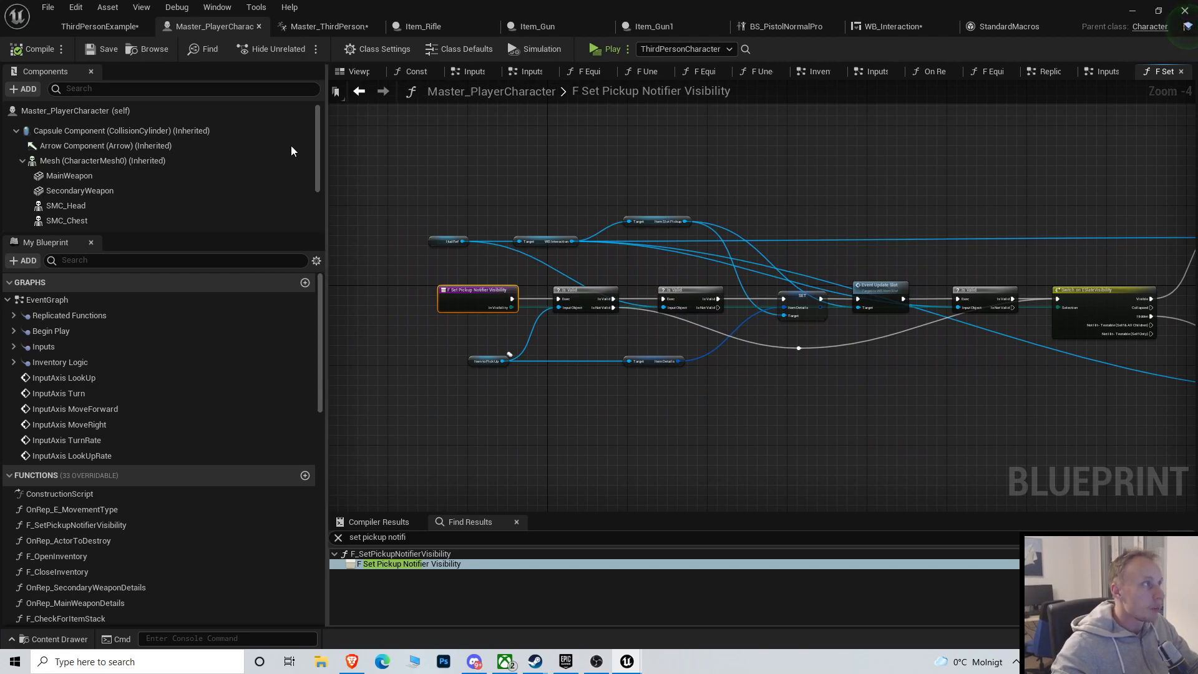
{"action": "left_click", "coordinate": [355, 71]}
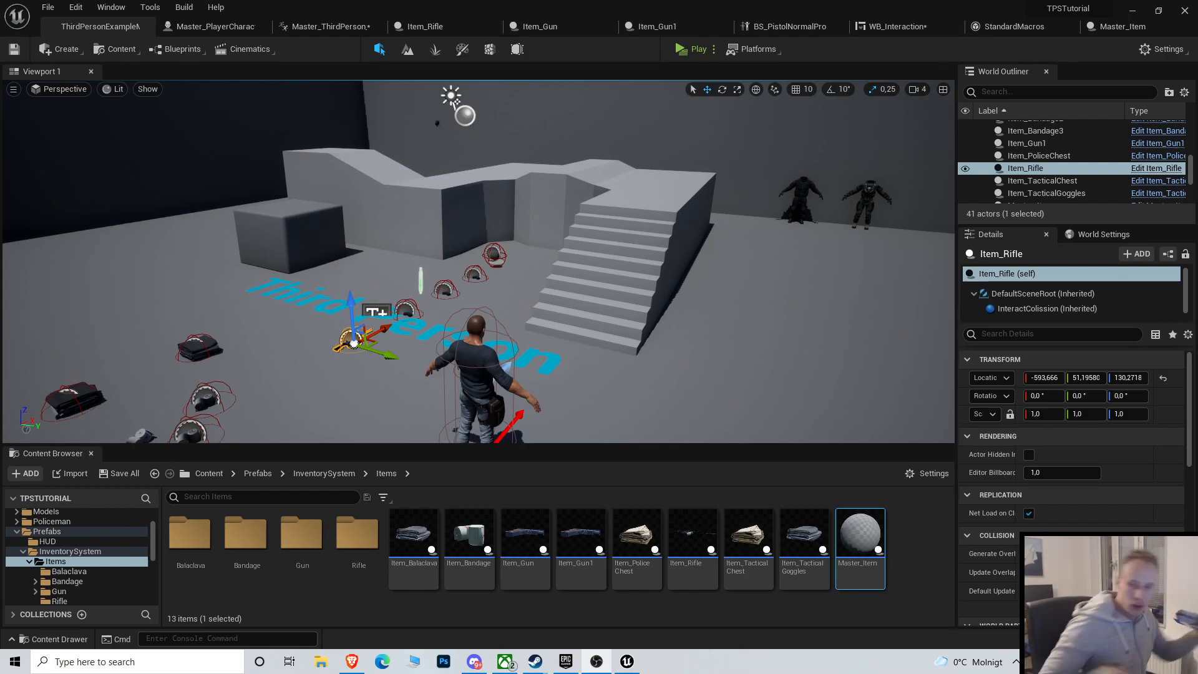
{"action": "mouse_move", "coordinate": [1023, 50]}
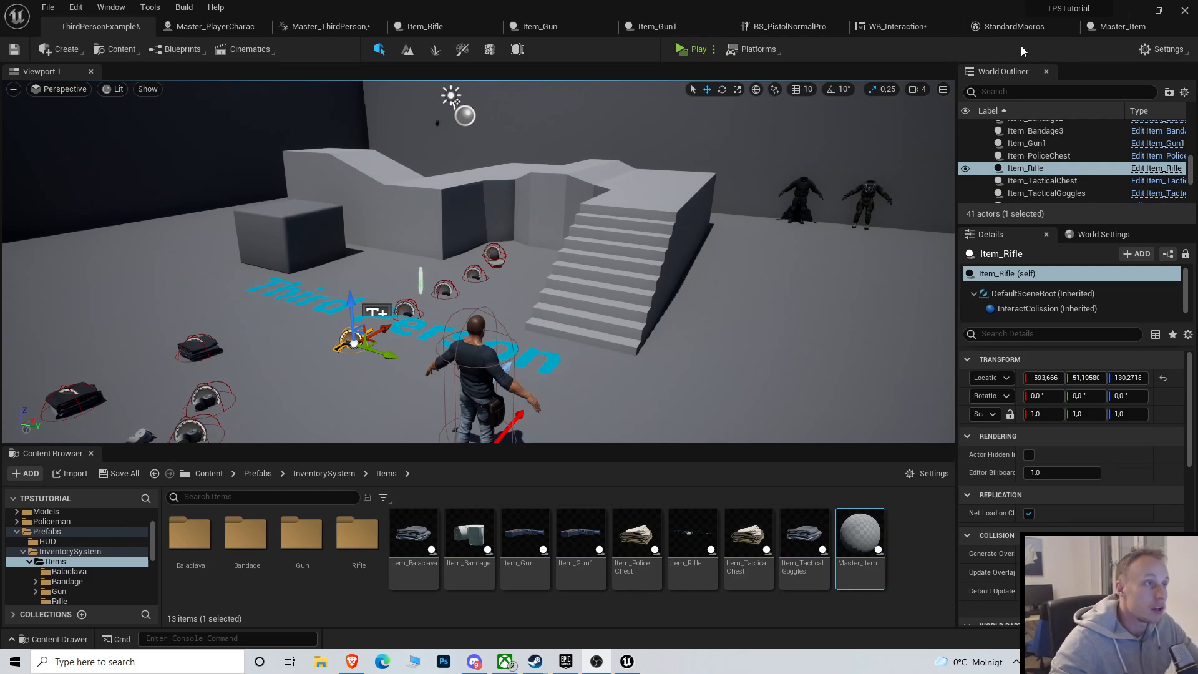
Rearrange Master_Item's End Overlap nodes so E Pending State is set before the branch, and save
{"action": "left_click", "coordinate": [1020, 26]}
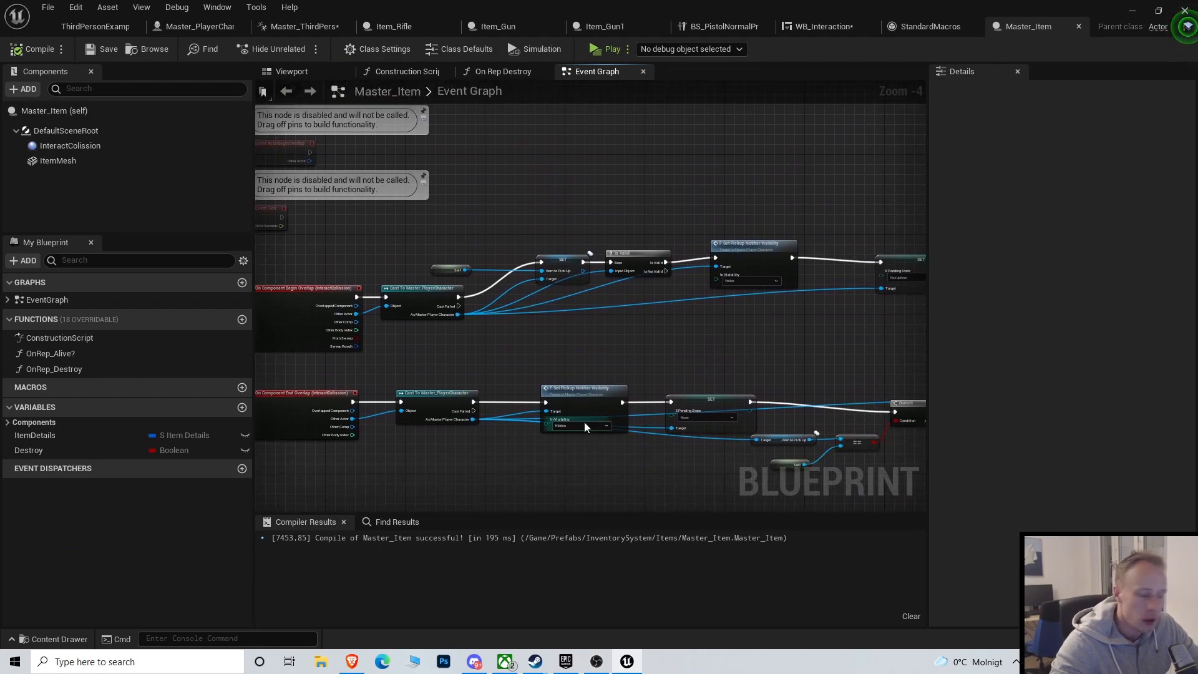
{"action": "scroll", "scroll_direction": "up", "scroll_amount": 3}
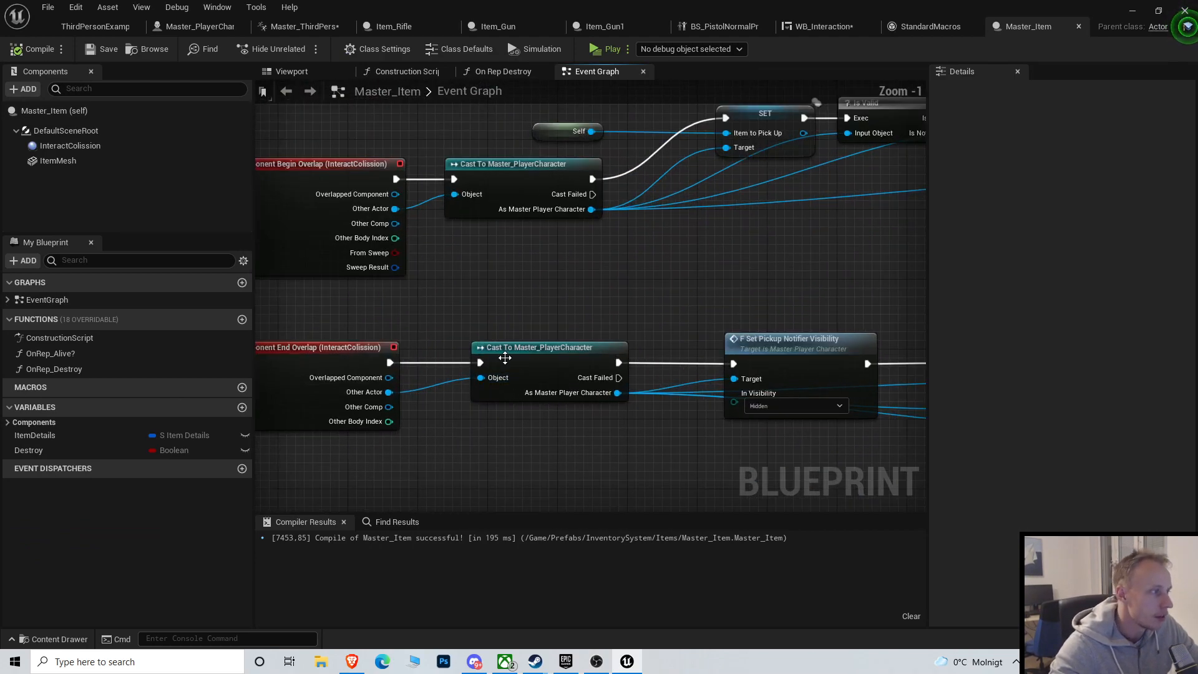
{"action": "scroll", "scroll_direction": "down", "scroll_amount": 3}
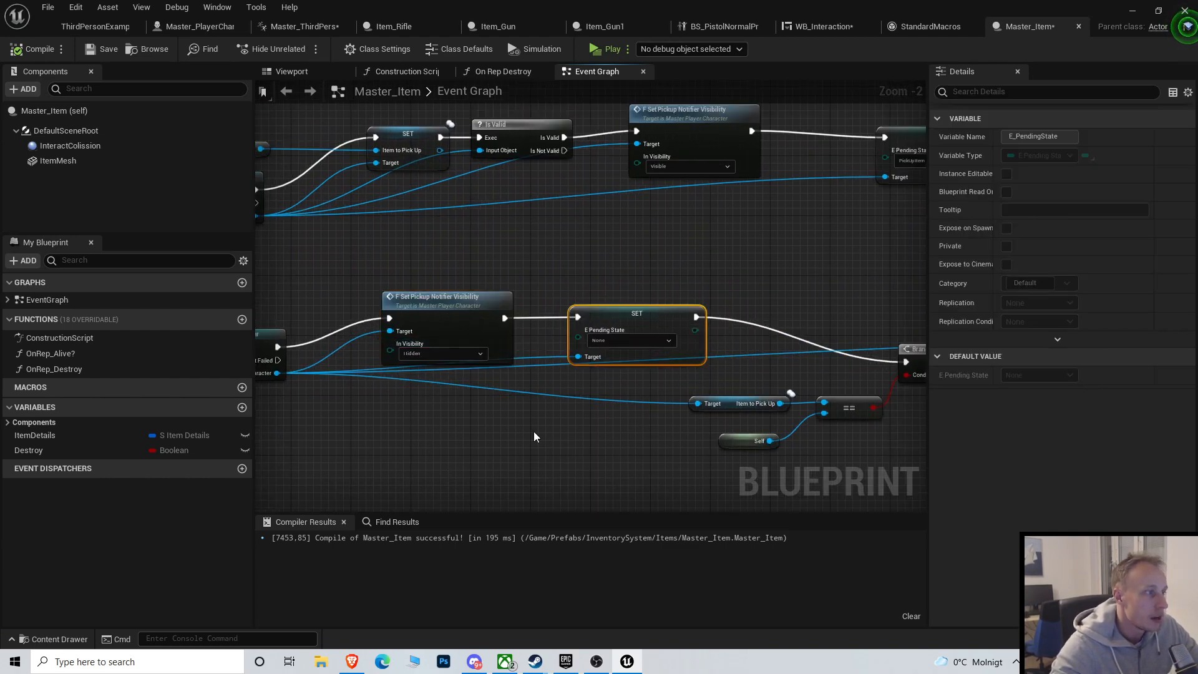
{"action": "scroll", "scroll_direction": "down", "scroll_amount": 3}
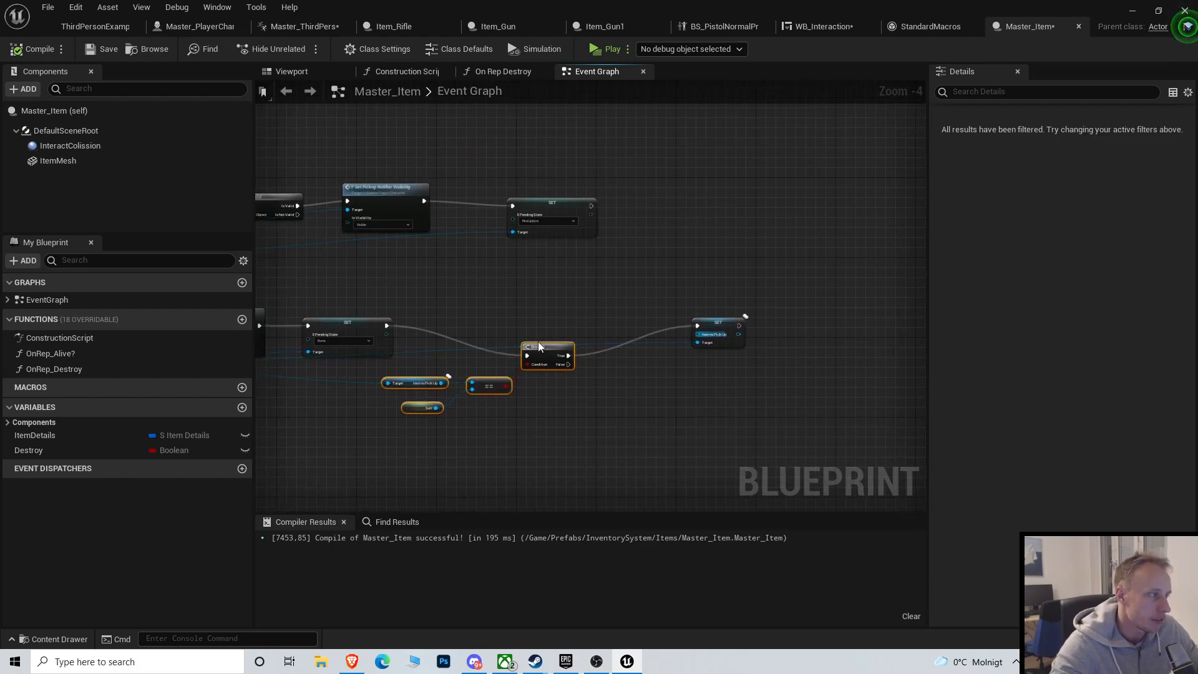
{"action": "scroll", "scroll_direction": "down", "scroll_amount": 3}
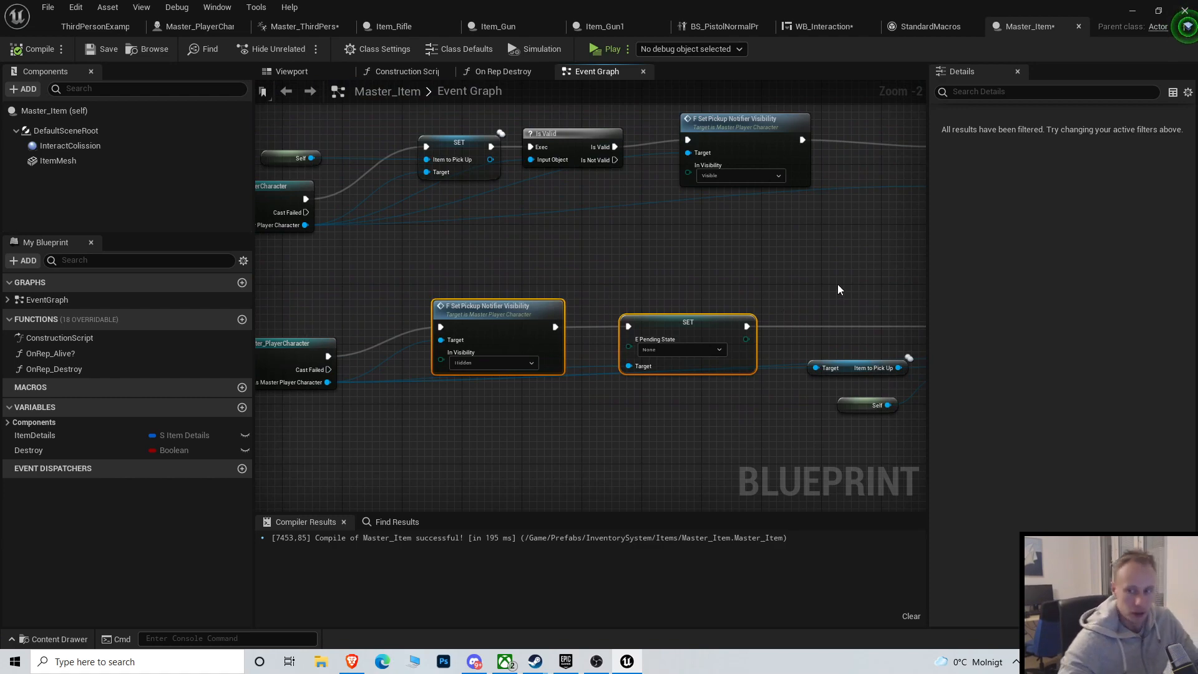
{"action": "mouse_move", "coordinate": [568, 300]}
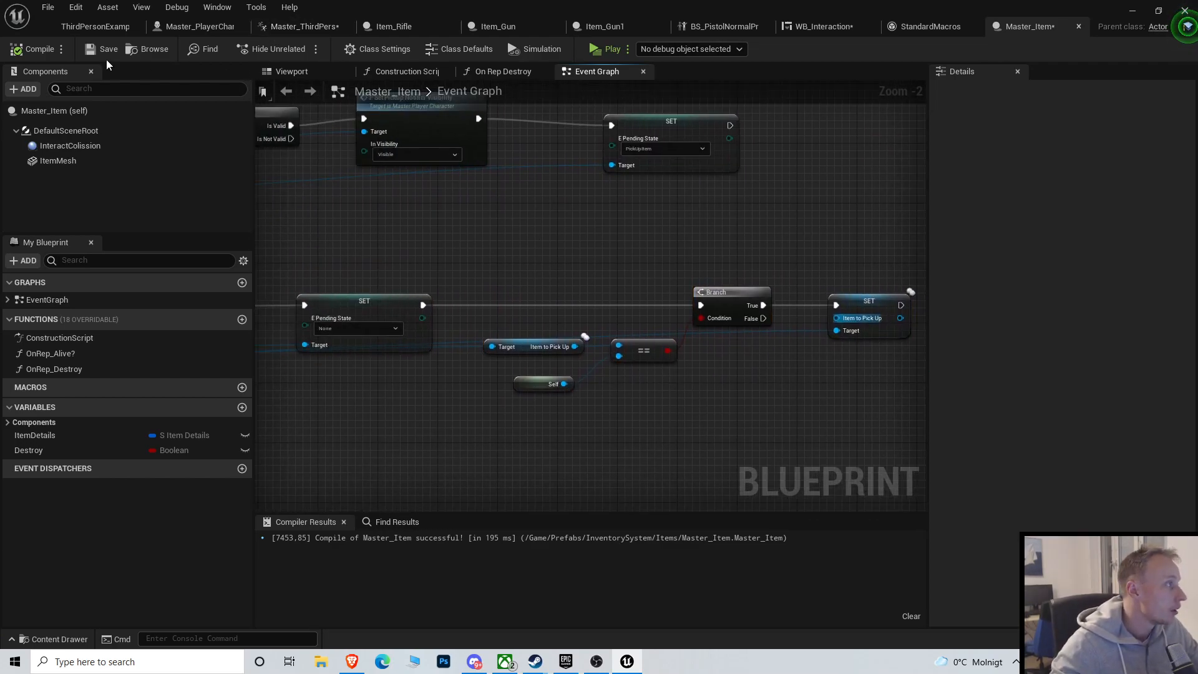
{"action": "left_click", "coordinate": [608, 49]}
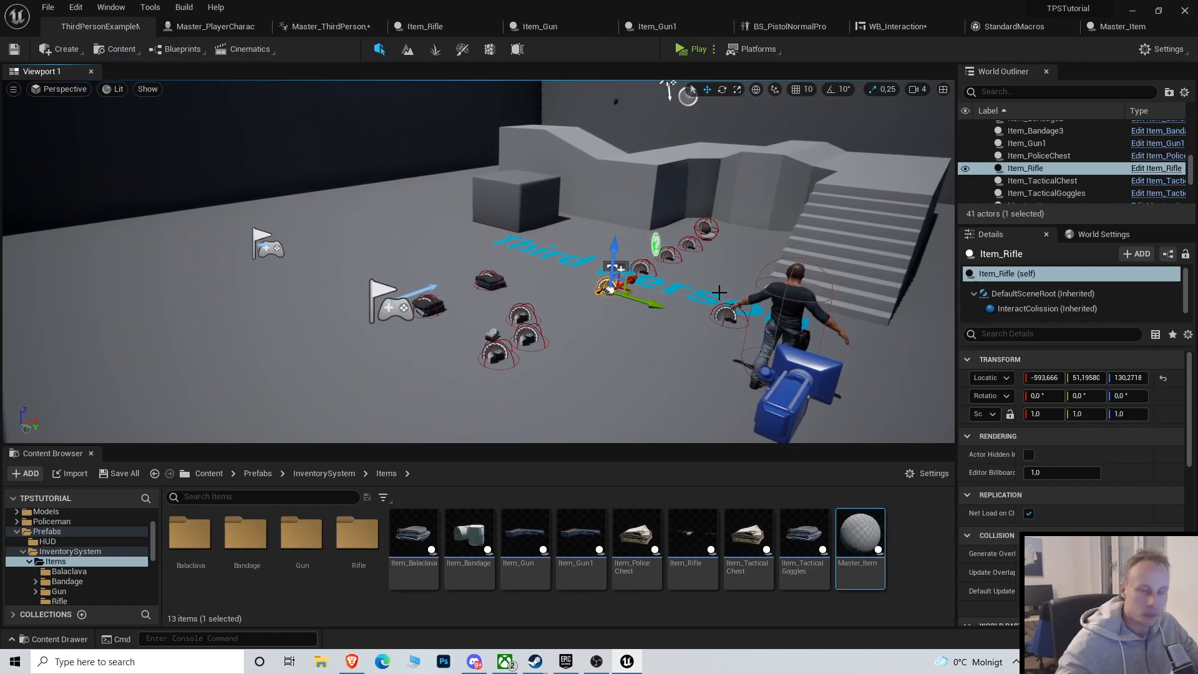
{"action": "left_click", "coordinate": [697, 49]}
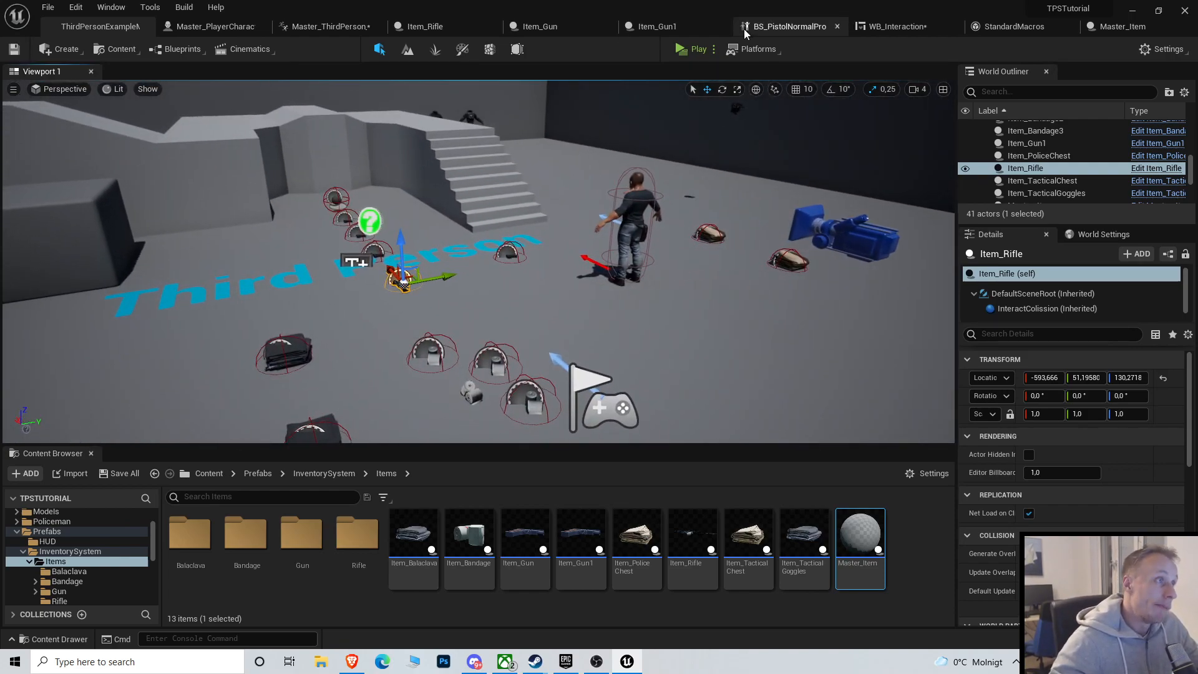
{"action": "left_click", "coordinate": [697, 48]}
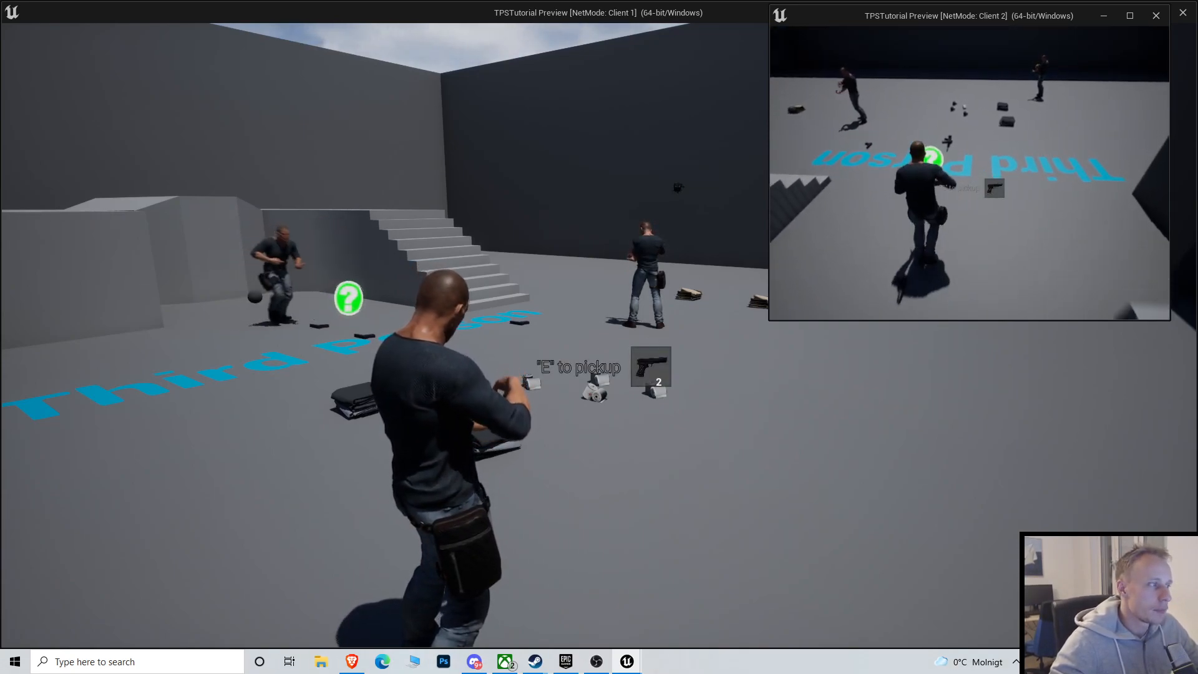
{"action": "key", "text": "e"}
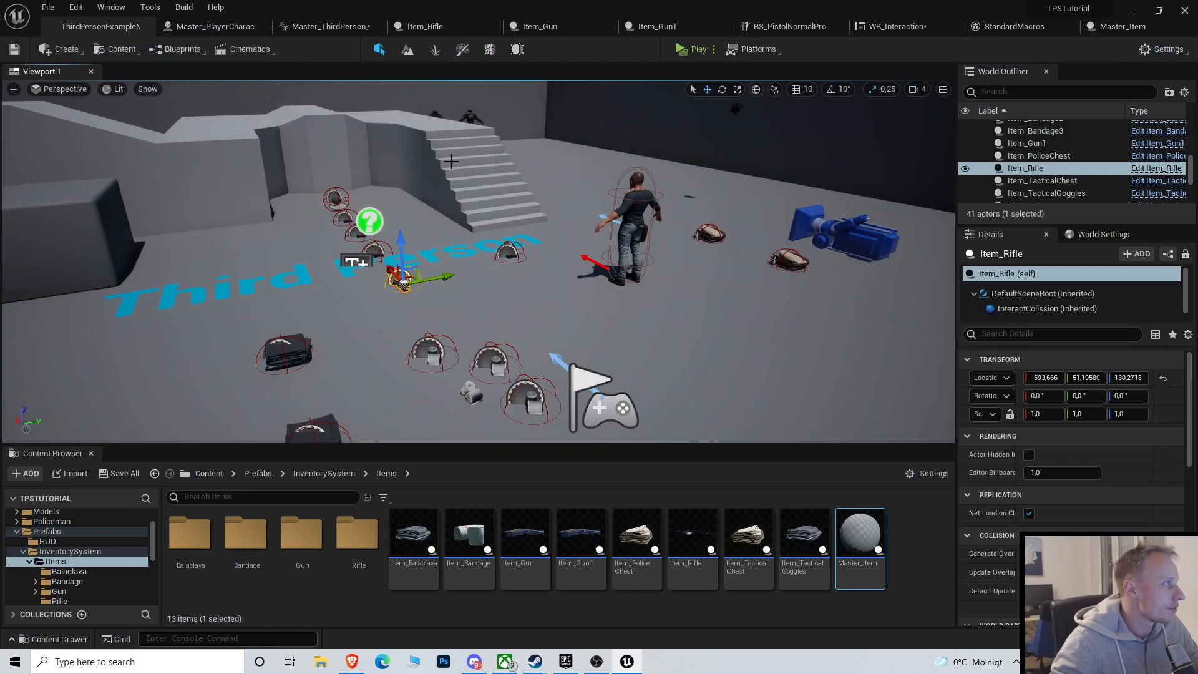
Gate F Set Pickup Notifier Visibility behind an Is Locally Controlled branch, then compile and save all
{"action": "left_click_drag", "start_coordinate": [458, 229], "coordinate": [382, 291]}
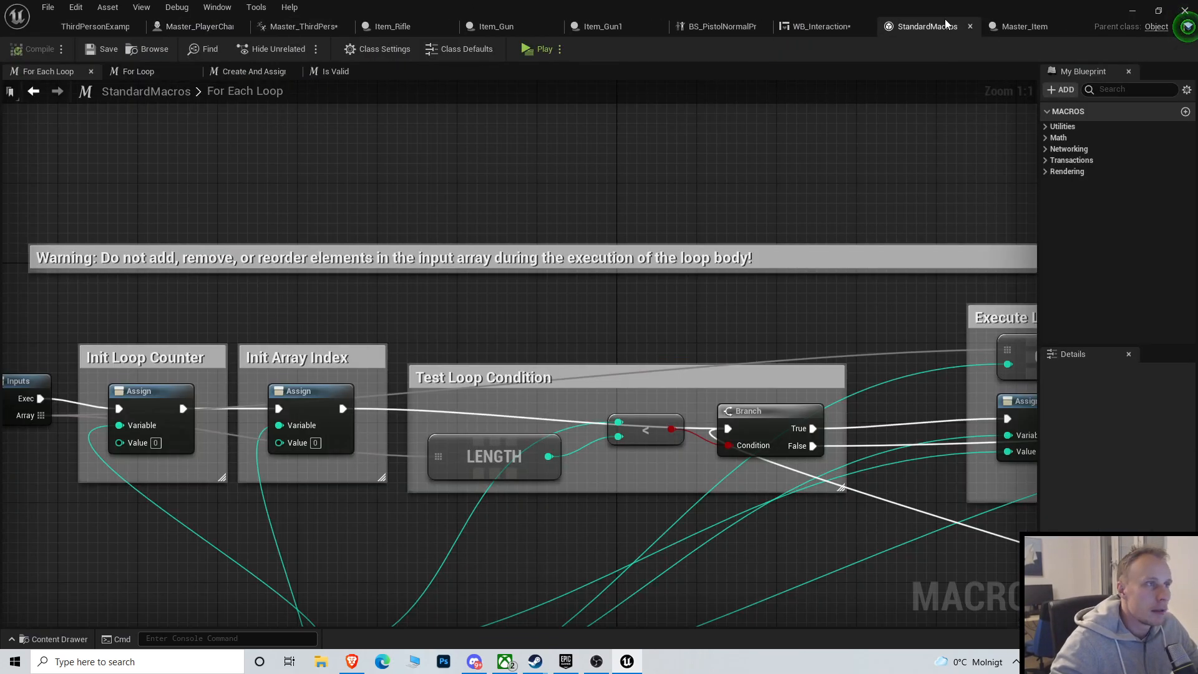
{"action": "left_click", "coordinate": [1023, 26]}
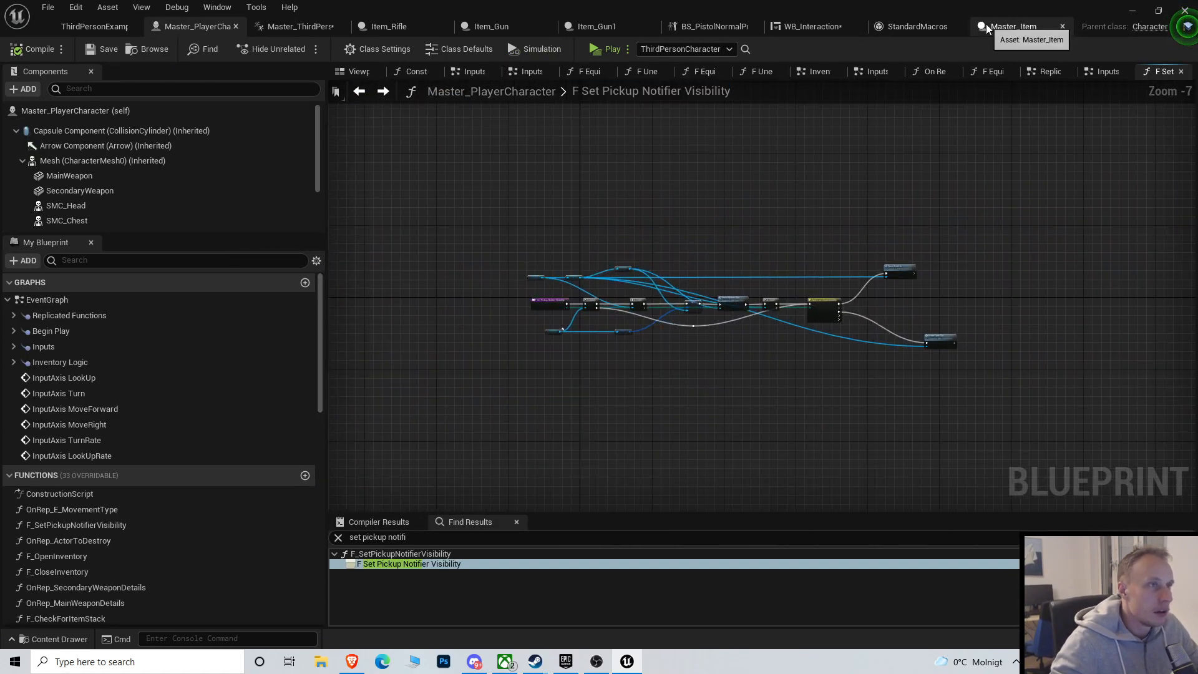
{"action": "left_click", "coordinate": [1012, 27]}
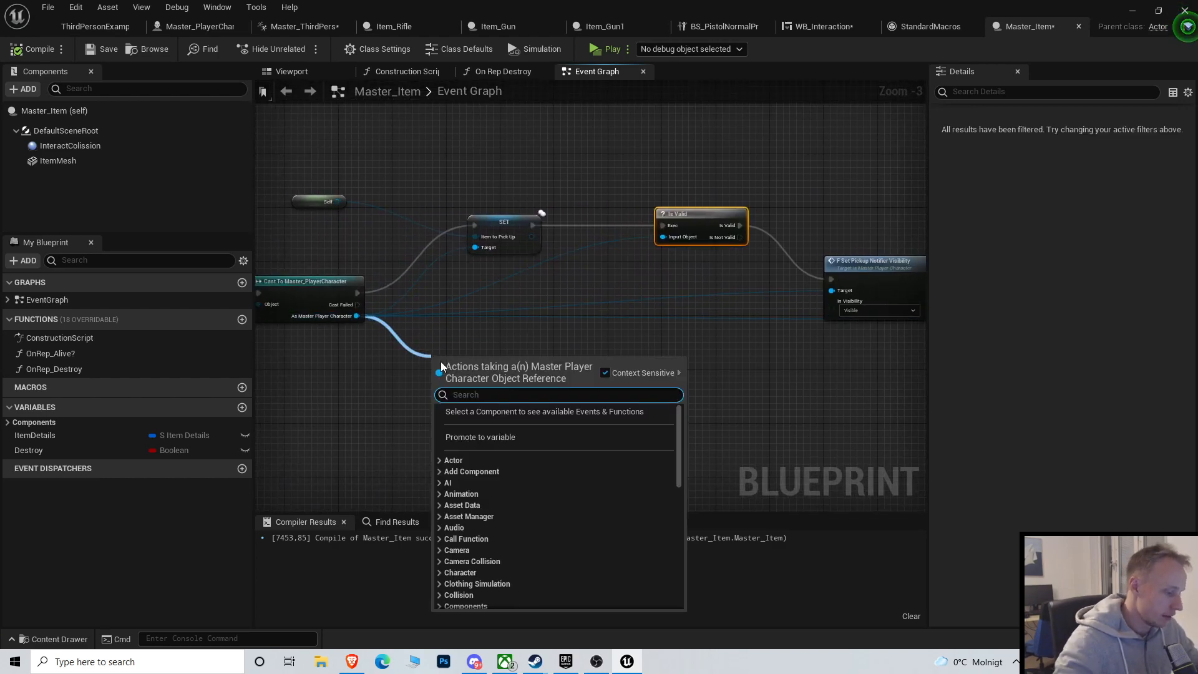
{"action": "type", "text": "is local"}
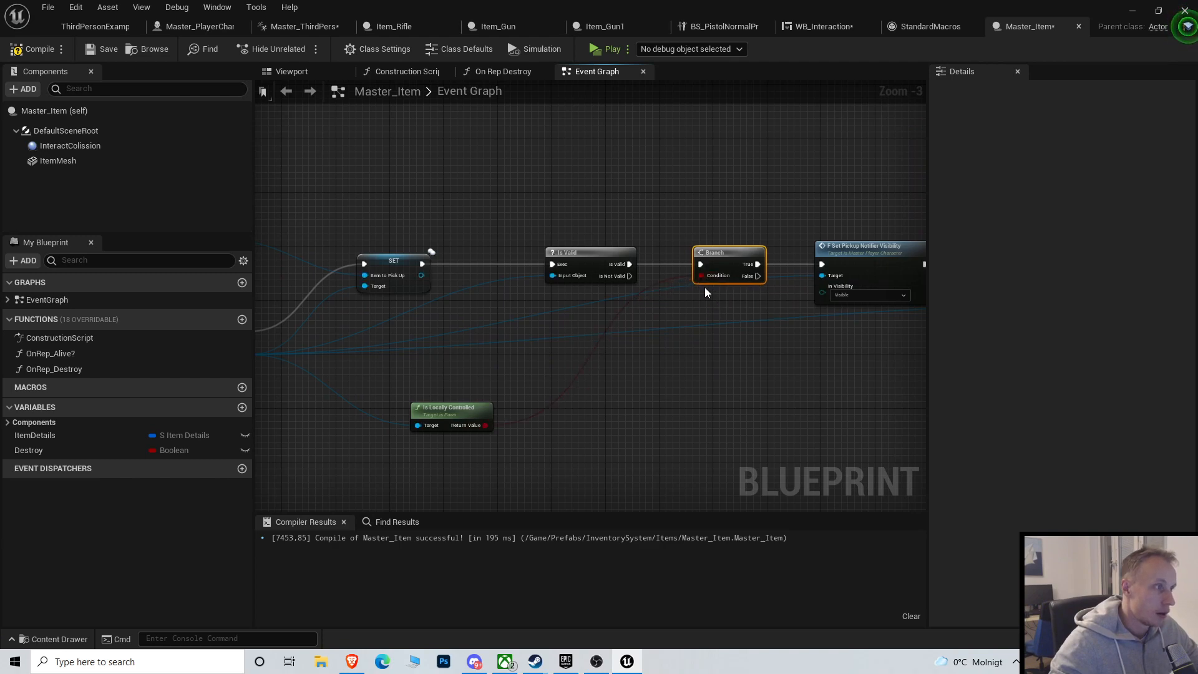
{"action": "left_click", "coordinate": [48, 8]}
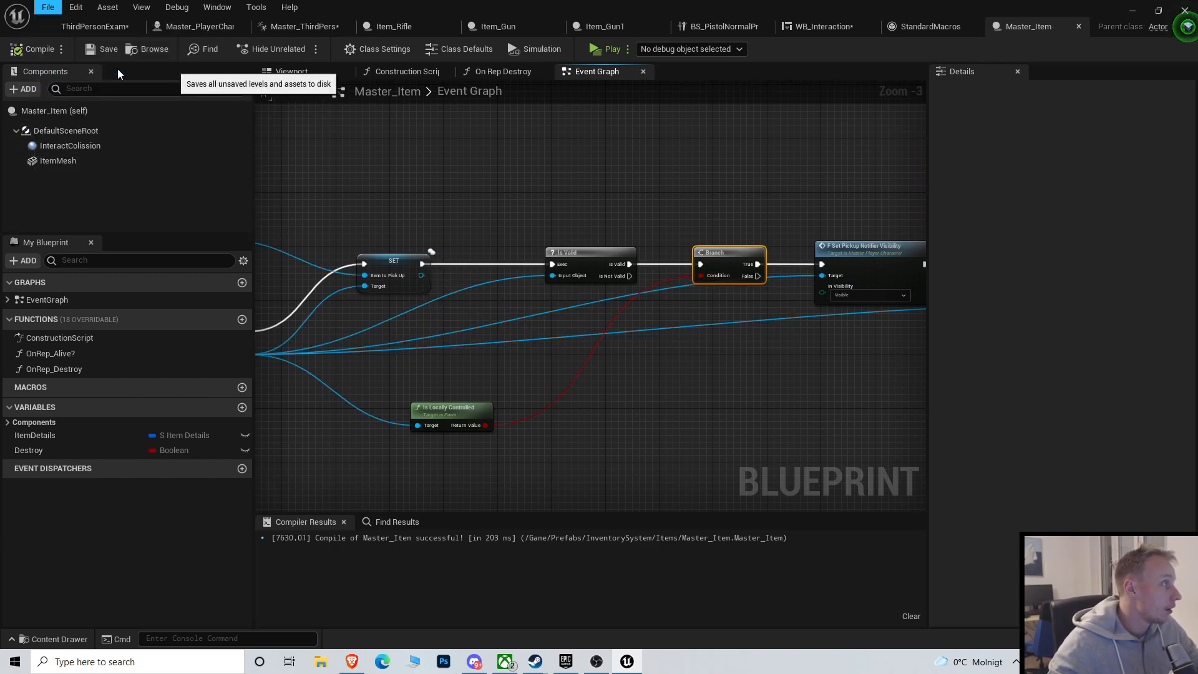
{"action": "left_click", "coordinate": [108, 48]}
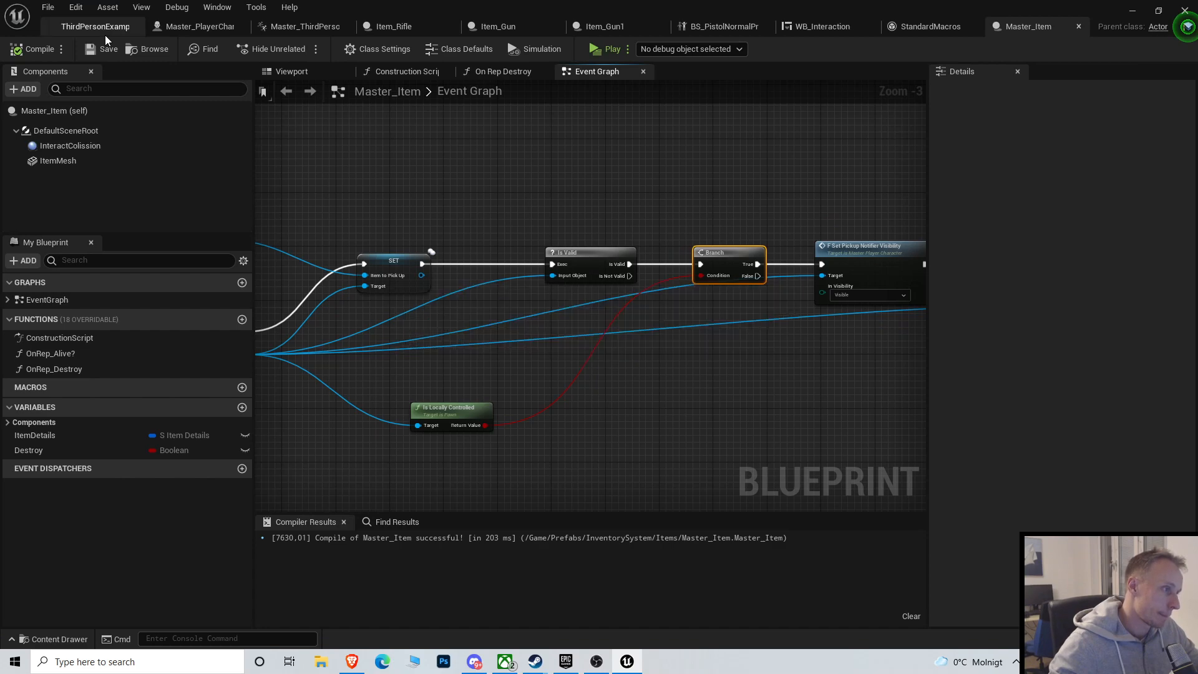
Return to the level, briefly play-test, select Floor and Wall9, and close all blueprint editor tabs
{"action": "left_click", "coordinate": [94, 26]}
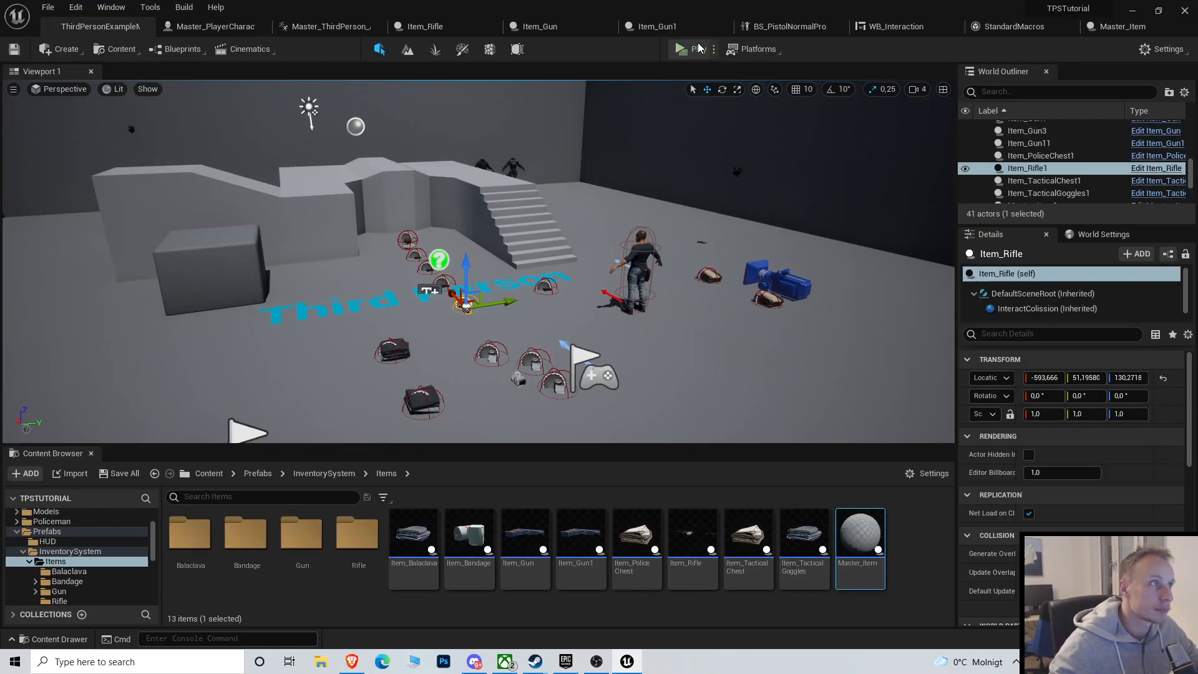
{"action": "left_click", "coordinate": [683, 48]}
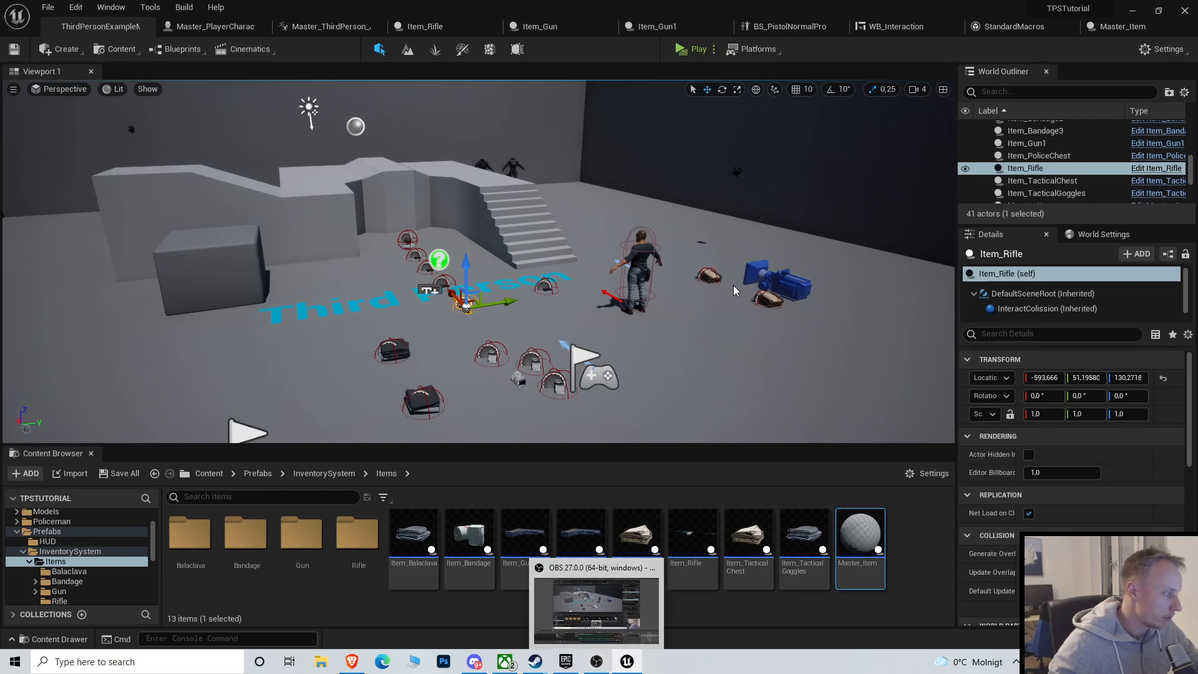
{"action": "mouse_move", "coordinate": [575, 252]}
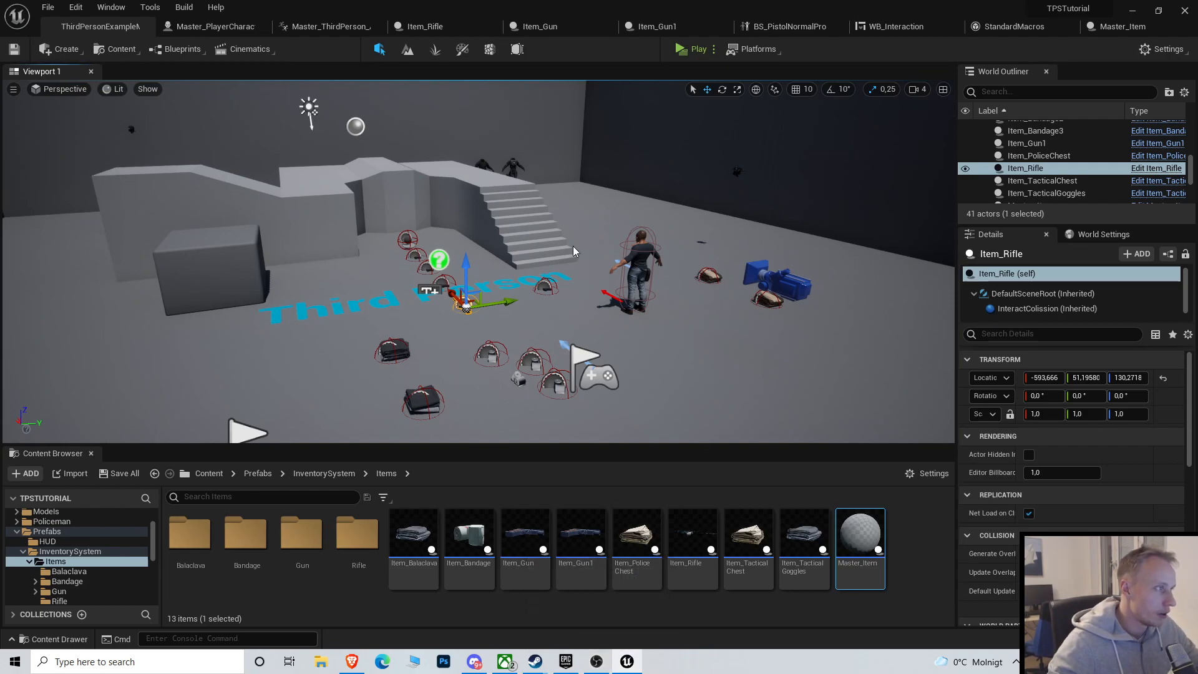
{"action": "mouse_move", "coordinate": [697, 133]}
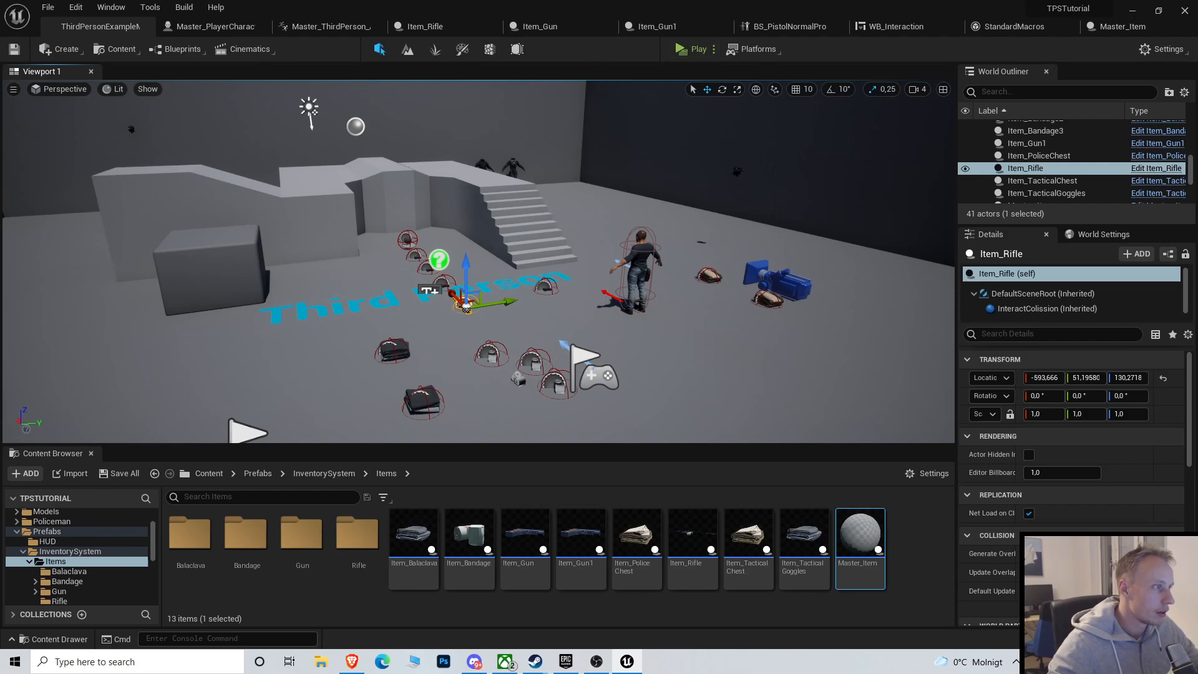
{"action": "left_click", "coordinate": [1031, 163]}
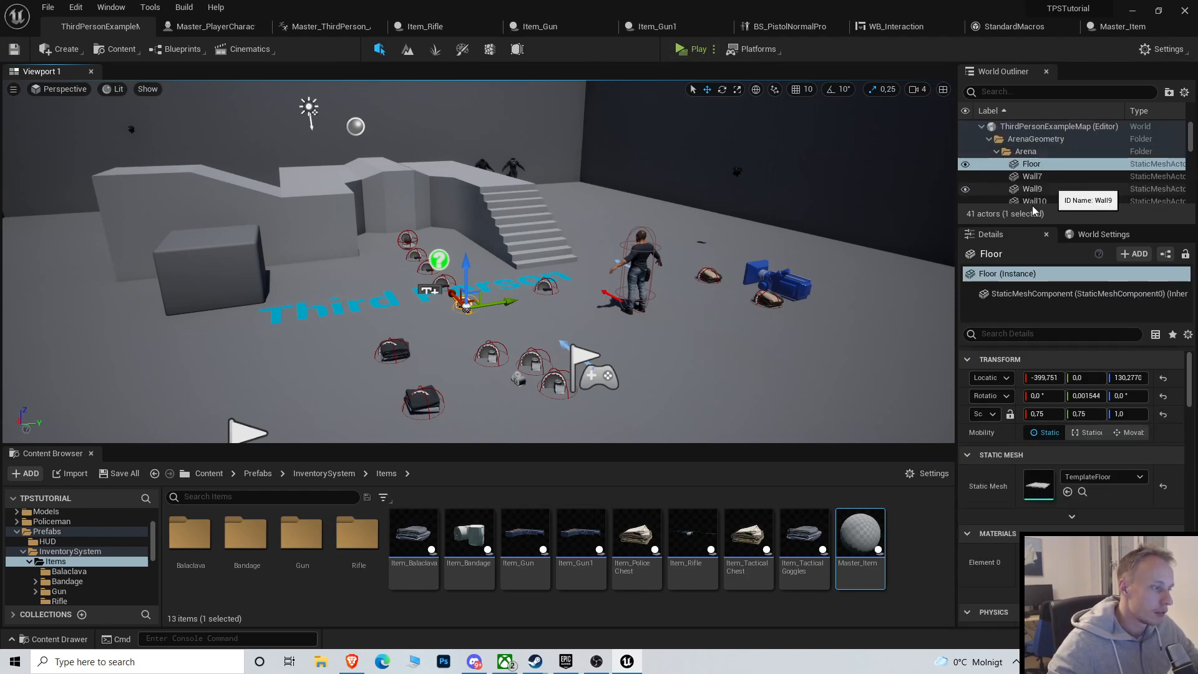
{"action": "left_click", "coordinate": [1032, 188]}
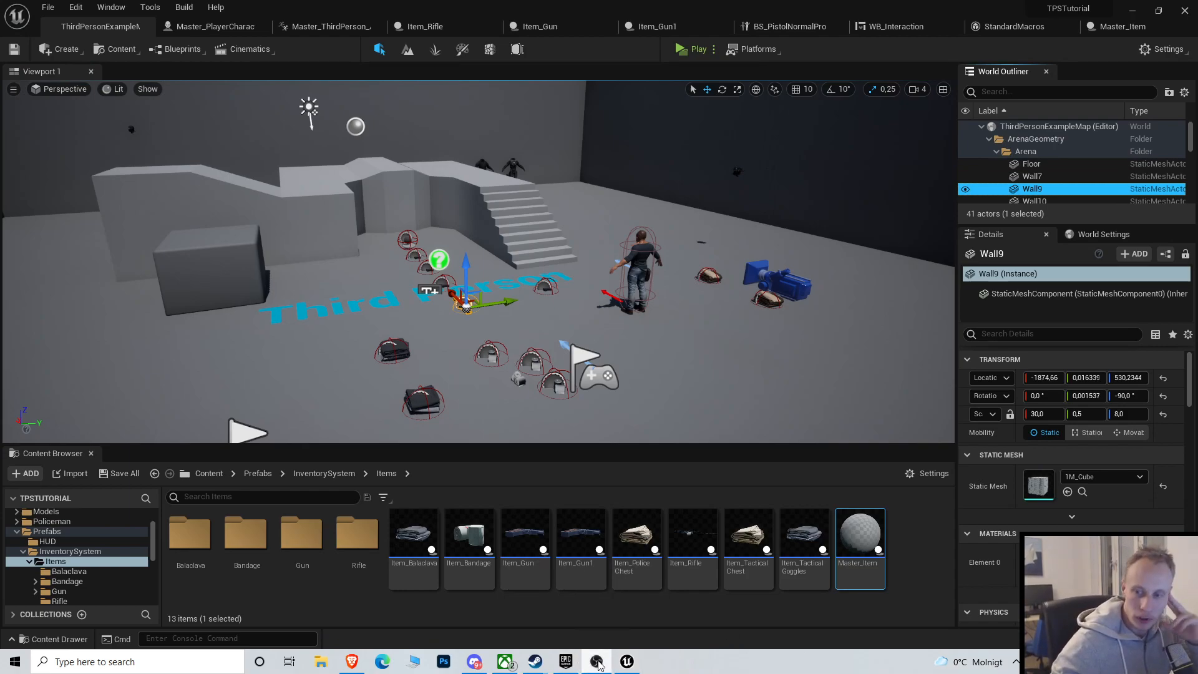
{"action": "left_click", "coordinate": [503, 662]}
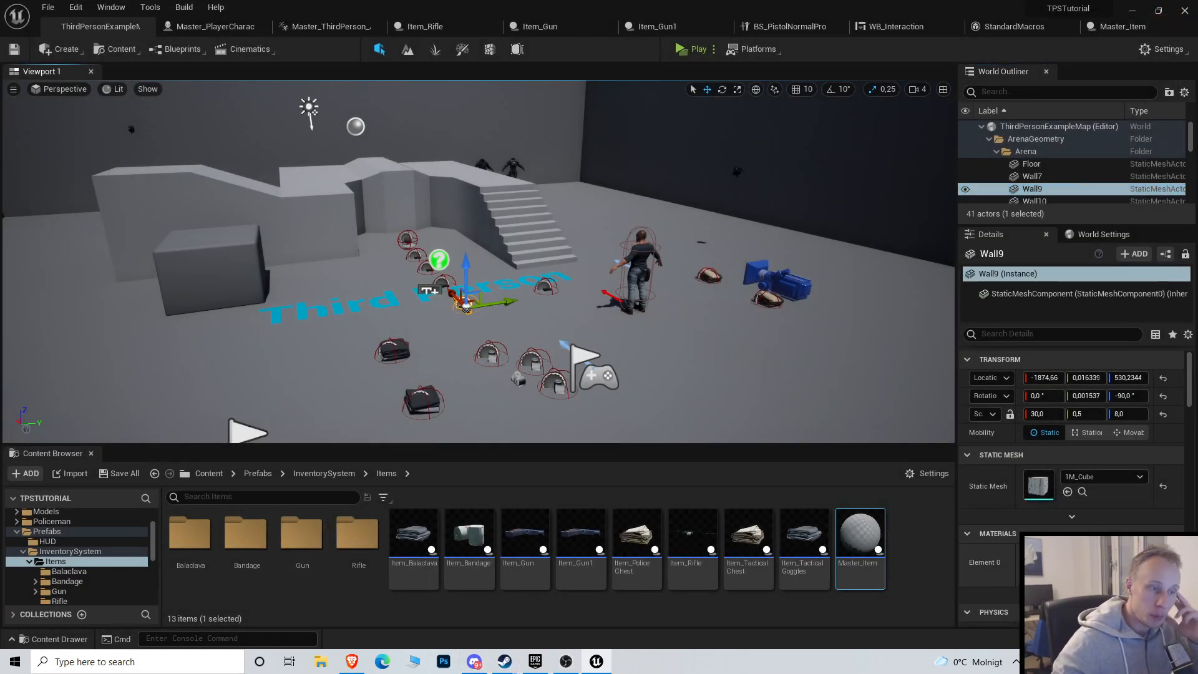
{"action": "left_click", "coordinate": [696, 48]}
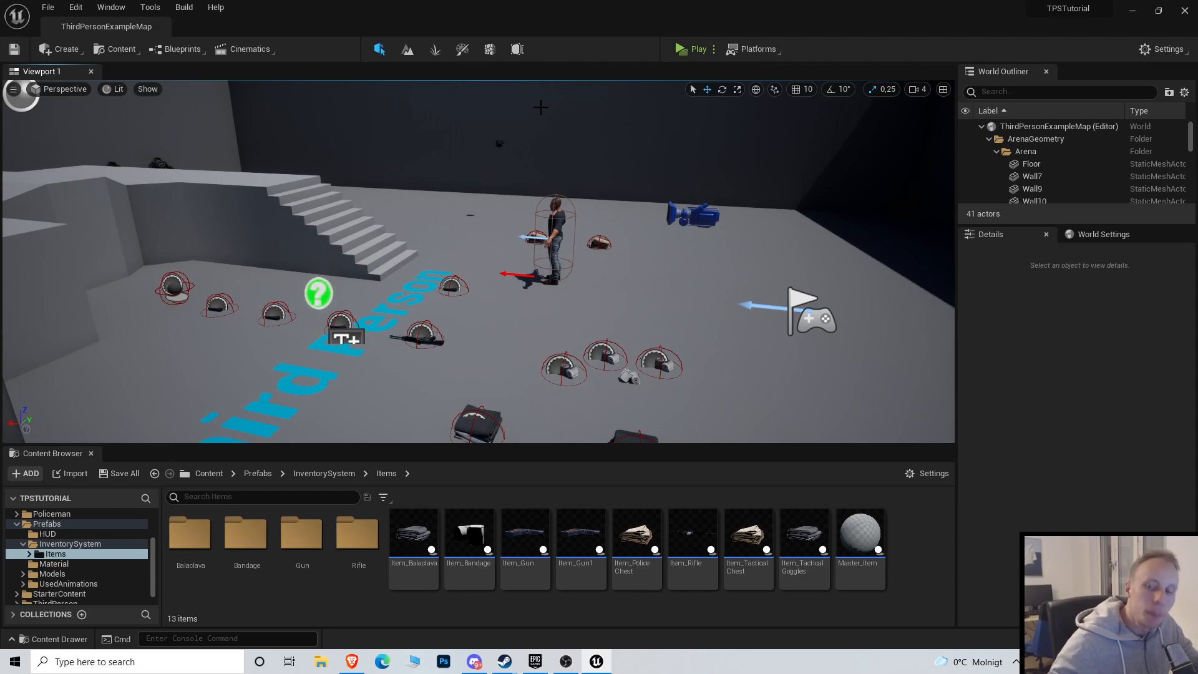
{"action": "mouse_move", "coordinate": [437, 239]}
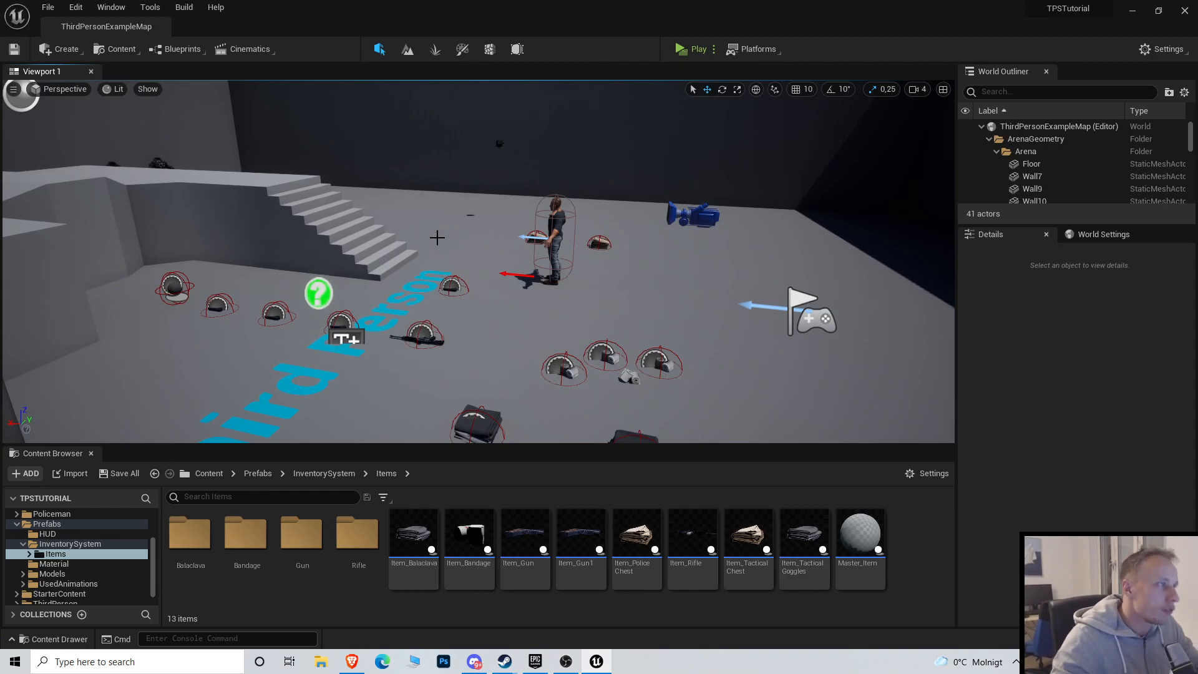
Browse to the placed ThirdPersonCharacter's asset and open Master_PlayerCharacter from the Content Browser
{"action": "right_click", "coordinate": [313, 328]}
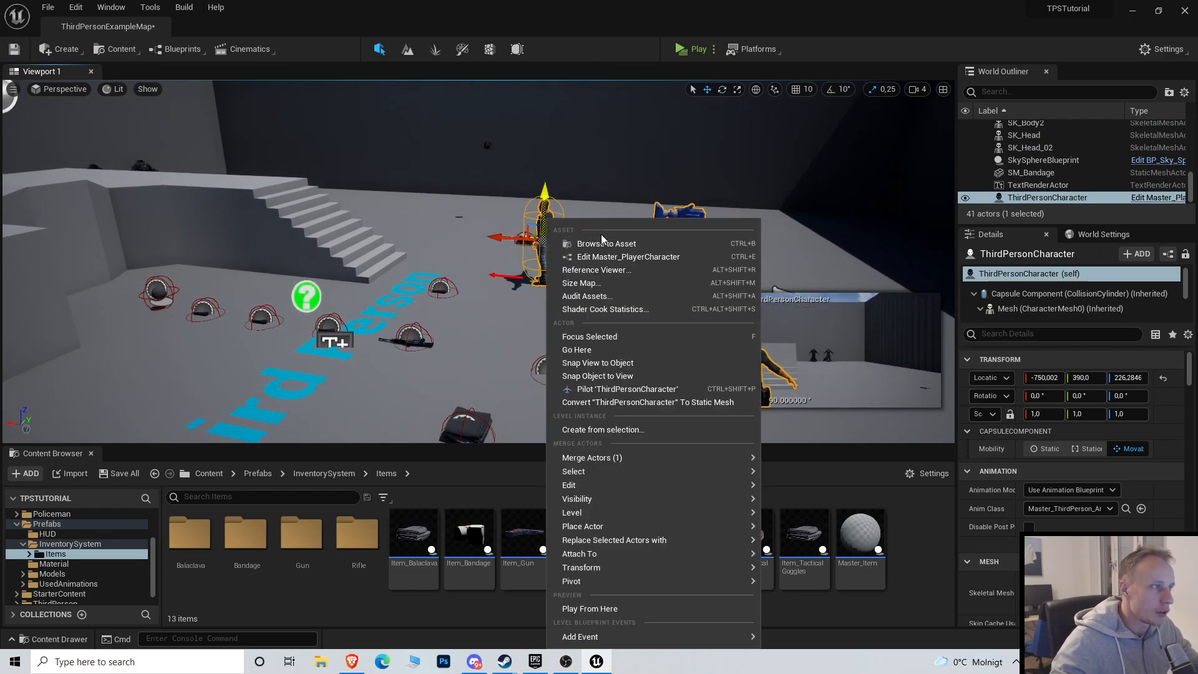
{"action": "left_click", "coordinate": [606, 244]}
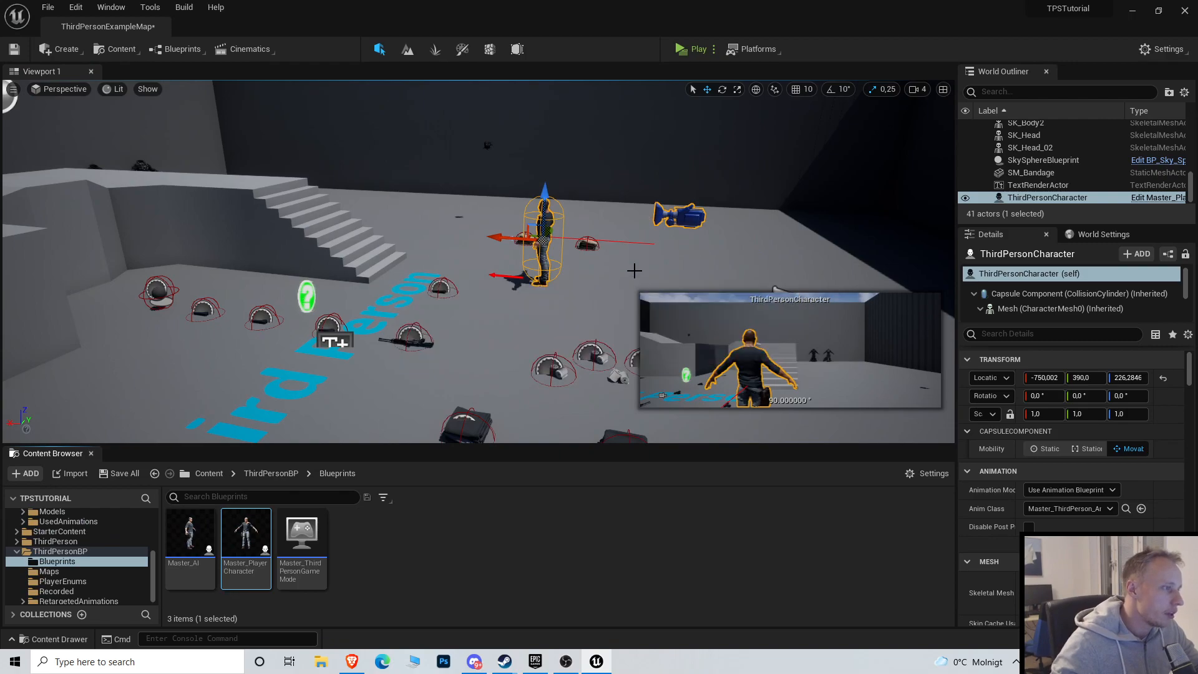
{"action": "double_click", "coordinate": [246, 532]}
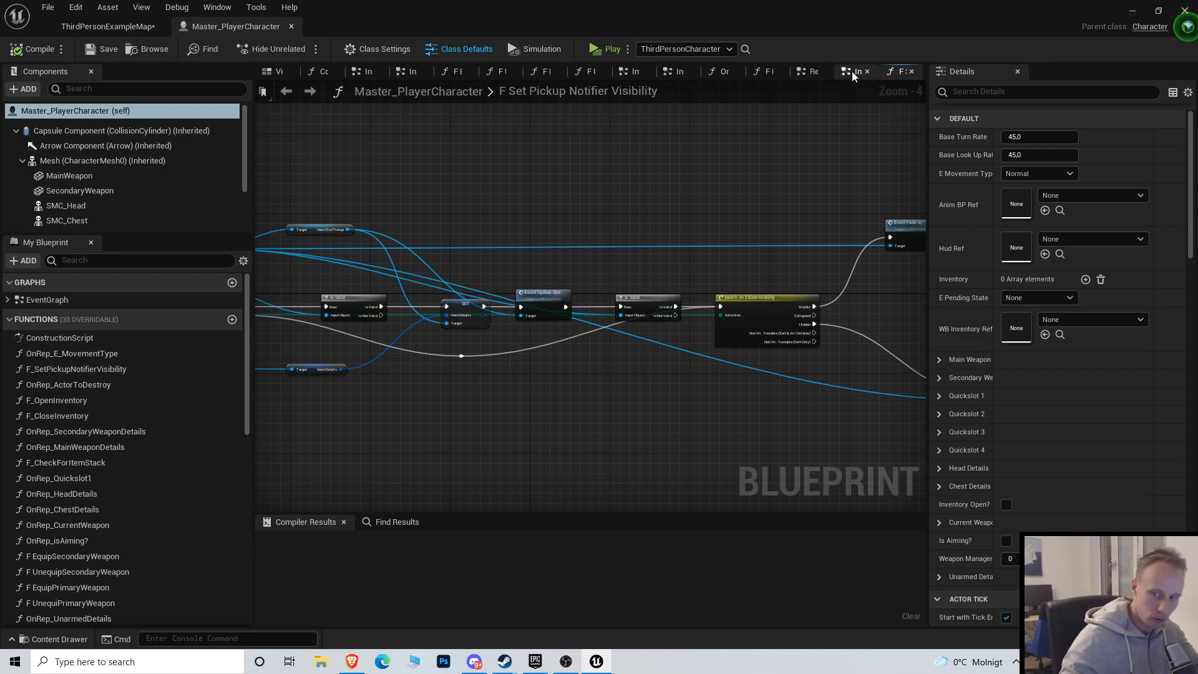
Review the F_SetPickupNotifierVisibility graph, then switch to the character's 3D Viewport preview
{"action": "scroll", "scroll_direction": "down", "scroll_amount": 3}
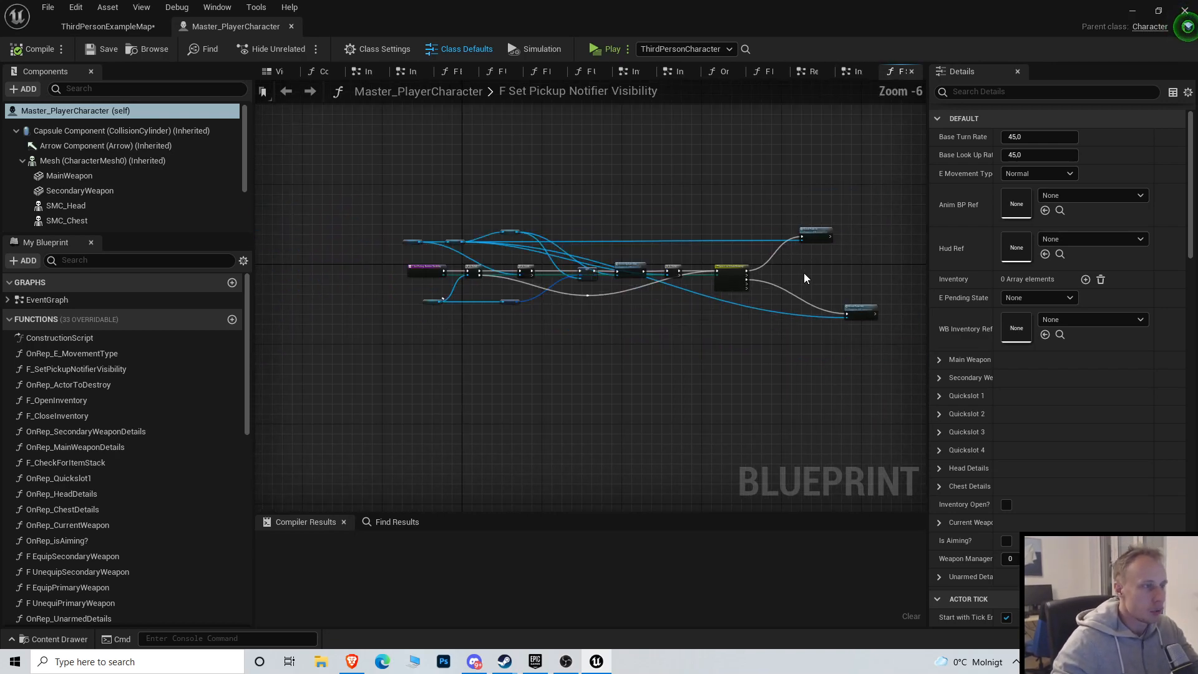
{"action": "scroll", "scroll_direction": "up", "scroll_amount": 3}
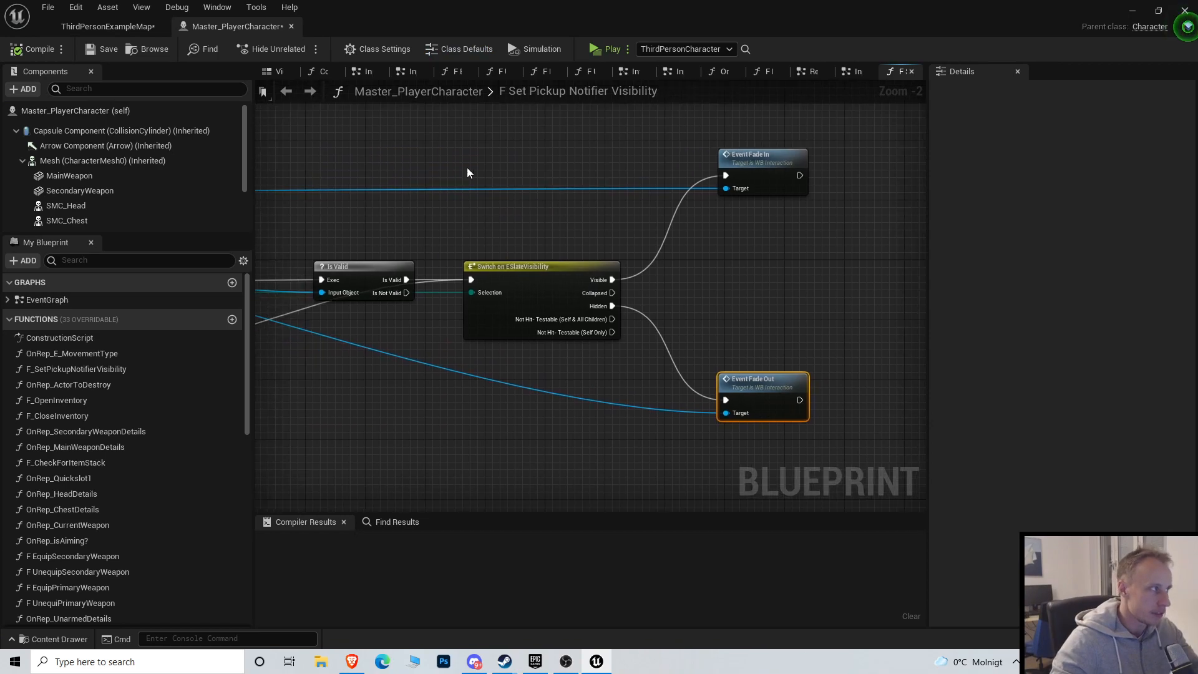
{"action": "left_click", "coordinate": [277, 72]}
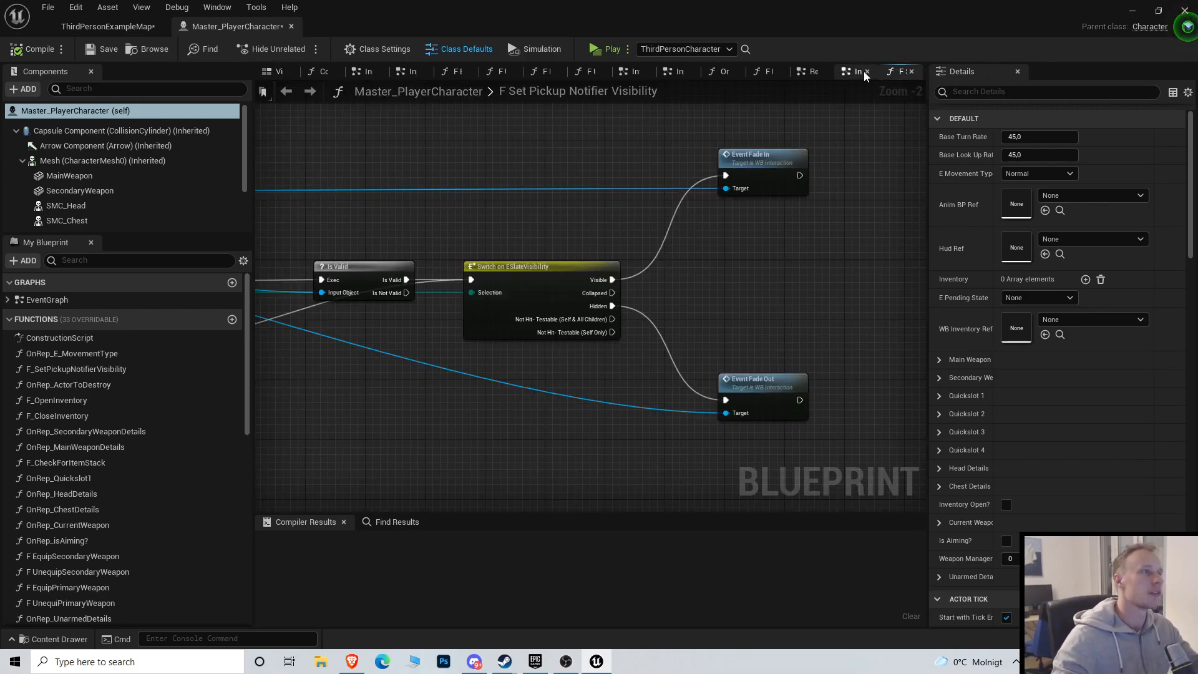
{"action": "scroll", "scroll_direction": "down", "scroll_amount": 3}
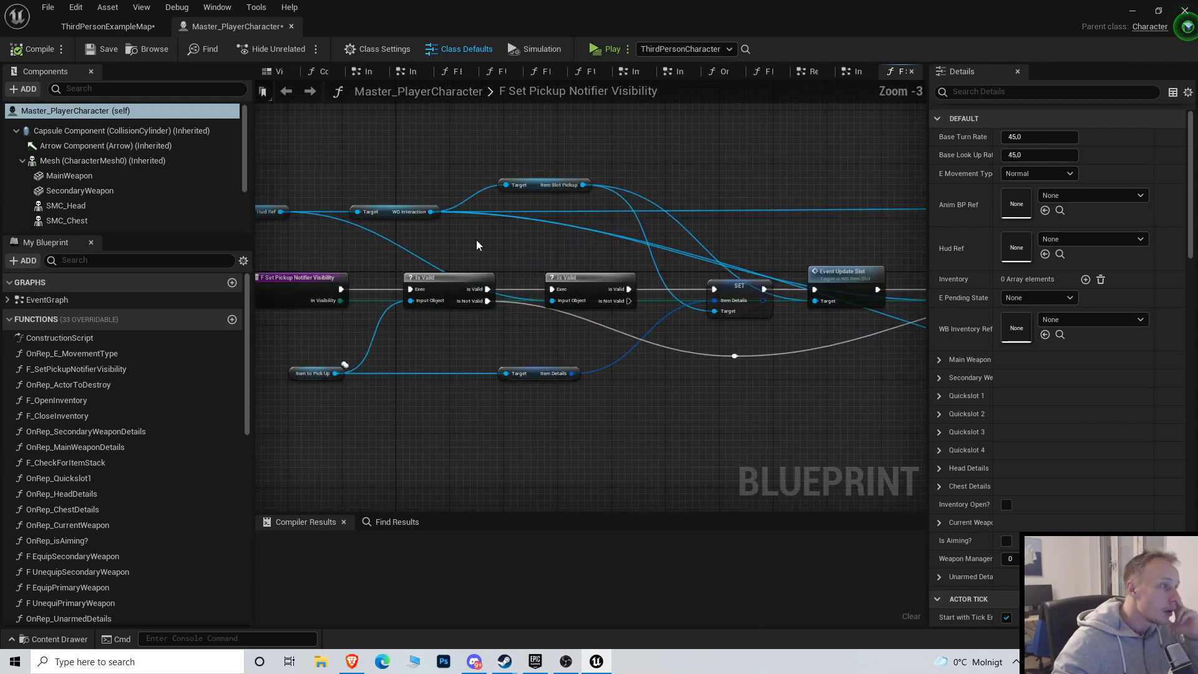
{"action": "mouse_move", "coordinate": [588, 206]}
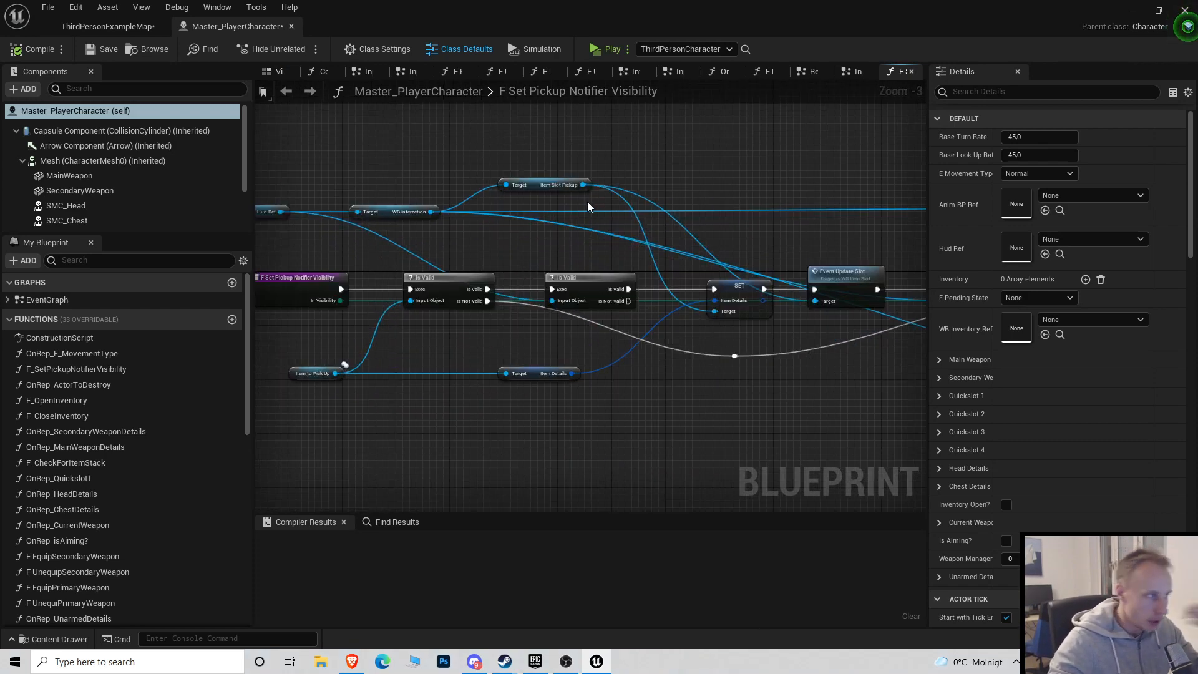
{"action": "scroll", "scroll_direction": "down", "scroll_amount": 3}
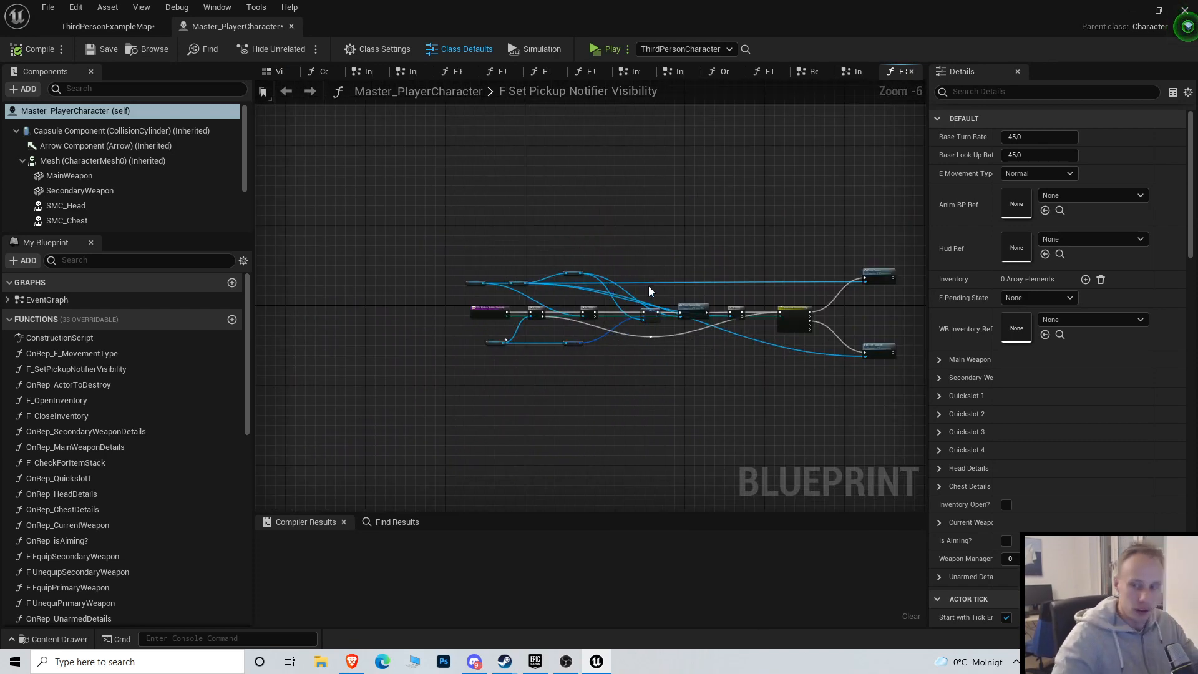
{"action": "mouse_move", "coordinate": [269, 87]}
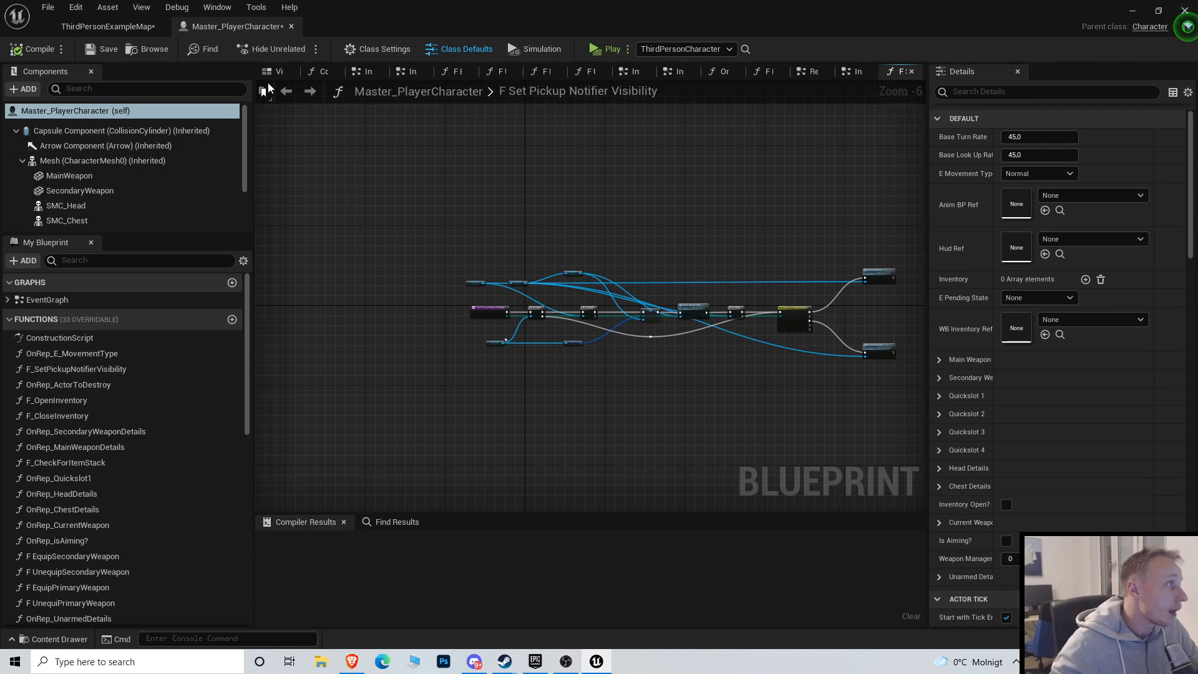
{"action": "left_click", "coordinate": [275, 71]}
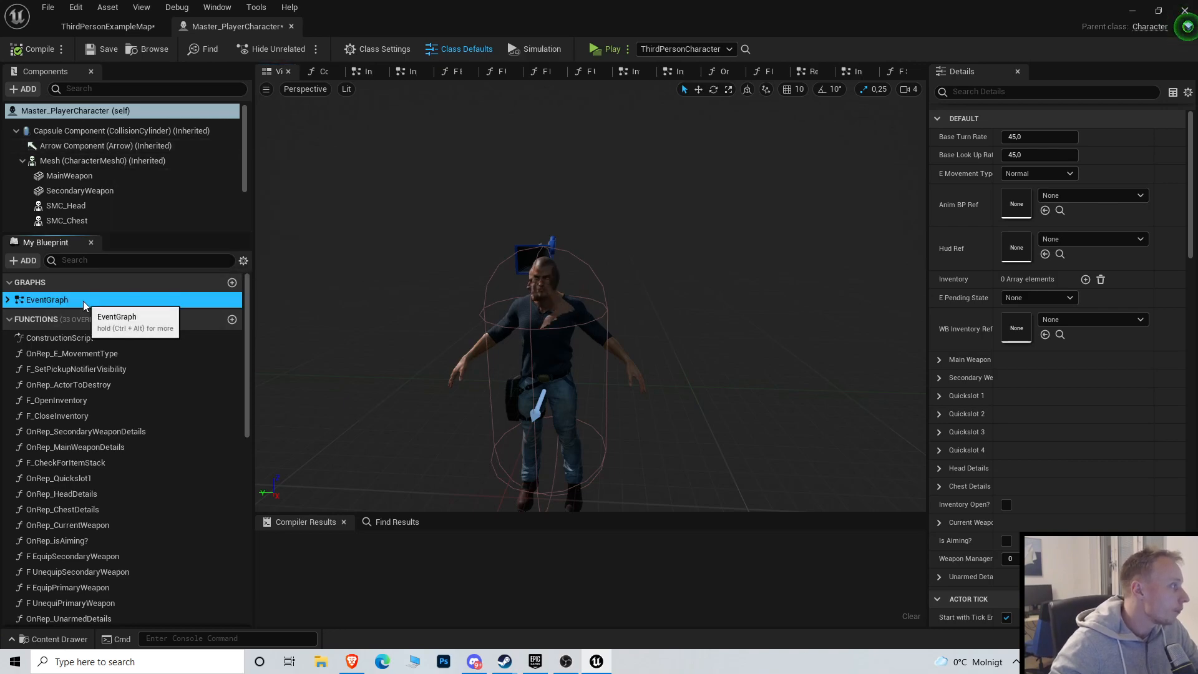
Open the EventGraph and save the Master_PlayerCharacter blueprint
{"action": "double_click", "coordinate": [47, 300]}
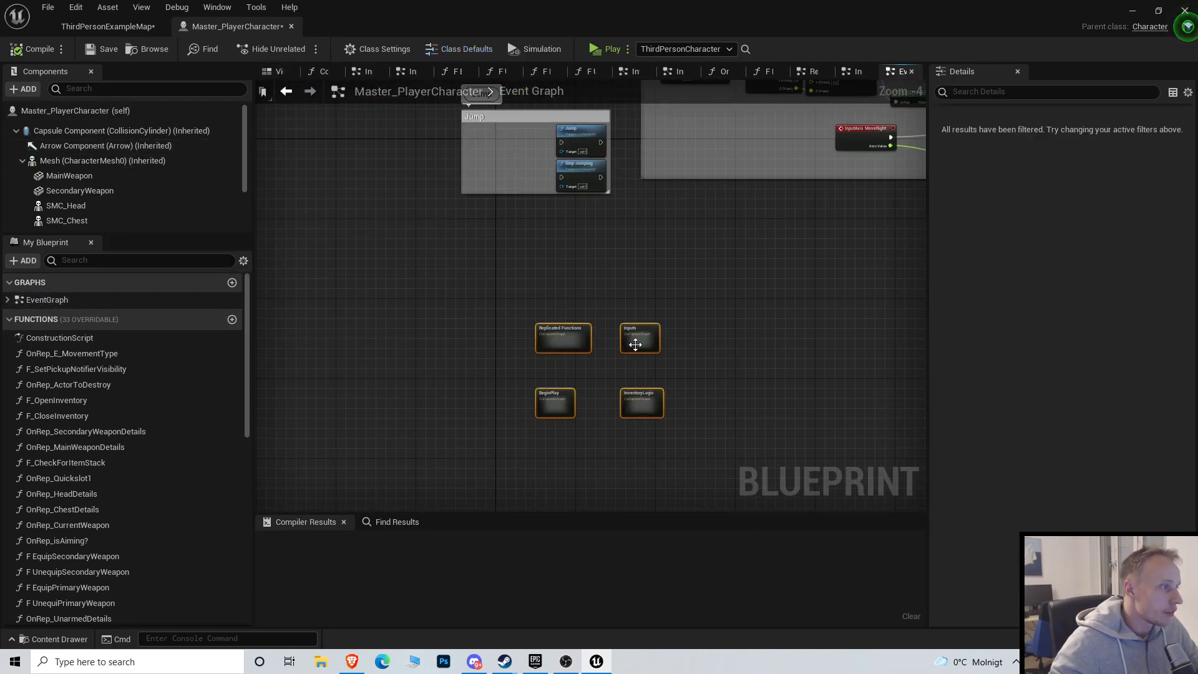
{"action": "left_click", "coordinate": [109, 49]}
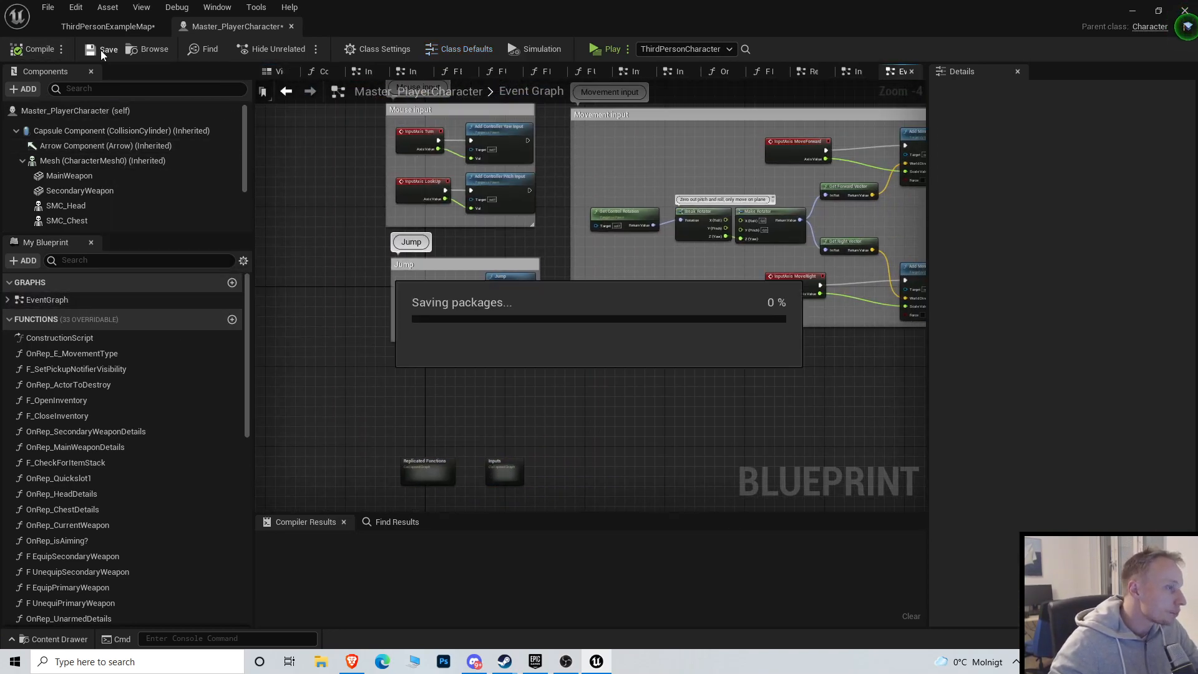
{"action": "left_click", "coordinate": [109, 49]}
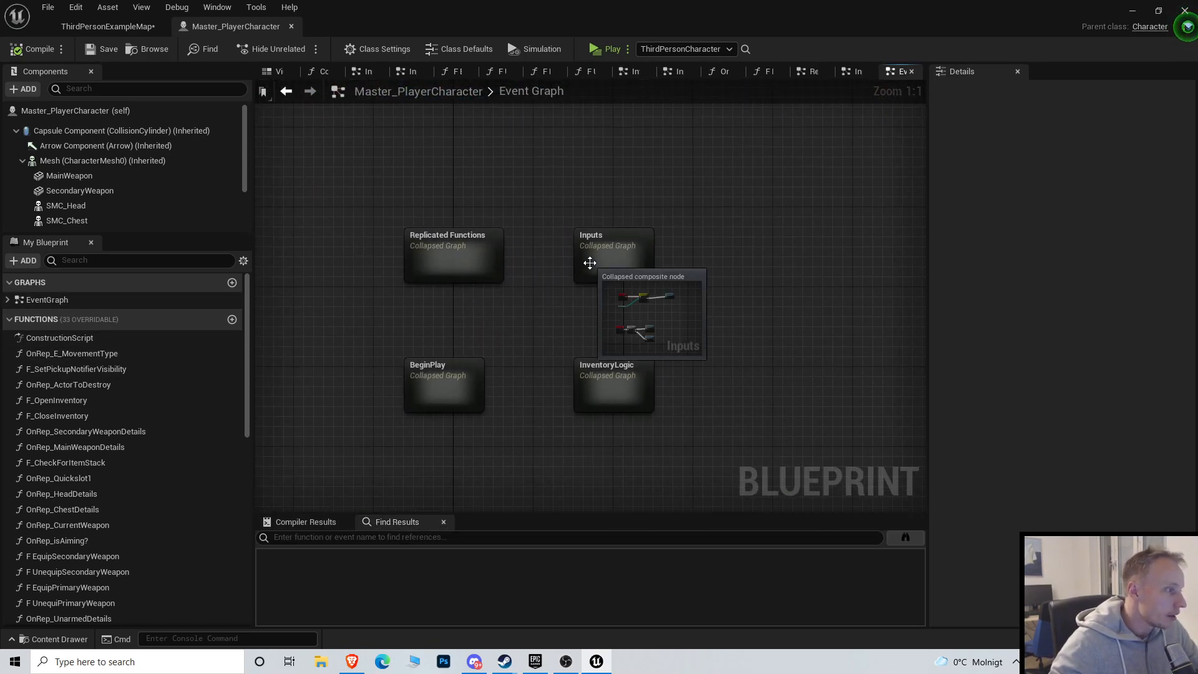
Search the blueprint for 'q' and open the Inputs graph showing the Q key's Switch on Int
{"action": "double_click", "coordinate": [613, 386]}
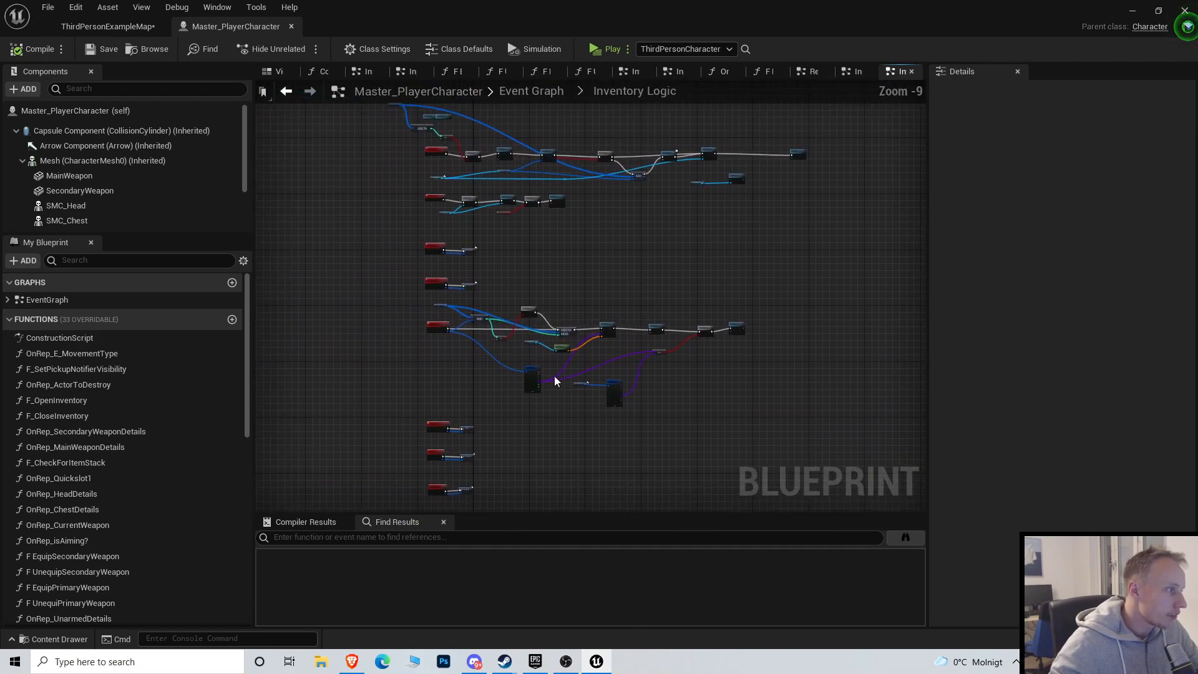
{"action": "scroll", "scroll_direction": "down", "scroll_amount": 3}
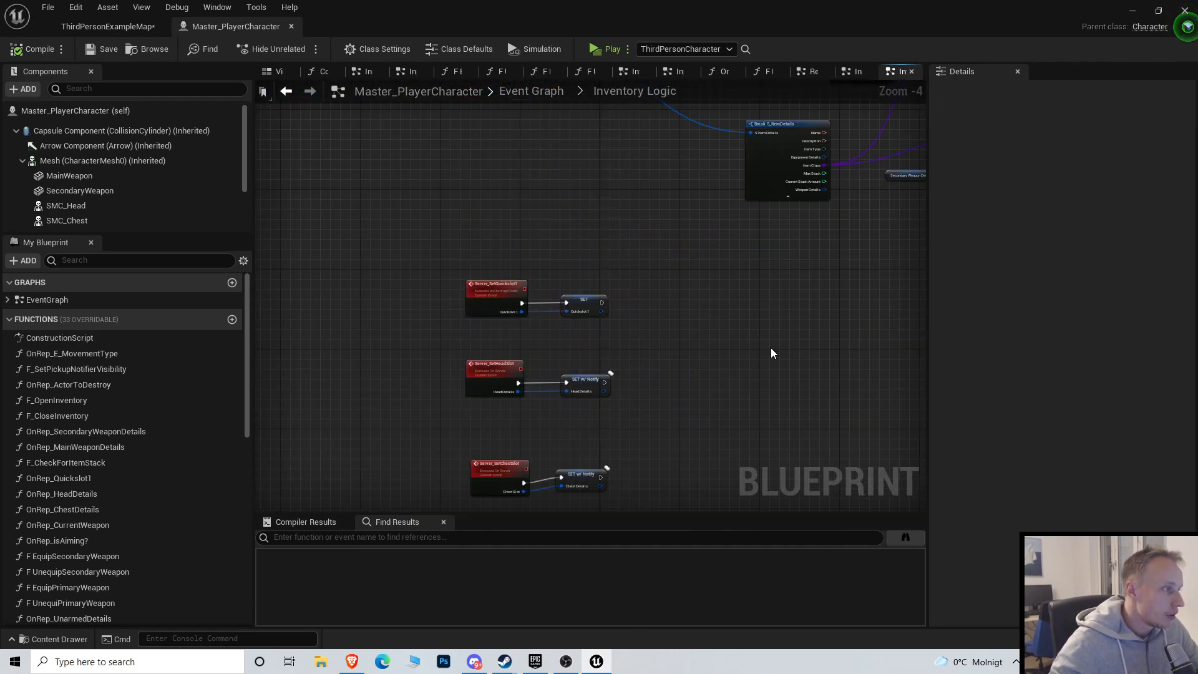
{"action": "scroll", "scroll_direction": "up", "scroll_amount": 3}
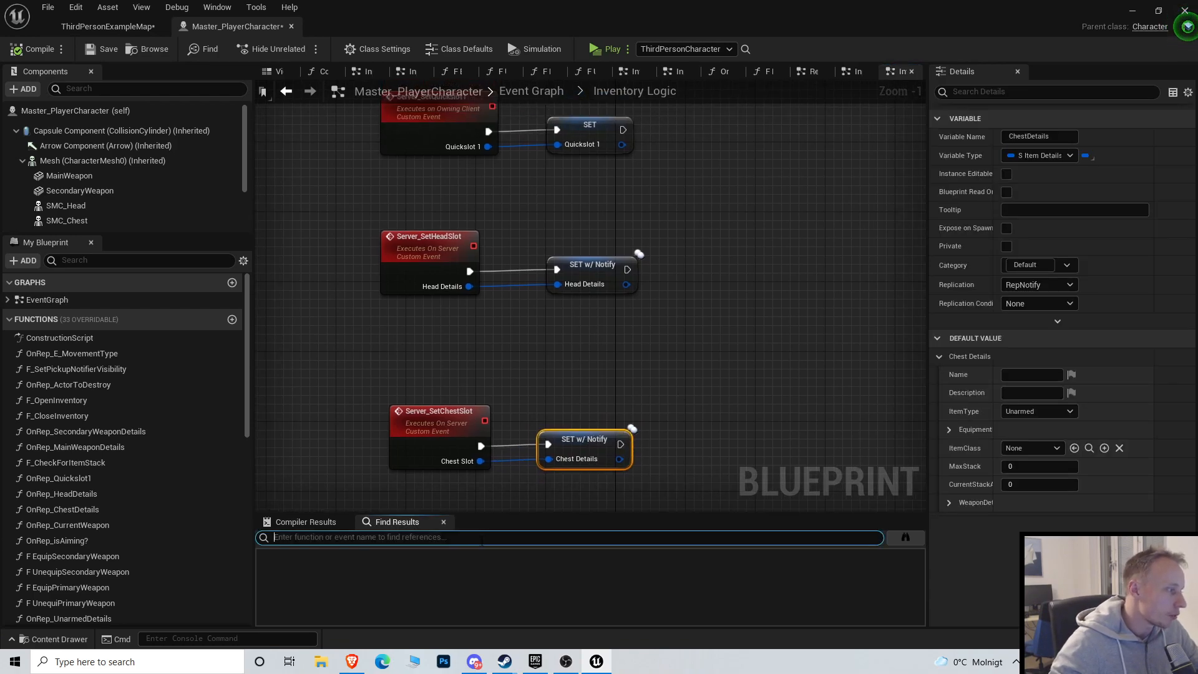
{"action": "type", "text": "q"}
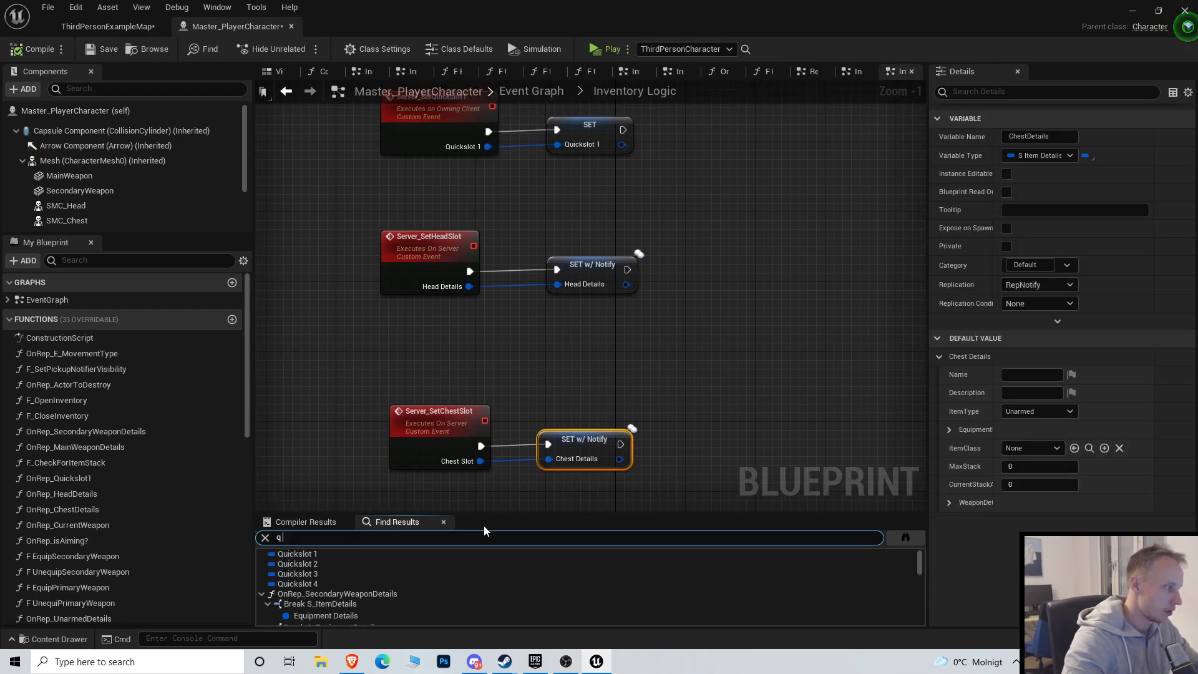
{"action": "scroll", "scroll_direction": "down", "scroll_amount": 3}
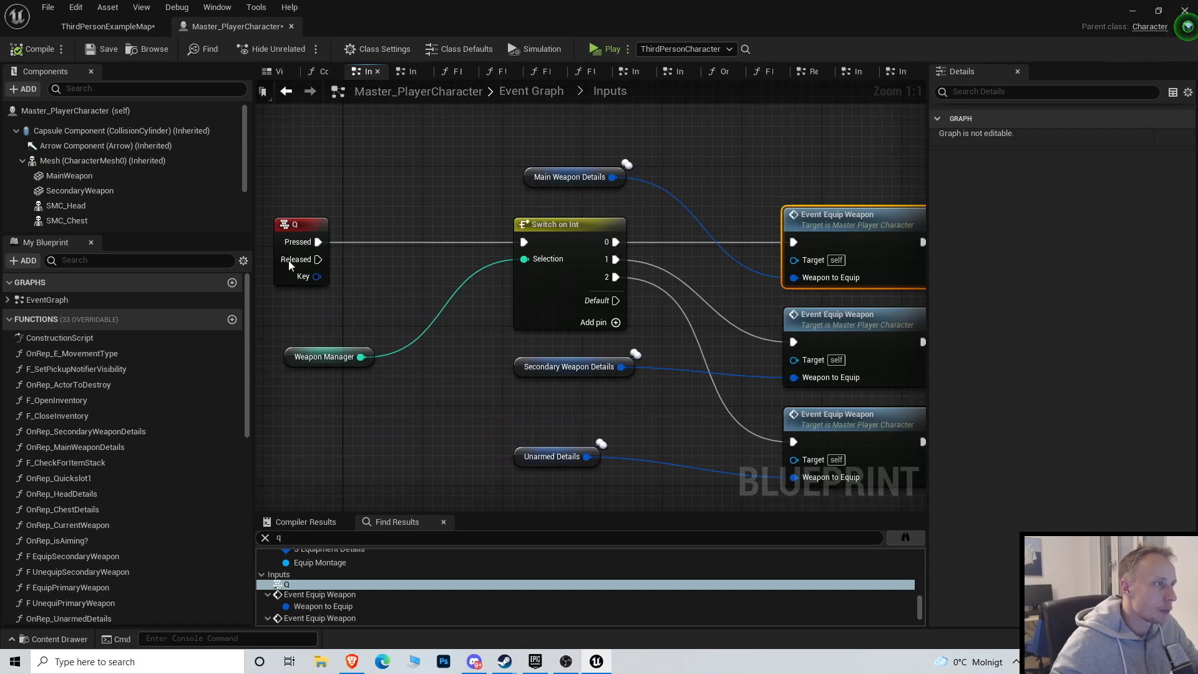
Follow Event Equip Weapon to Server_SetCurrentWeapon, then inspect F Unequip Secondary Weapon in OnRep Current Weapon
{"action": "left_click", "coordinate": [808, 71]}
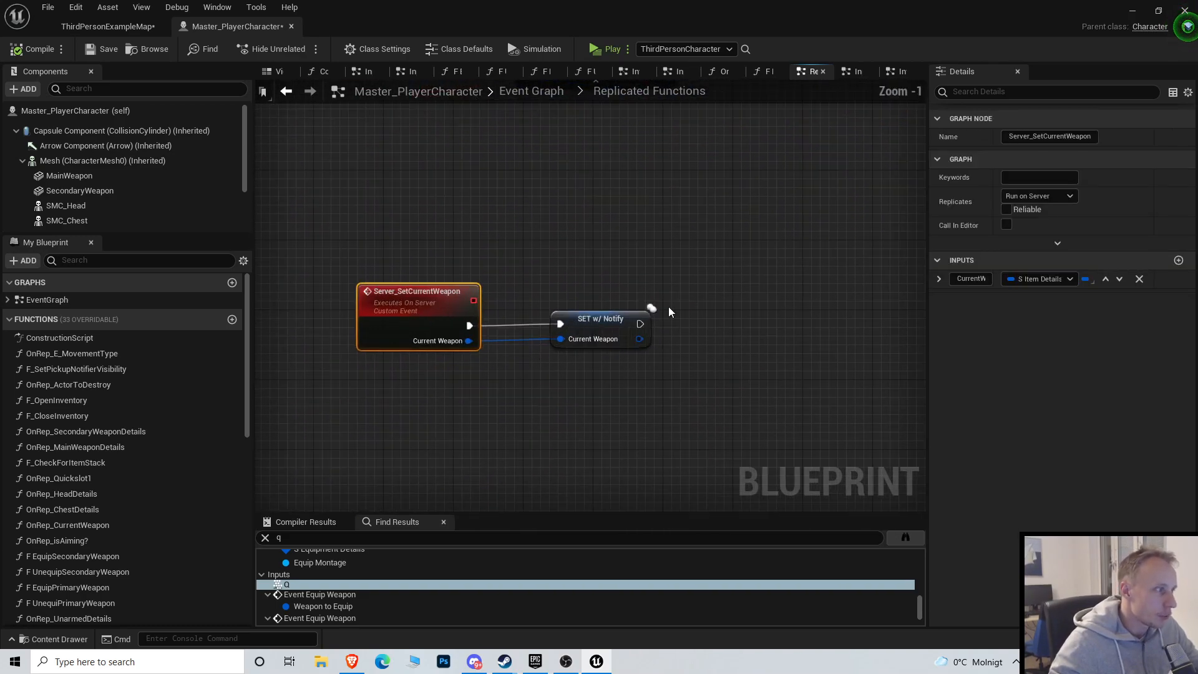
{"action": "left_click", "coordinate": [720, 71]}
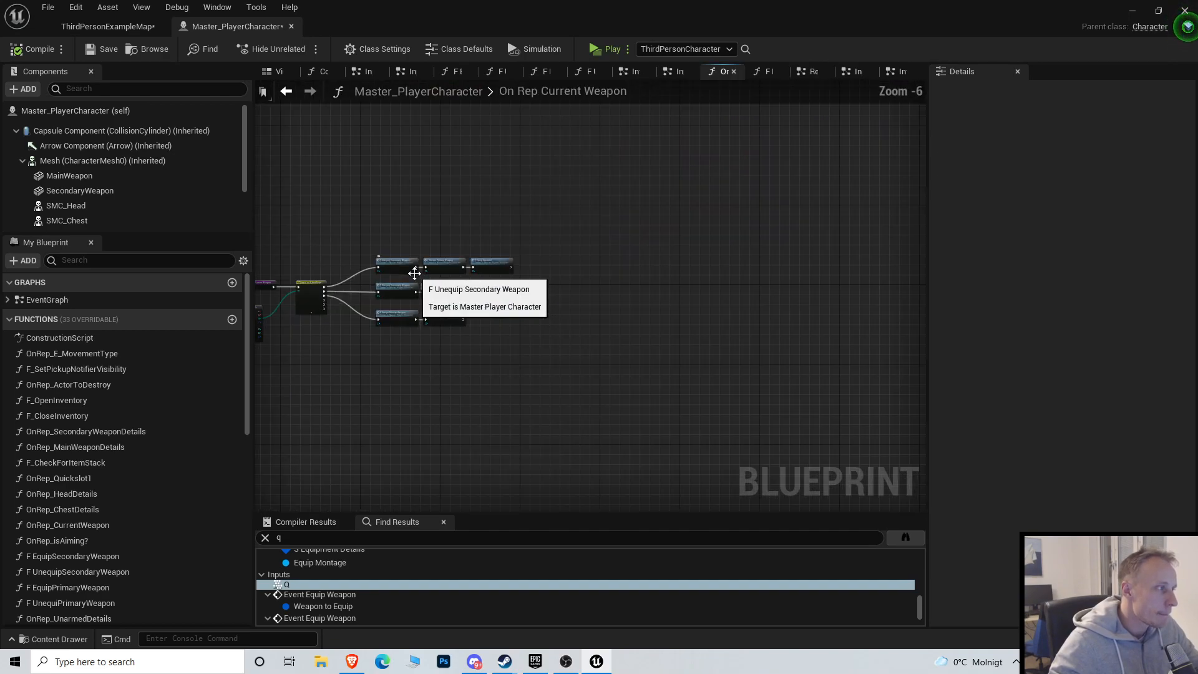
{"action": "scroll", "scroll_direction": "up", "scroll_amount": 3}
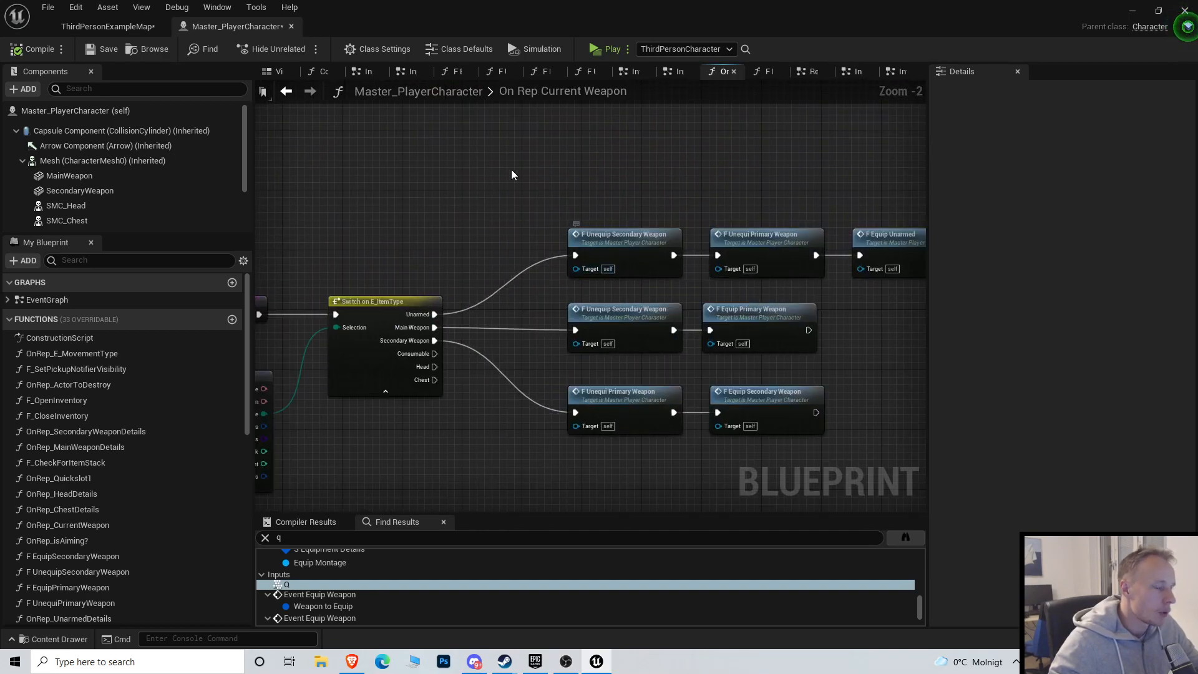
{"action": "mouse_move", "coordinate": [782, 382]}
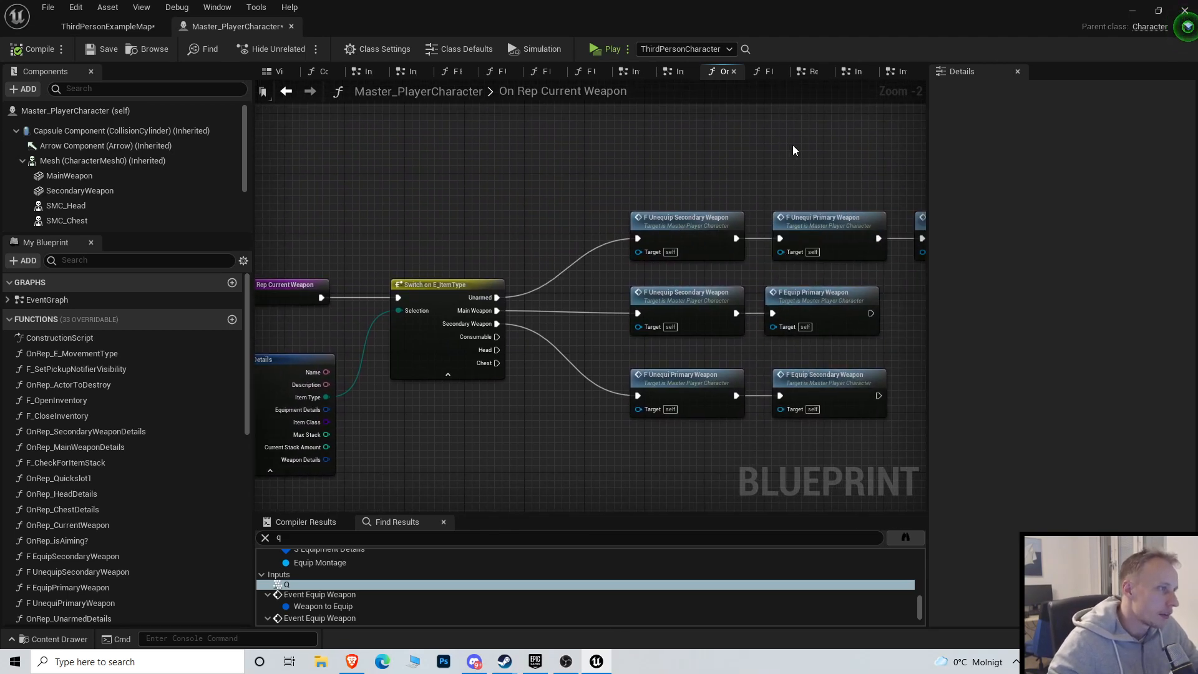
{"action": "scroll", "scroll_direction": "down", "scroll_amount": 3}
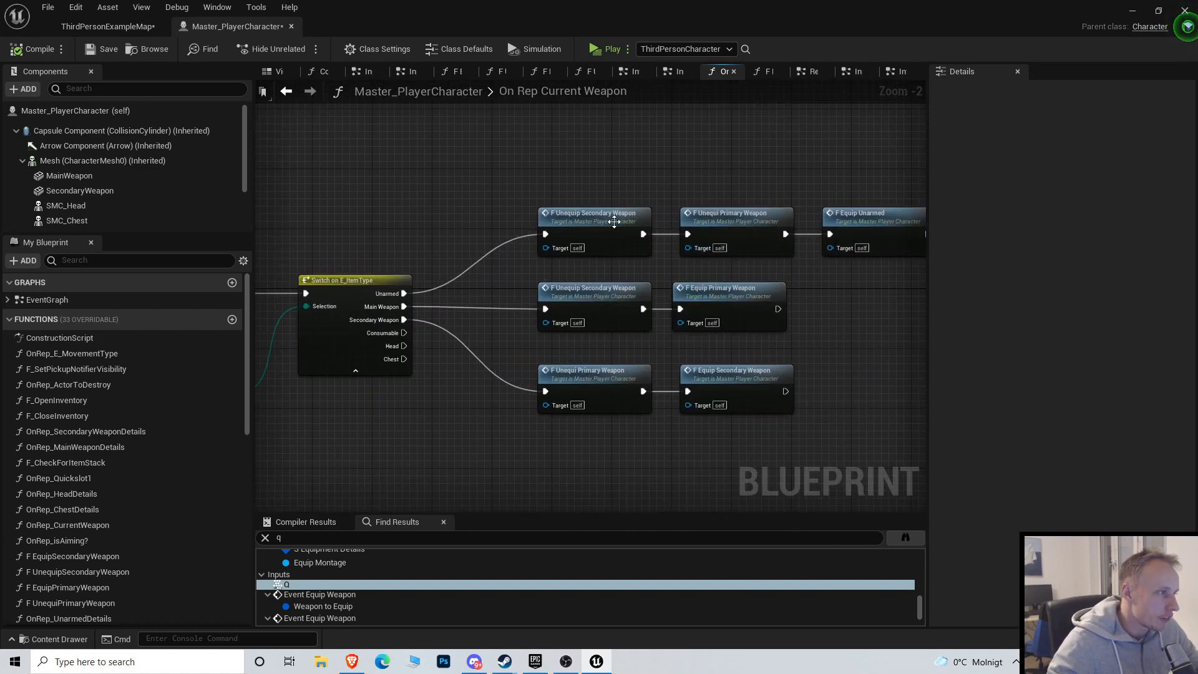
{"action": "left_click", "coordinate": [737, 222]}
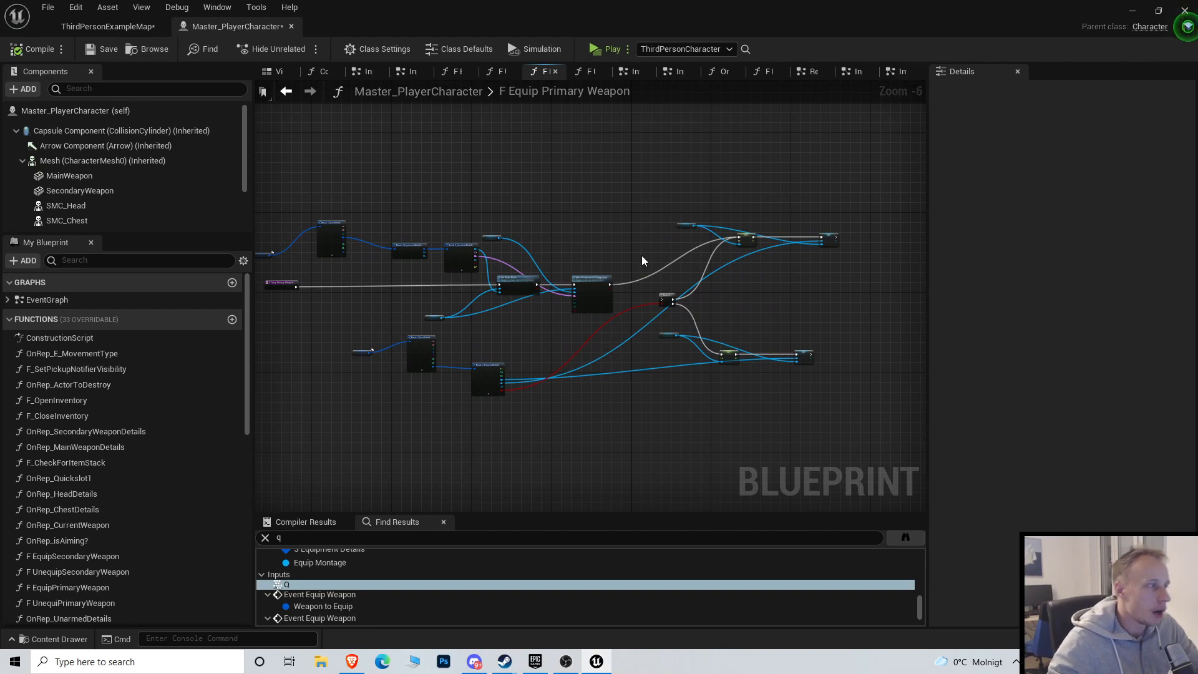
Remove the Branch and extra SET nodes from F Equip Primary Weapon and add Break S_WeaponDetails
{"action": "scroll", "scroll_direction": "up", "scroll_amount": 3}
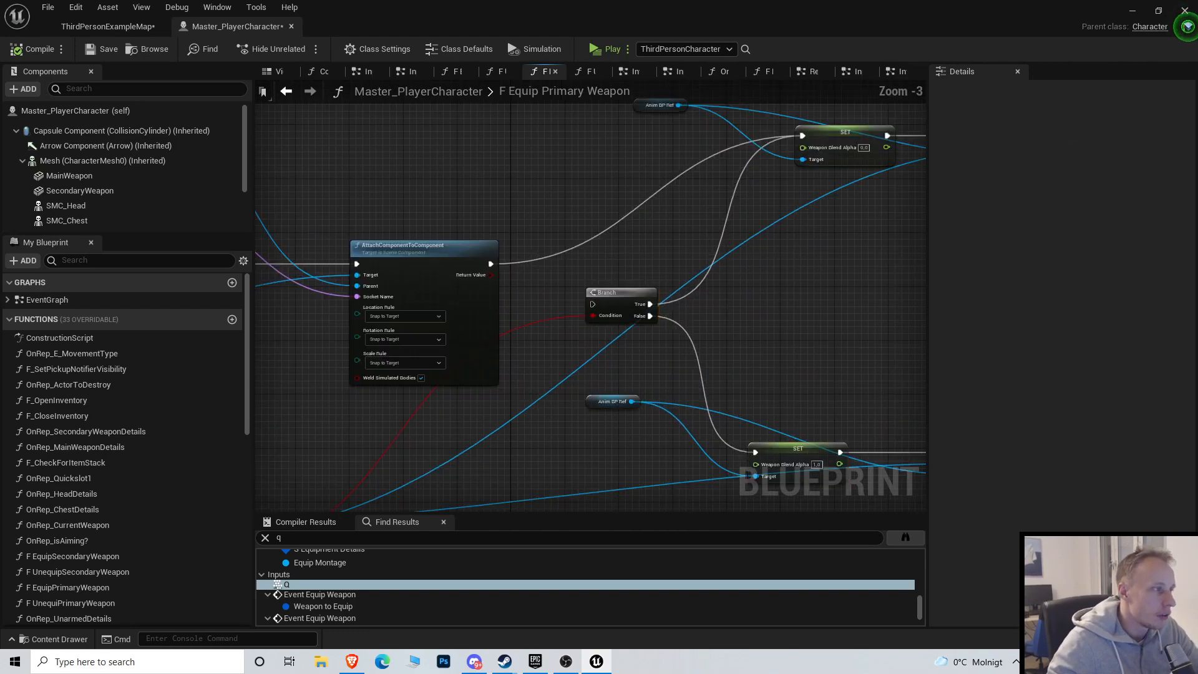
{"action": "scroll", "scroll_direction": "down", "scroll_amount": 3}
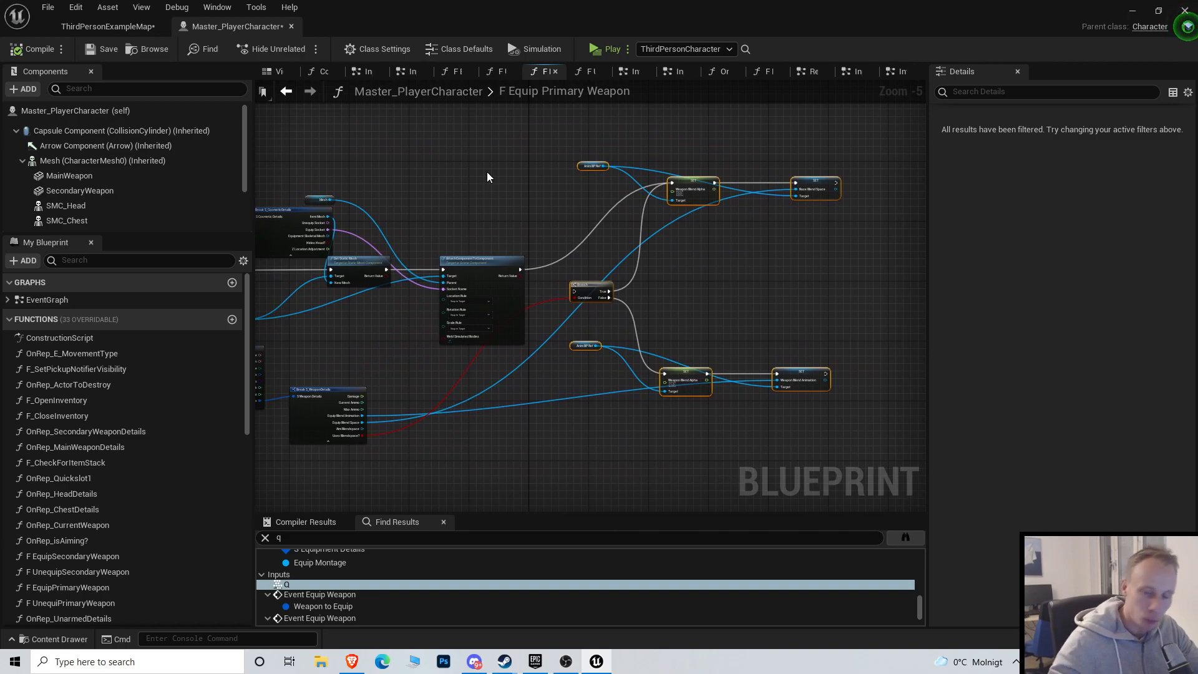
{"action": "mouse_move", "coordinate": [509, 174]}
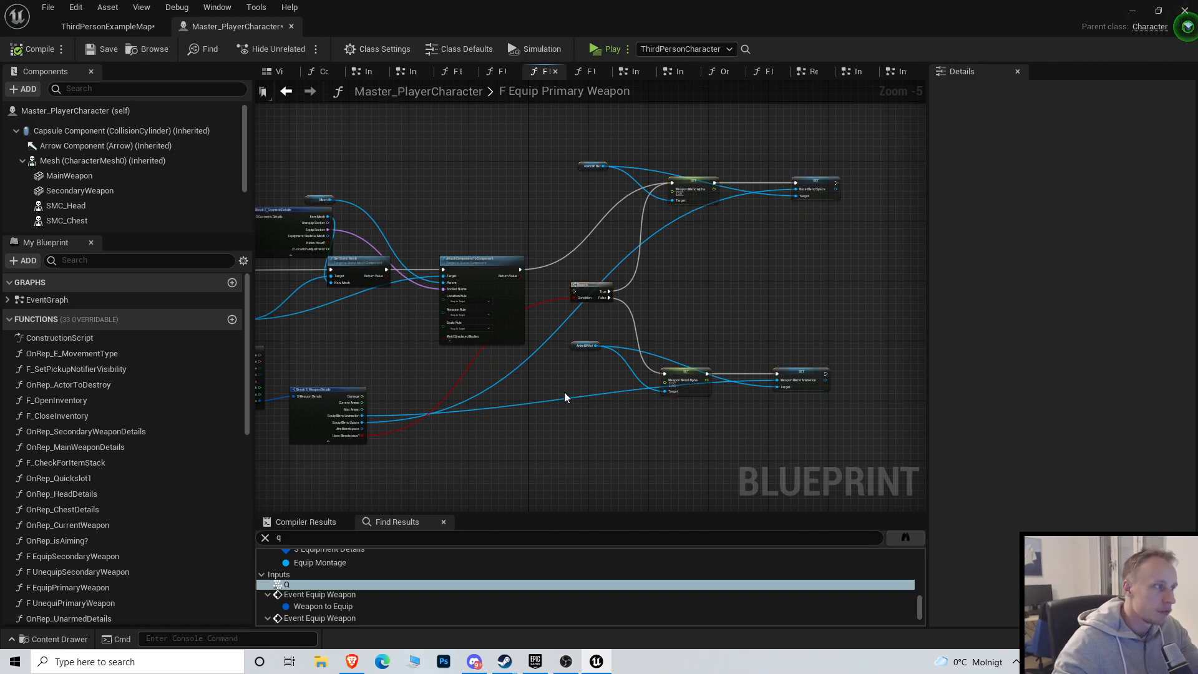
{"action": "left_click", "coordinate": [583, 352]}
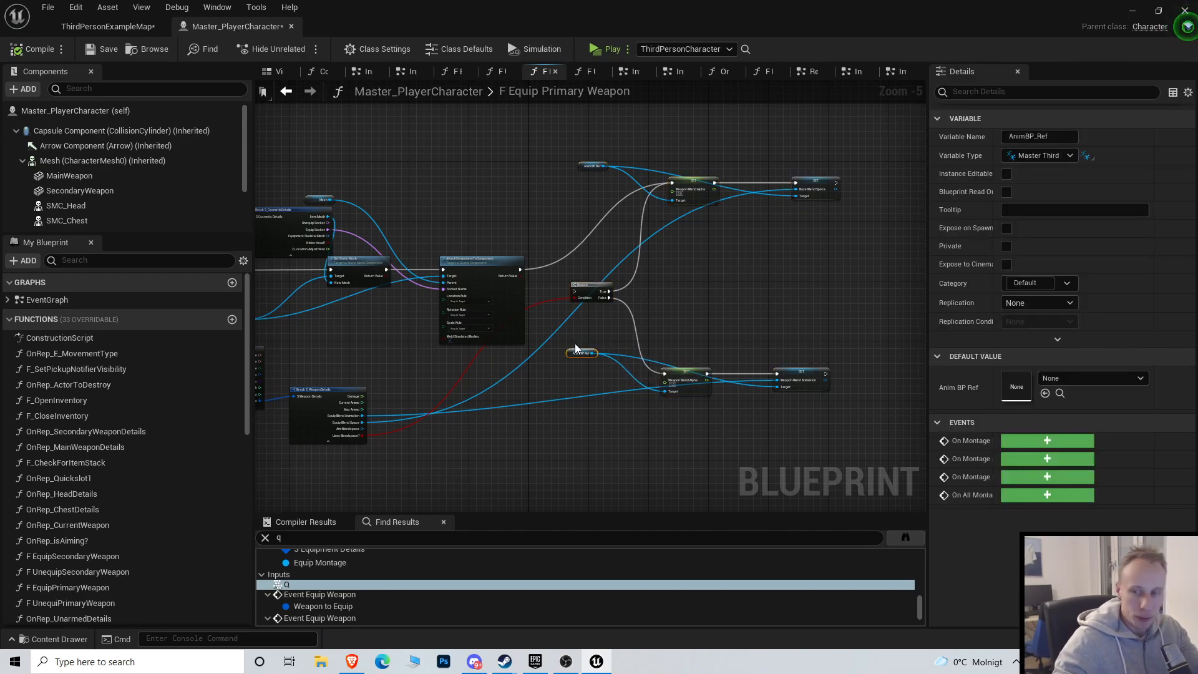
{"action": "mouse_move", "coordinate": [581, 310]}
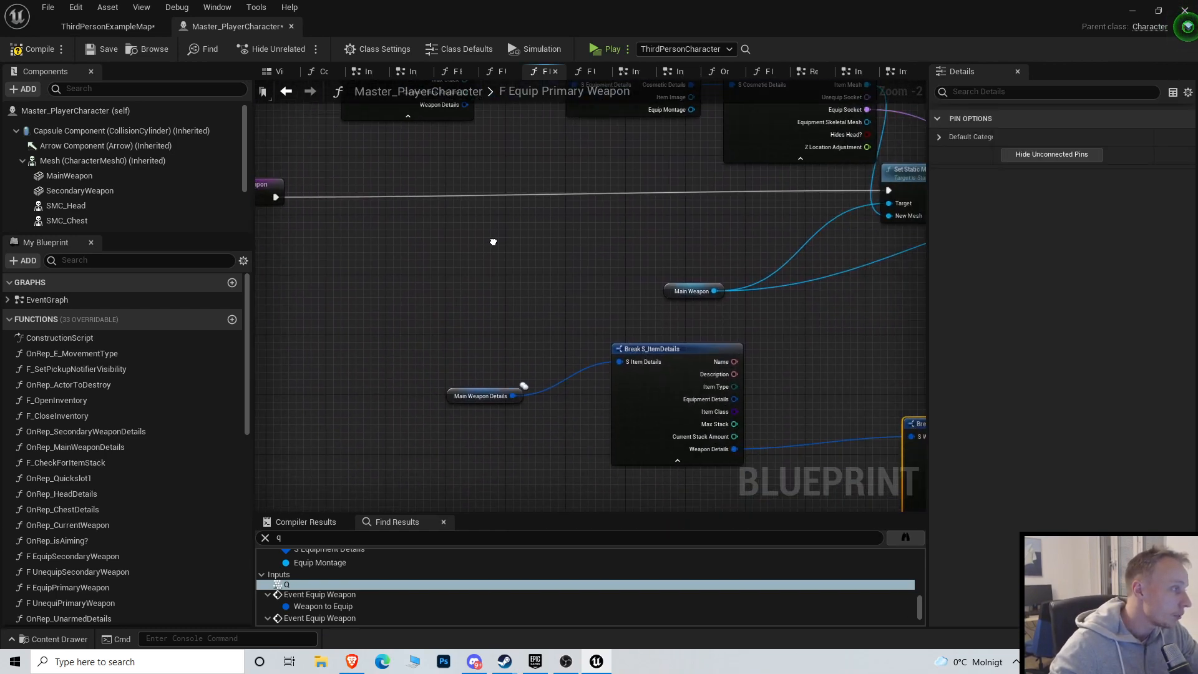
{"action": "scroll", "scroll_direction": "down", "scroll_amount": 3}
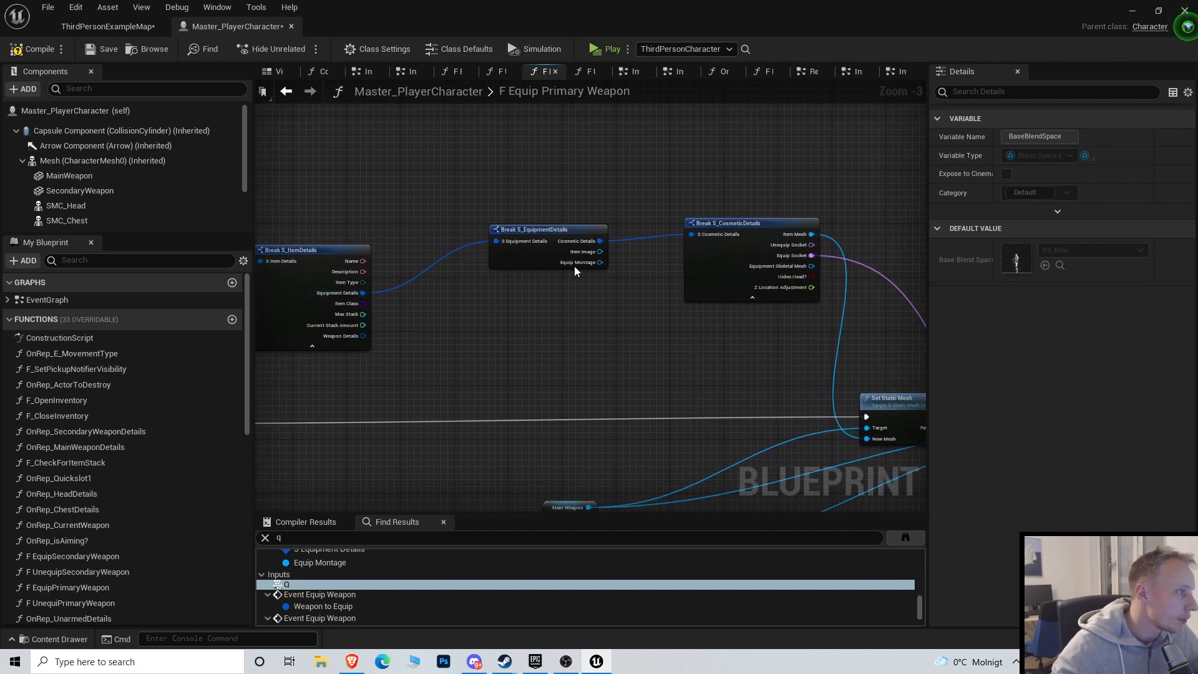
{"action": "left_click", "coordinate": [581, 263]}
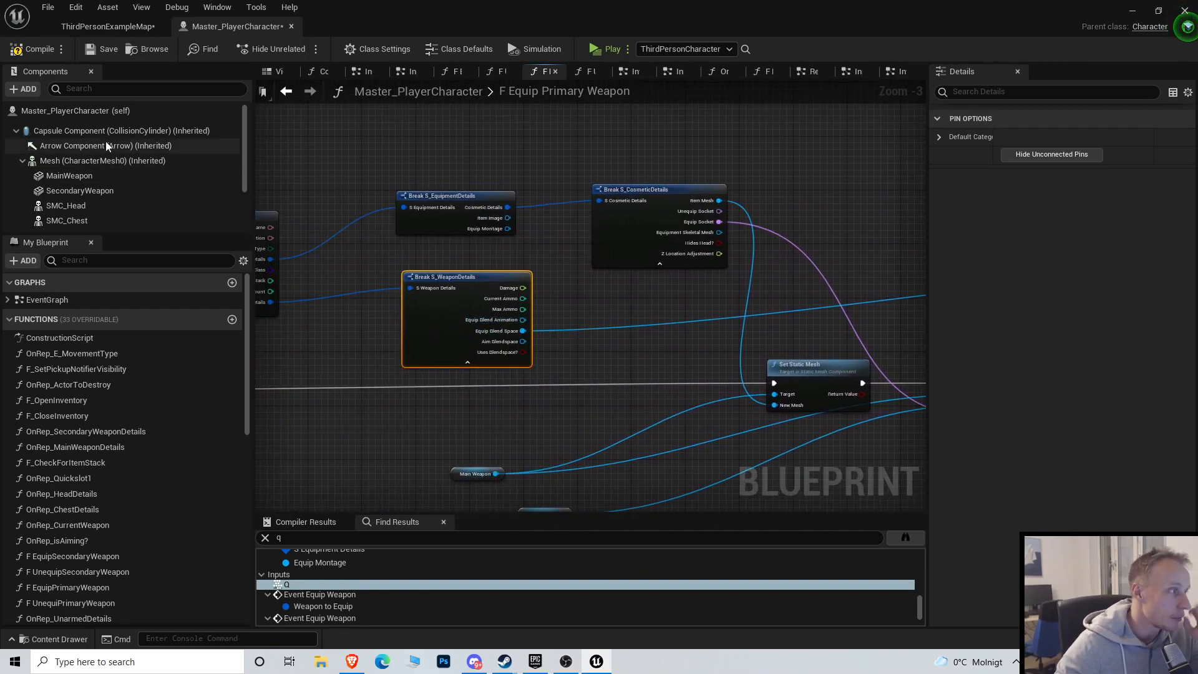
Check the Main Weapon Details getter and go back to the On Rep Current Weapon graph
{"action": "left_click", "coordinate": [107, 26]}
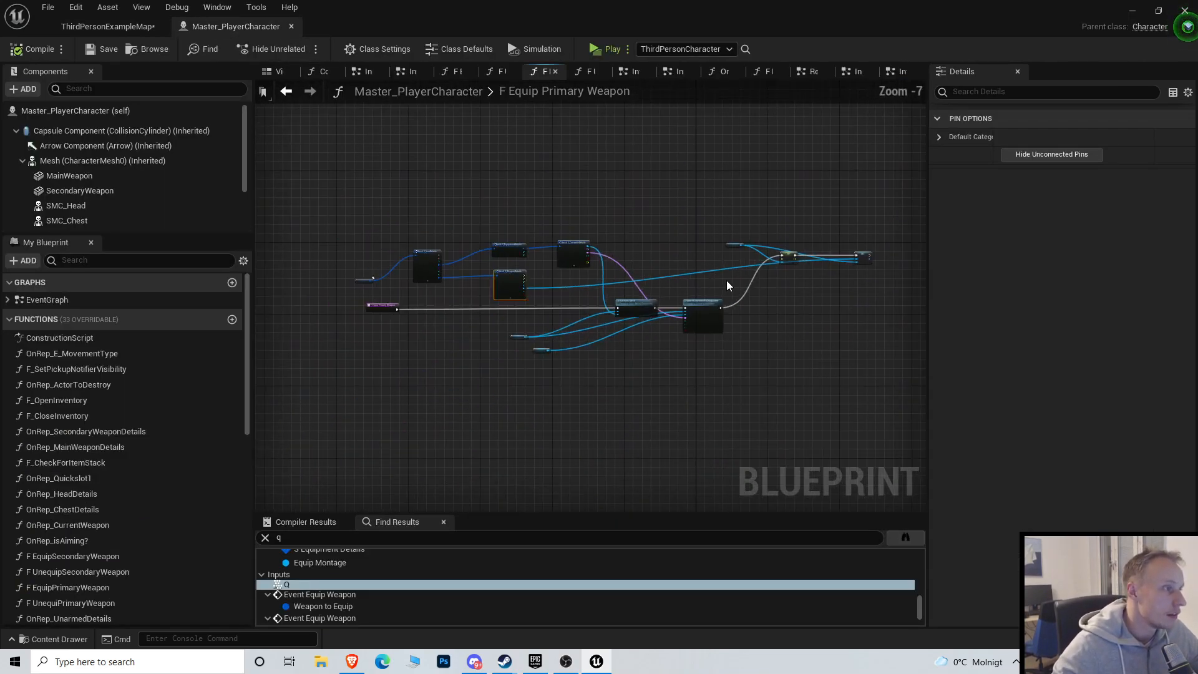
{"action": "scroll", "scroll_direction": "up", "scroll_amount": 3}
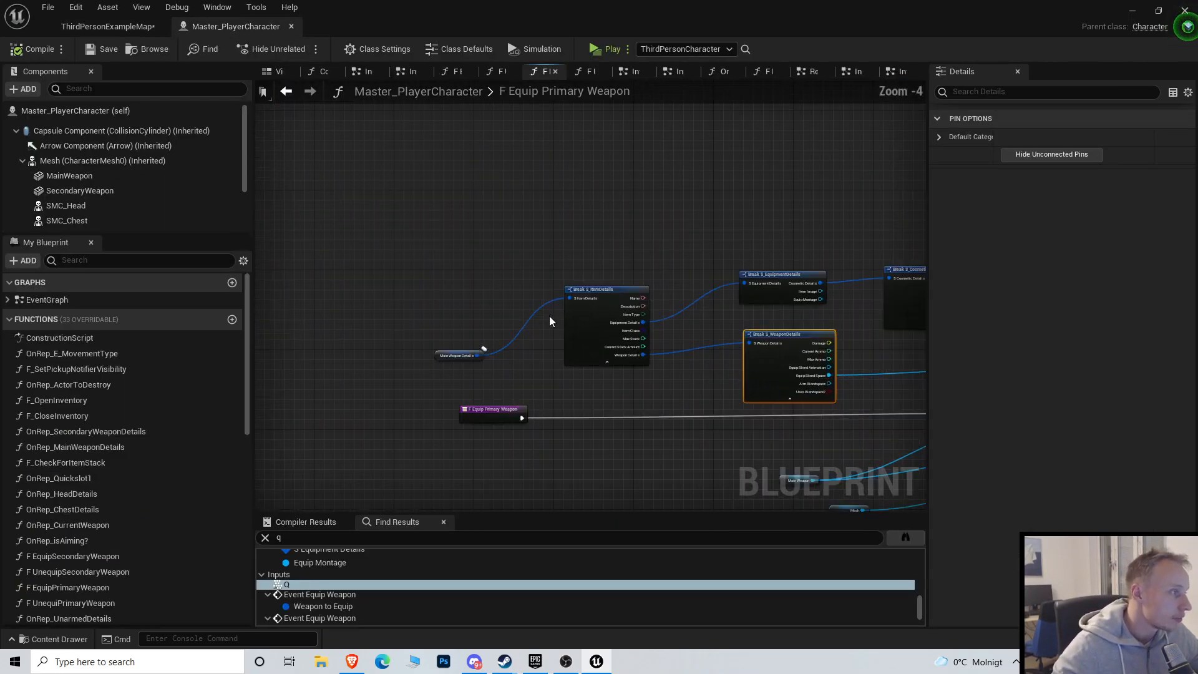
{"action": "left_click", "coordinate": [287, 91]}
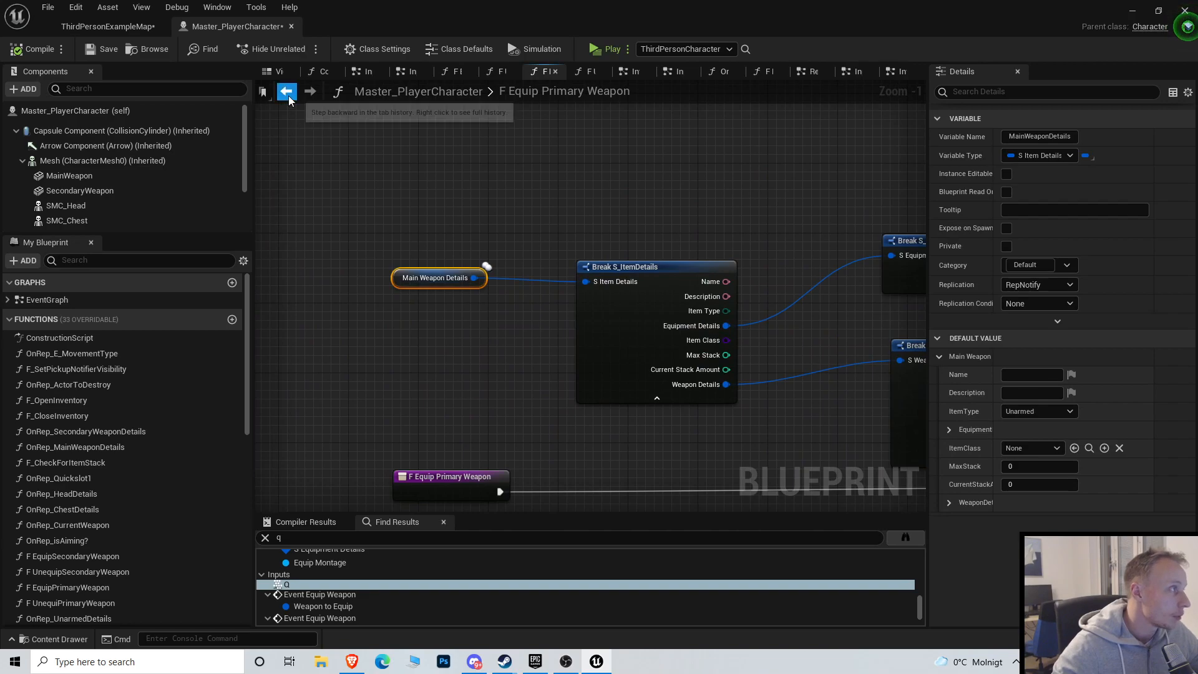
{"action": "left_click", "coordinate": [288, 91]}
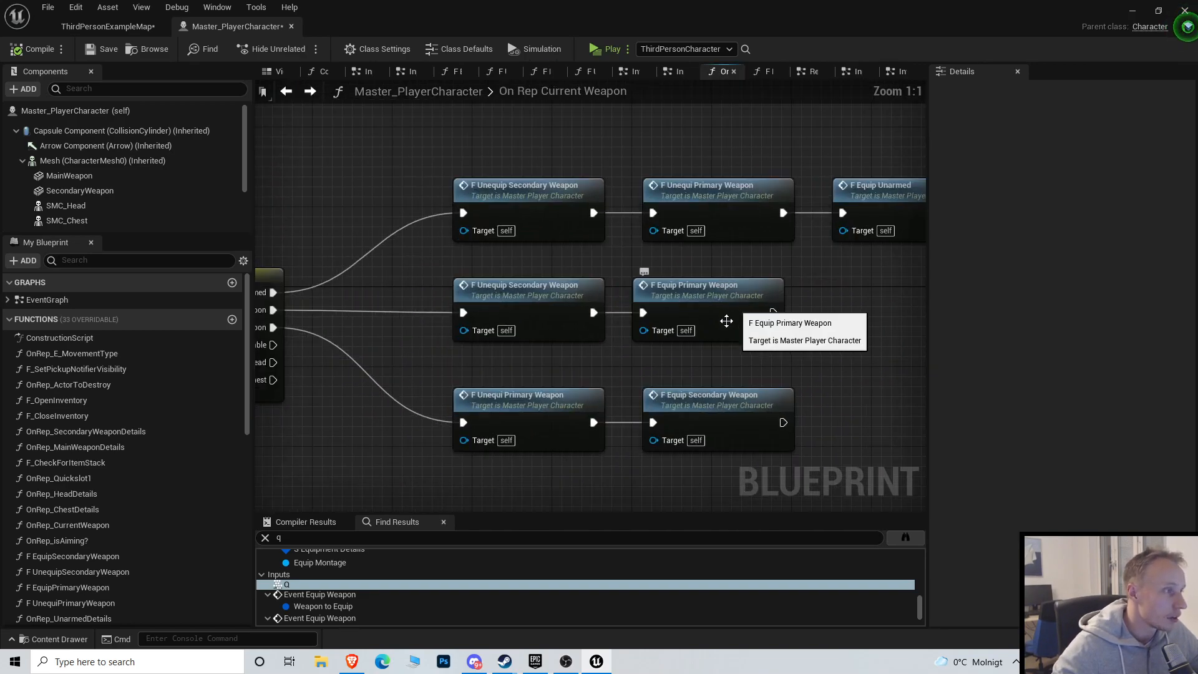
Open F Equip Secondary Weapon and have Break S_WeaponDetails feed SET Base Blend Space instead of the branch logic
{"action": "left_click", "coordinate": [715, 400]}
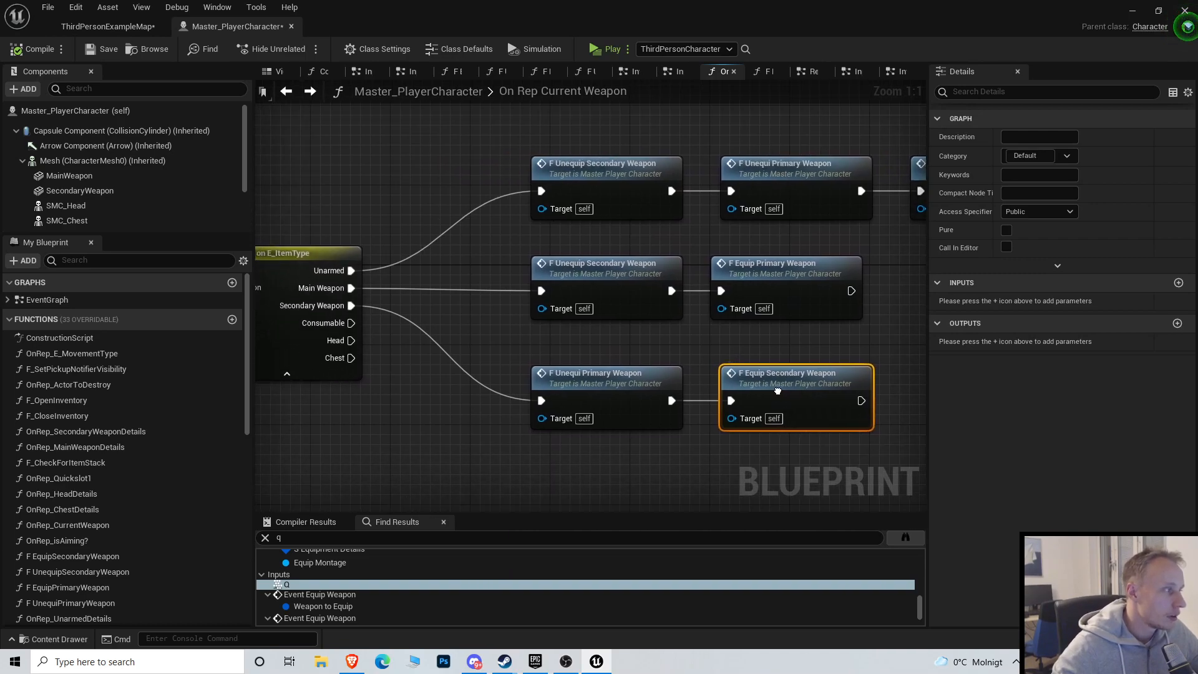
{"action": "double_click", "coordinate": [795, 377]}
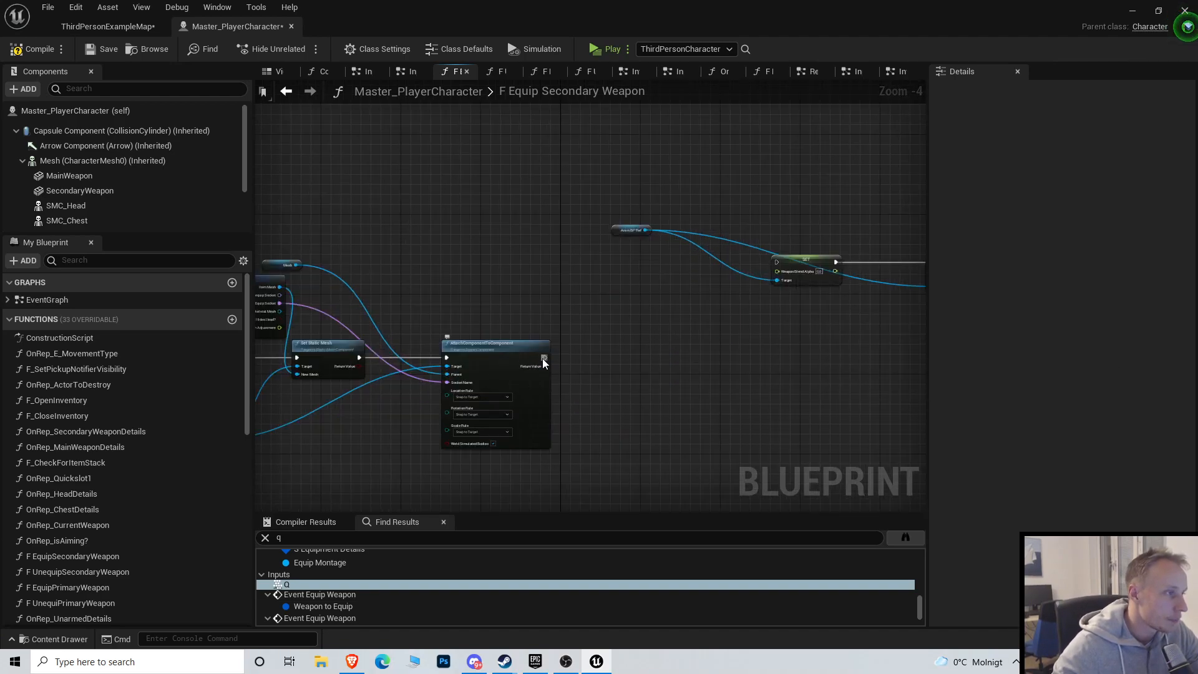
{"action": "scroll", "scroll_direction": "down", "scroll_amount": 3}
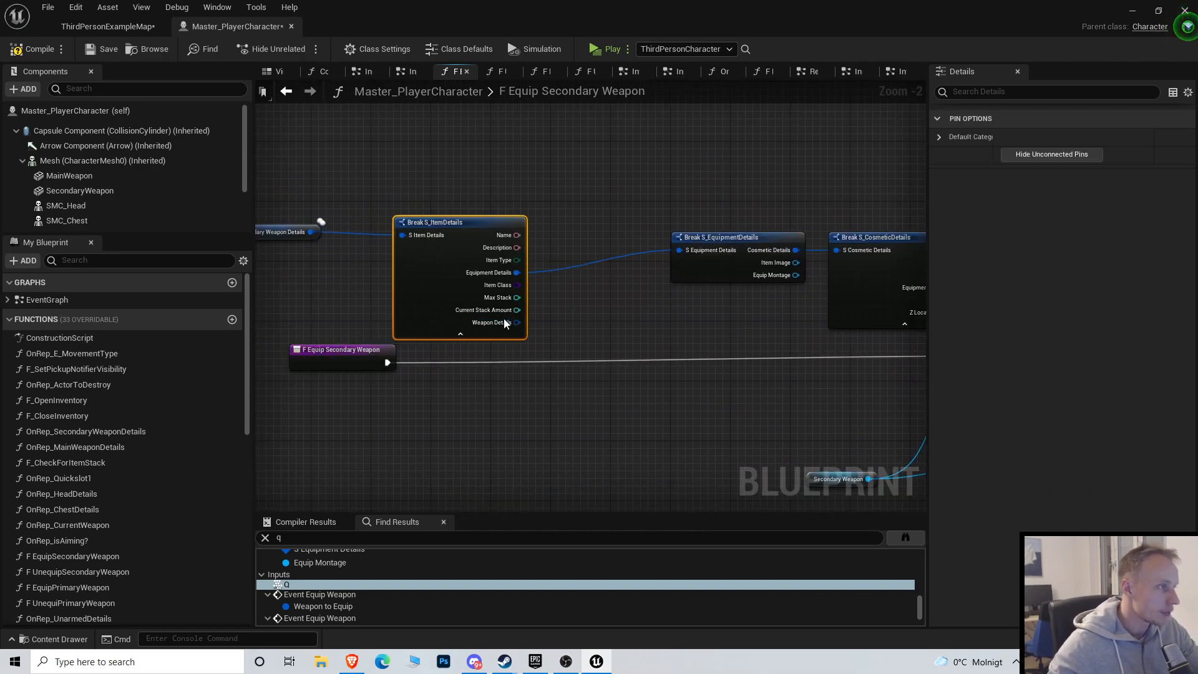
{"action": "scroll", "scroll_direction": "down", "scroll_amount": 3}
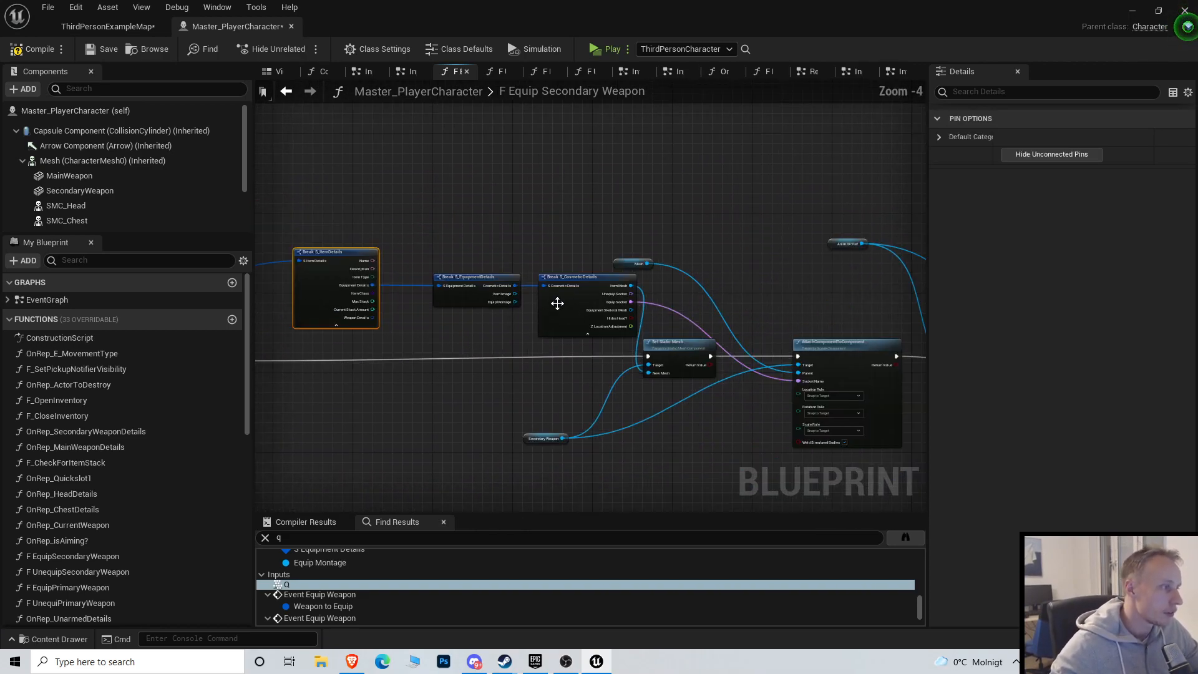
{"action": "scroll", "scroll_direction": "up", "scroll_amount": 3}
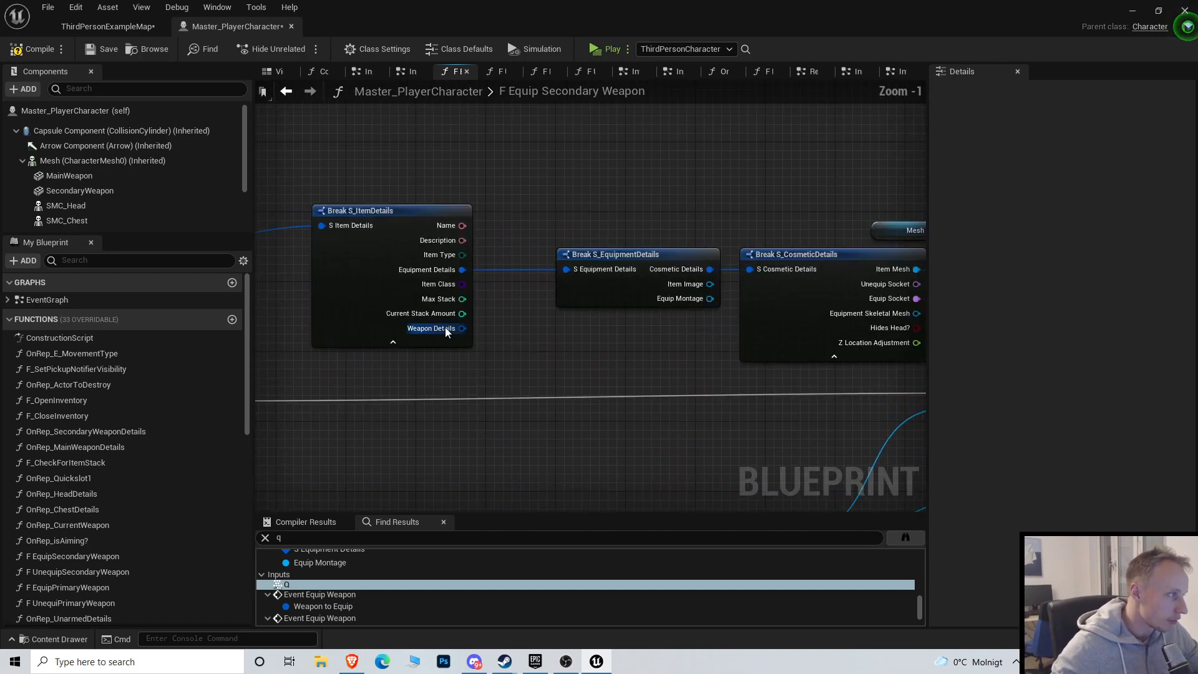
{"action": "scroll", "scroll_direction": "down", "scroll_amount": 3}
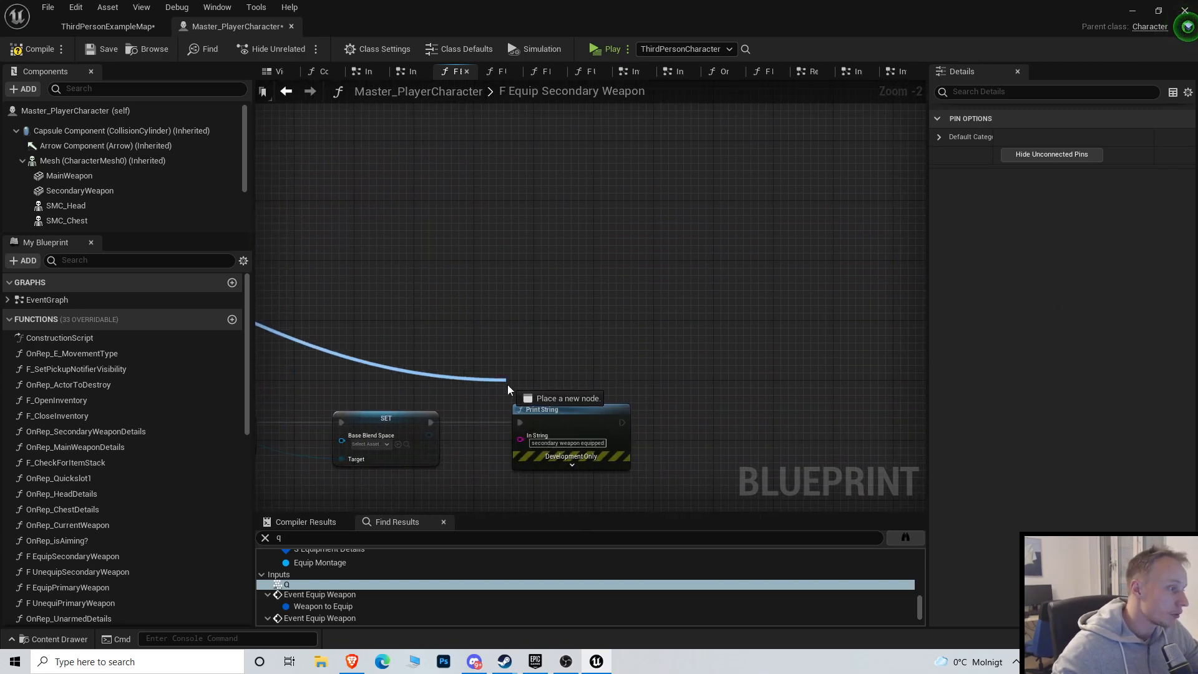
{"action": "scroll", "scroll_direction": "down", "scroll_amount": 3}
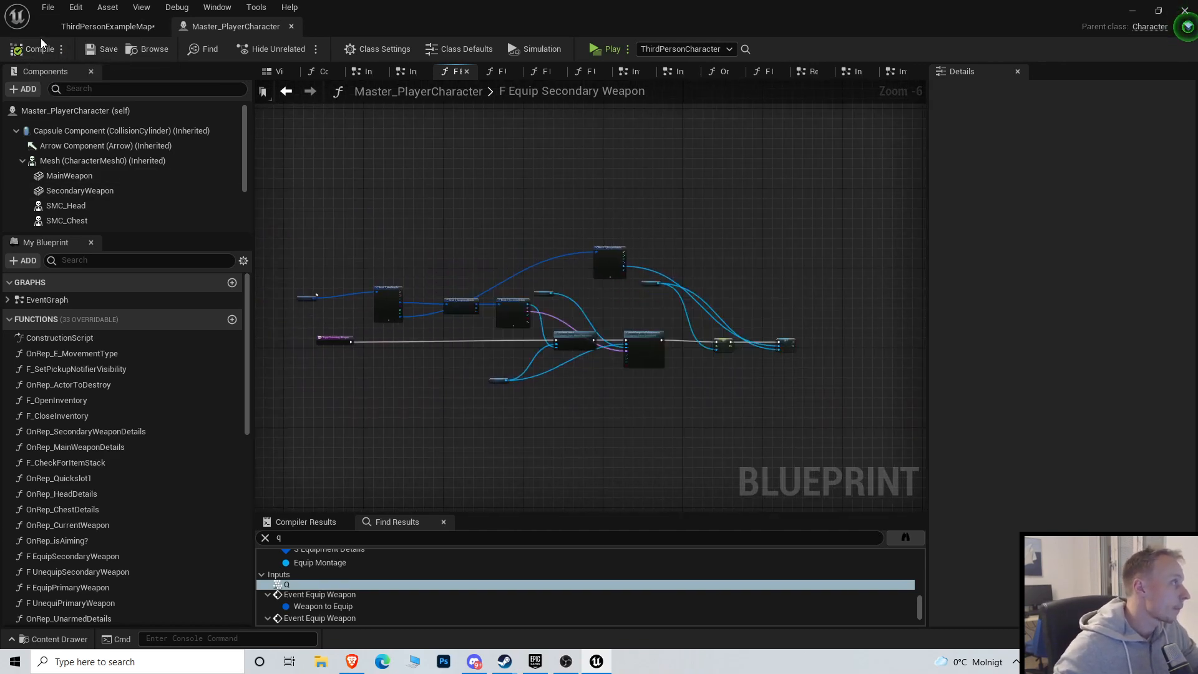
Select the Mesh component and open its Anim Class, Master_ThirdPerson_AnimBP, at the Idle/Run state
{"action": "left_click", "coordinate": [107, 26]}
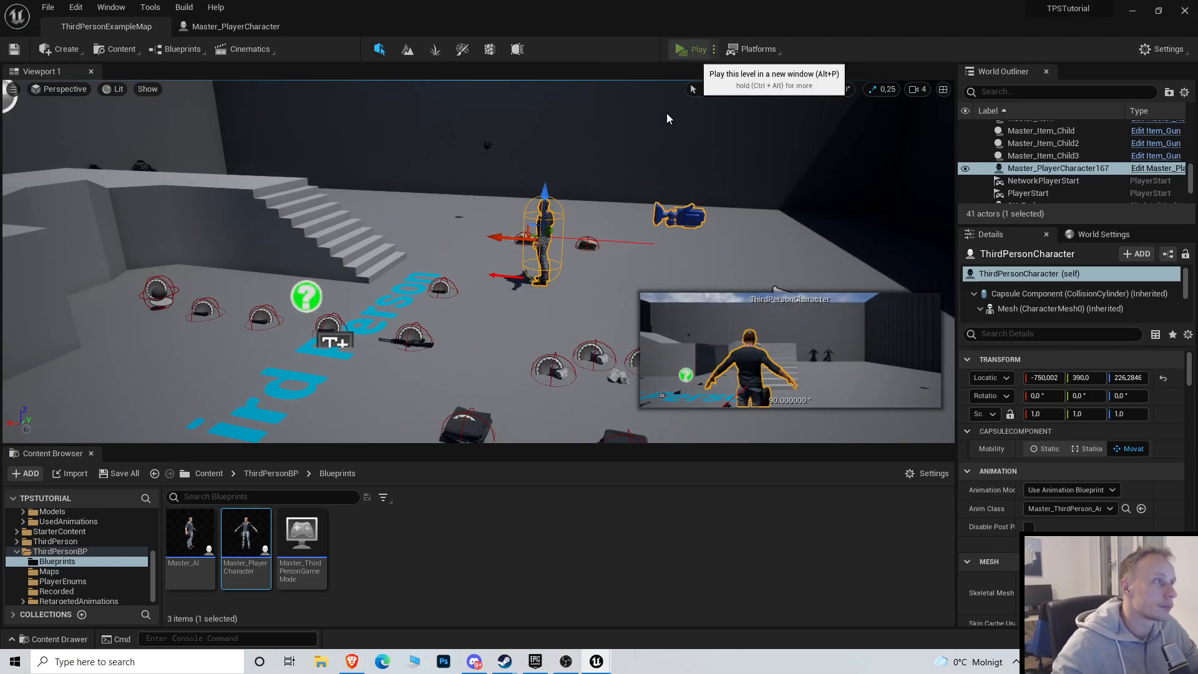
{"action": "left_click", "coordinate": [693, 49]}
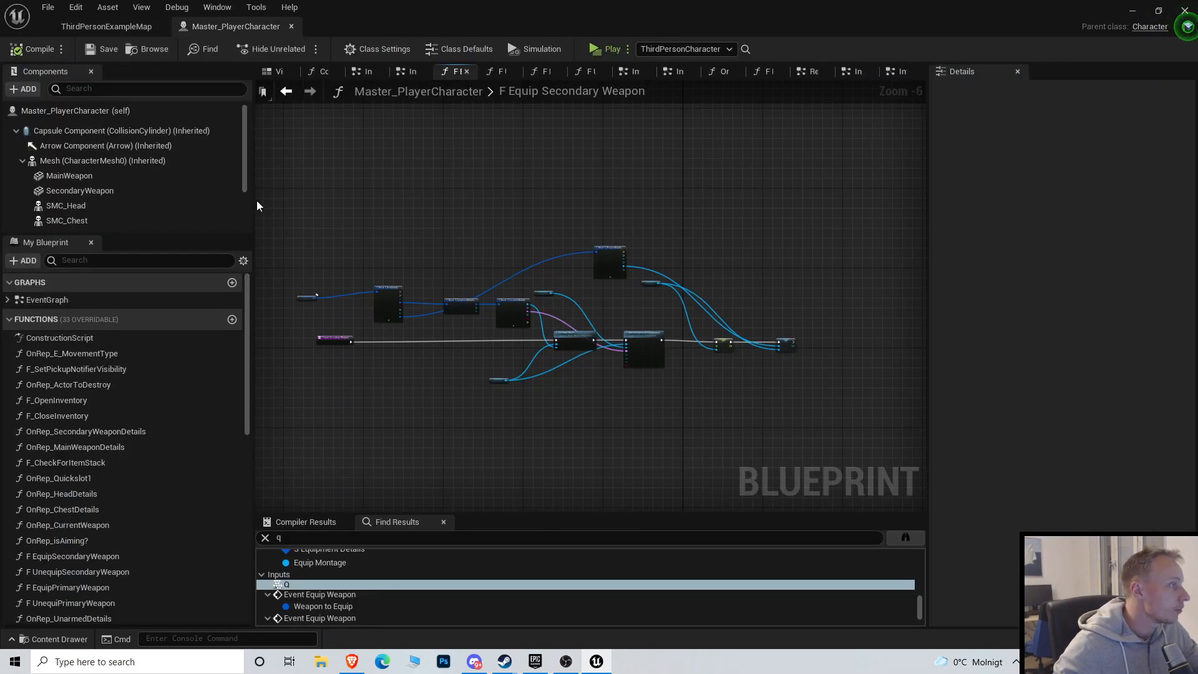
{"action": "left_click", "coordinate": [102, 161]}
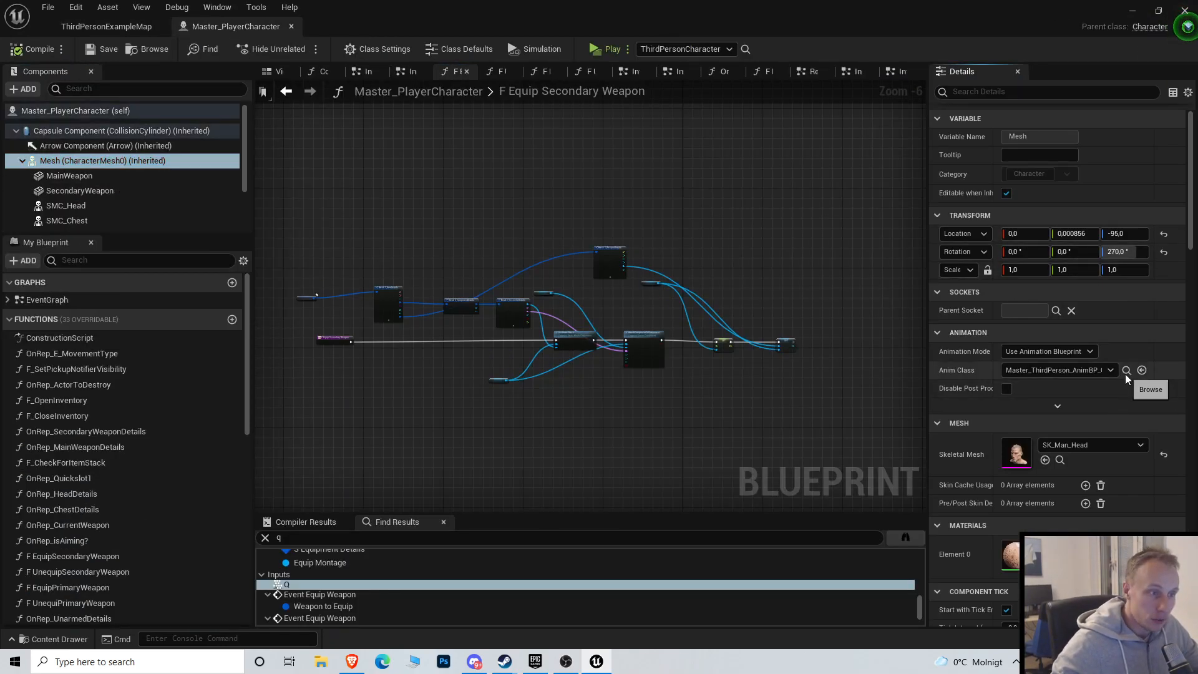
{"action": "left_click", "coordinate": [107, 26]}
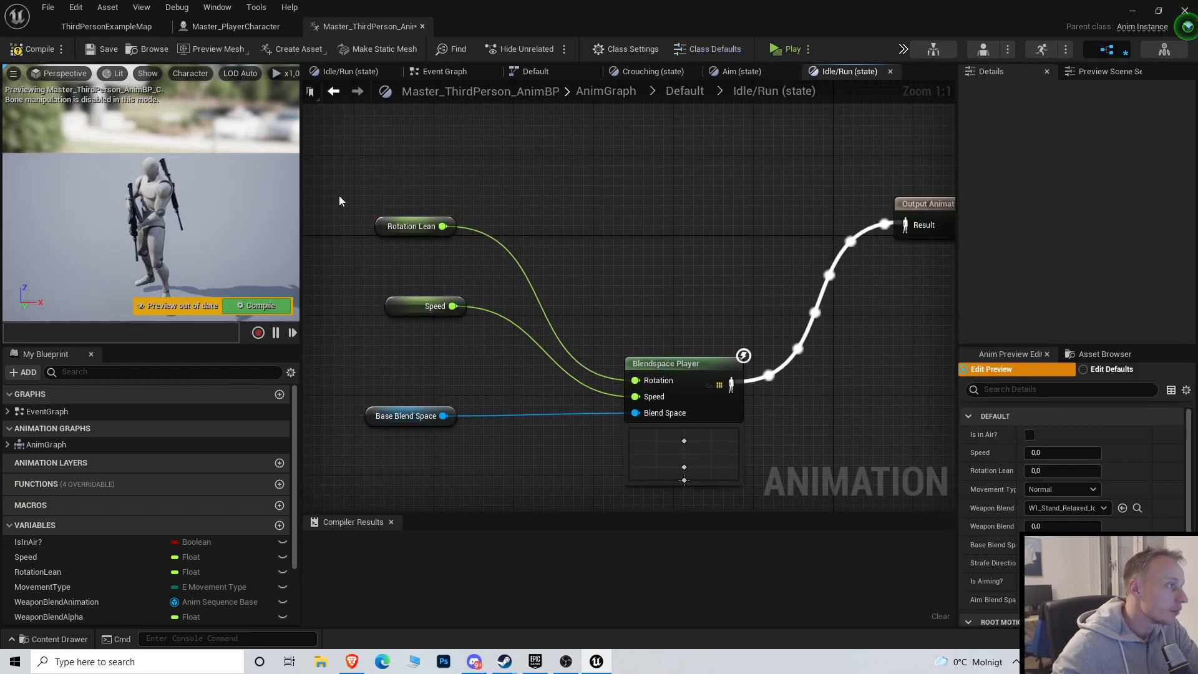
Set Base Blend Space's default value to BS_Unarmed and switch back to the level map
{"action": "left_click", "coordinate": [405, 416]}
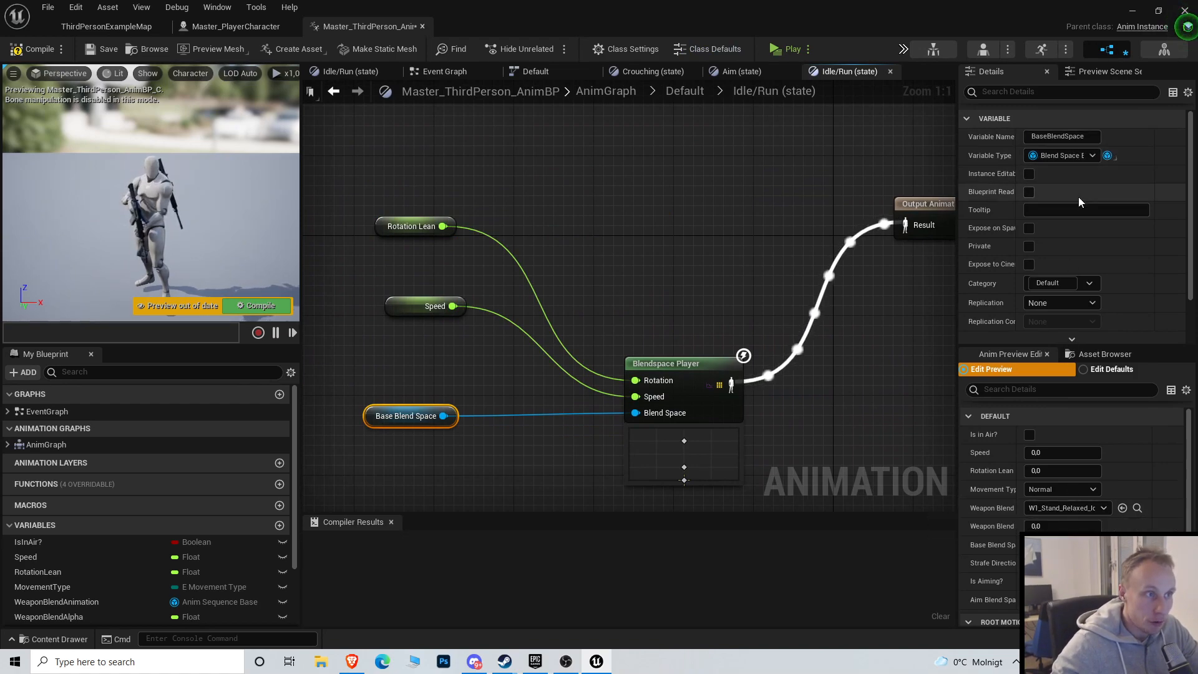
{"action": "left_click", "coordinate": [1139, 309]}
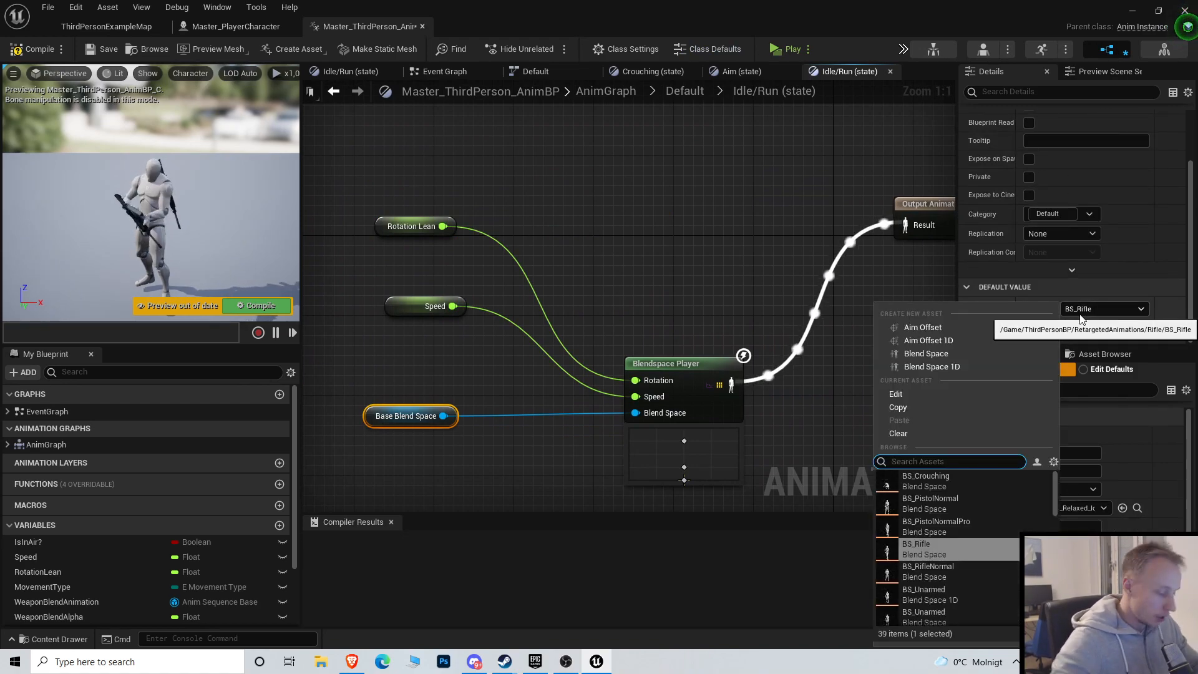
{"action": "type", "text": "bs una"}
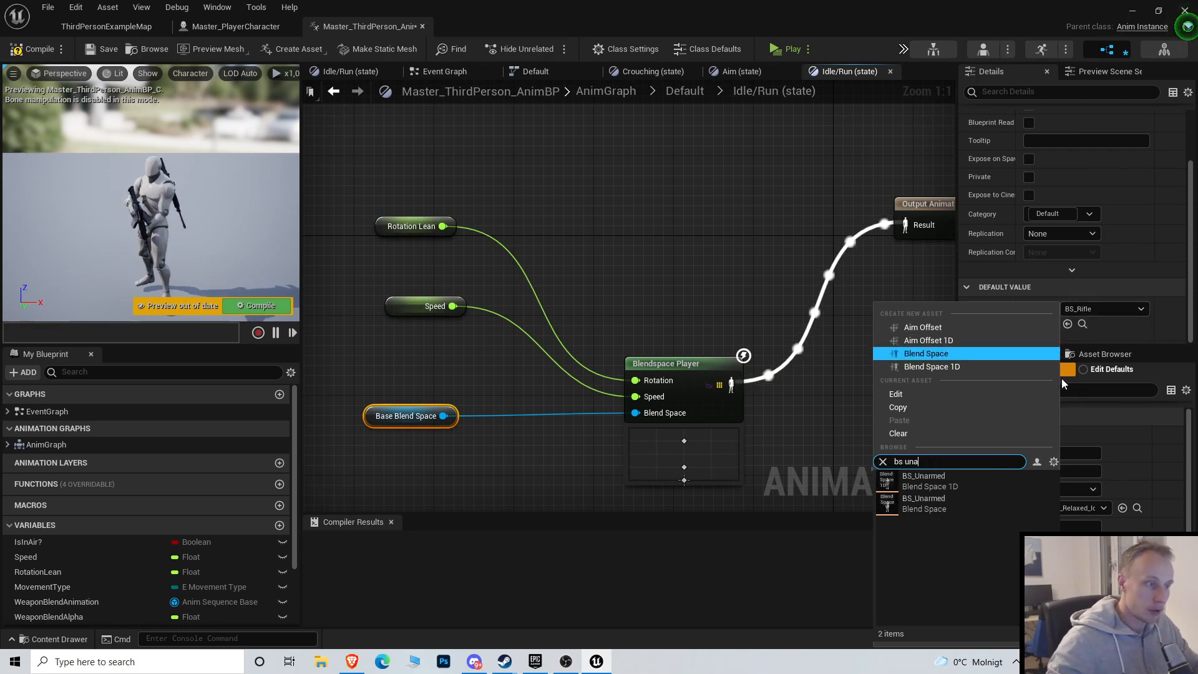
{"action": "mouse_move", "coordinate": [975, 479]}
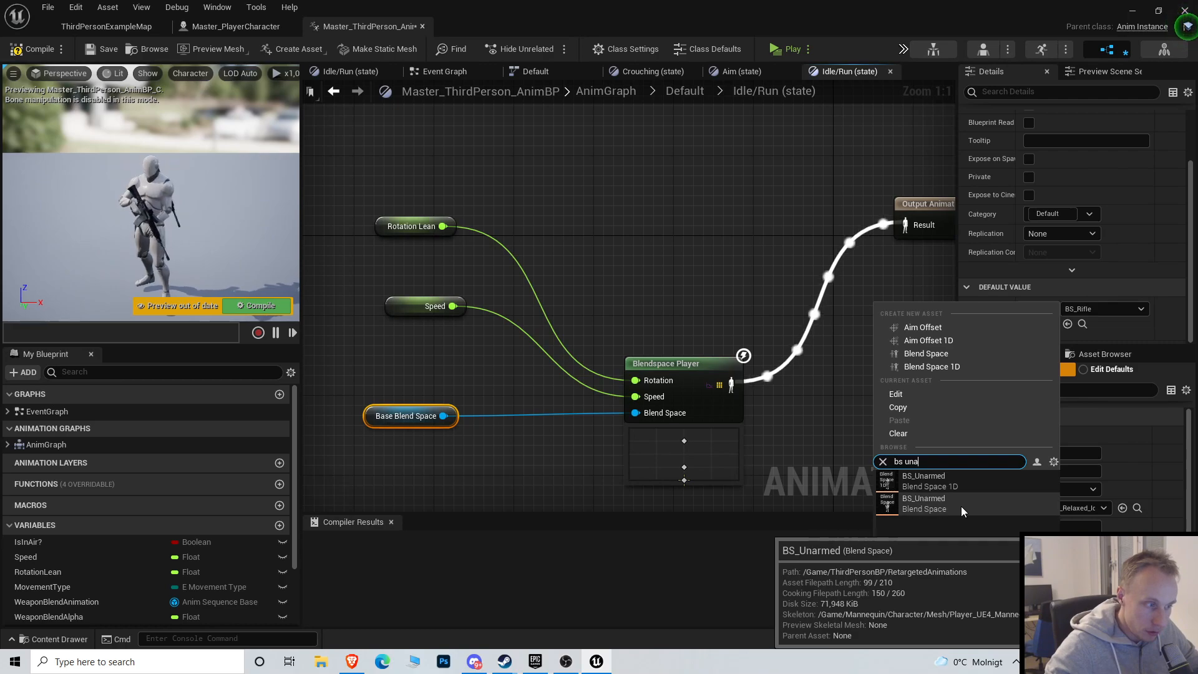
{"action": "left_click", "coordinate": [924, 503]}
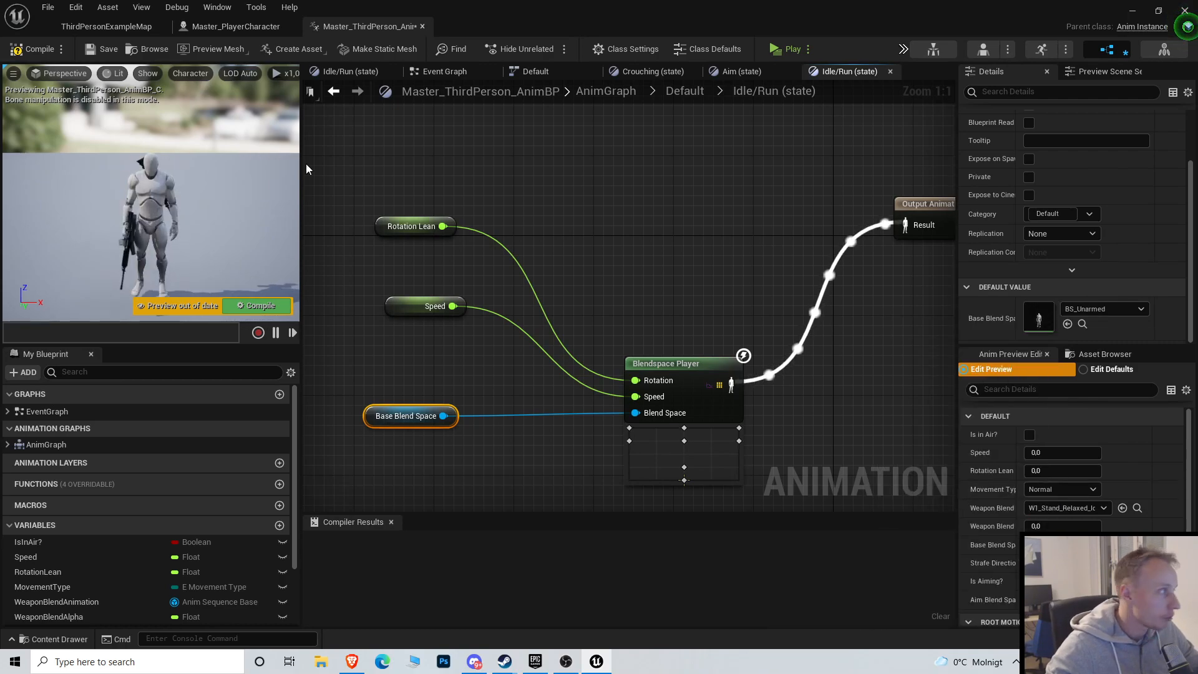
{"action": "left_click", "coordinate": [106, 26]}
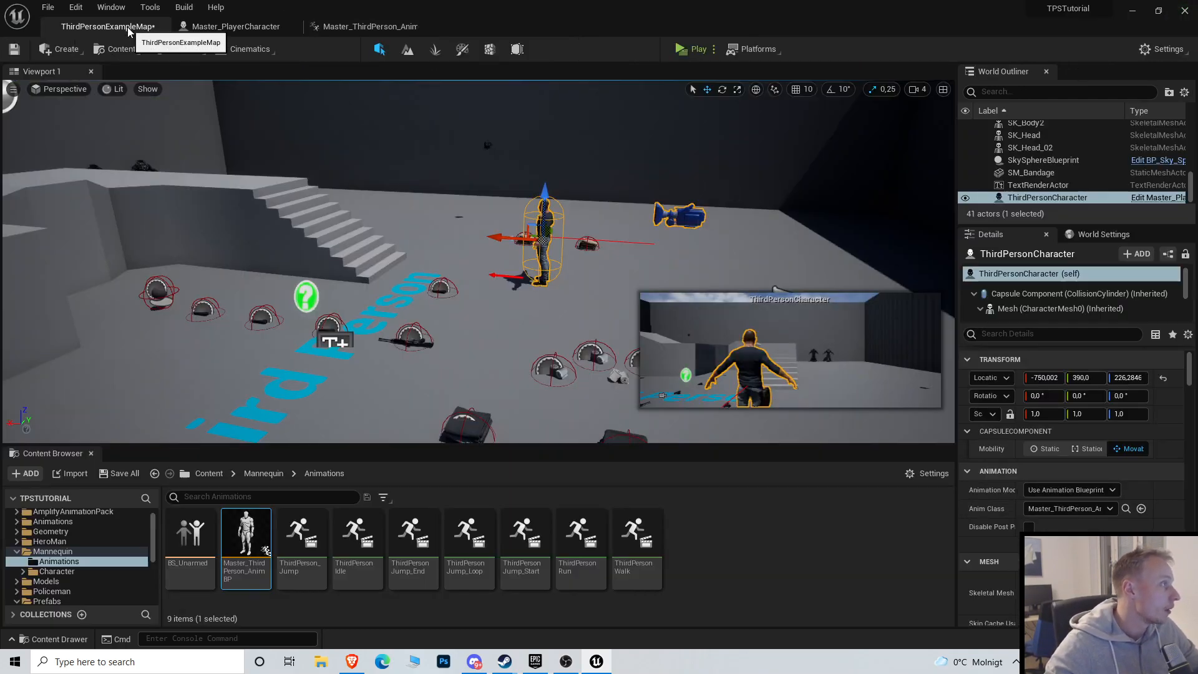
Launch a play-in-editor session of the level in a new preview window
{"action": "left_click", "coordinate": [694, 49]}
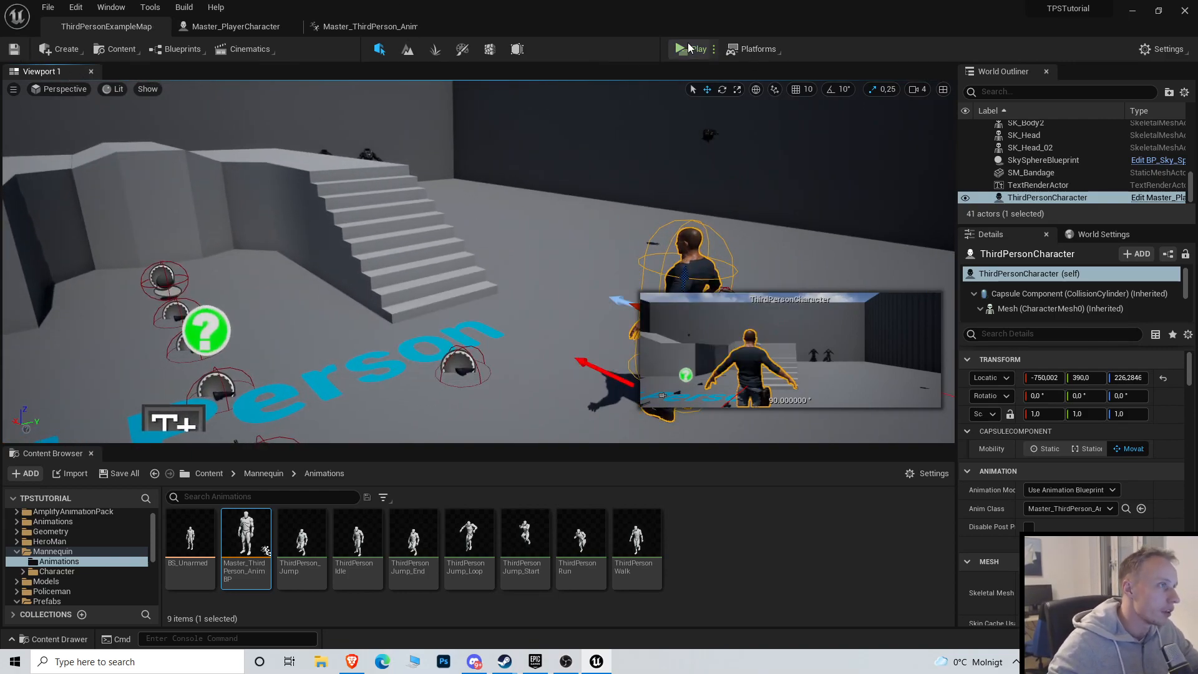
{"action": "left_click", "coordinate": [697, 49]}
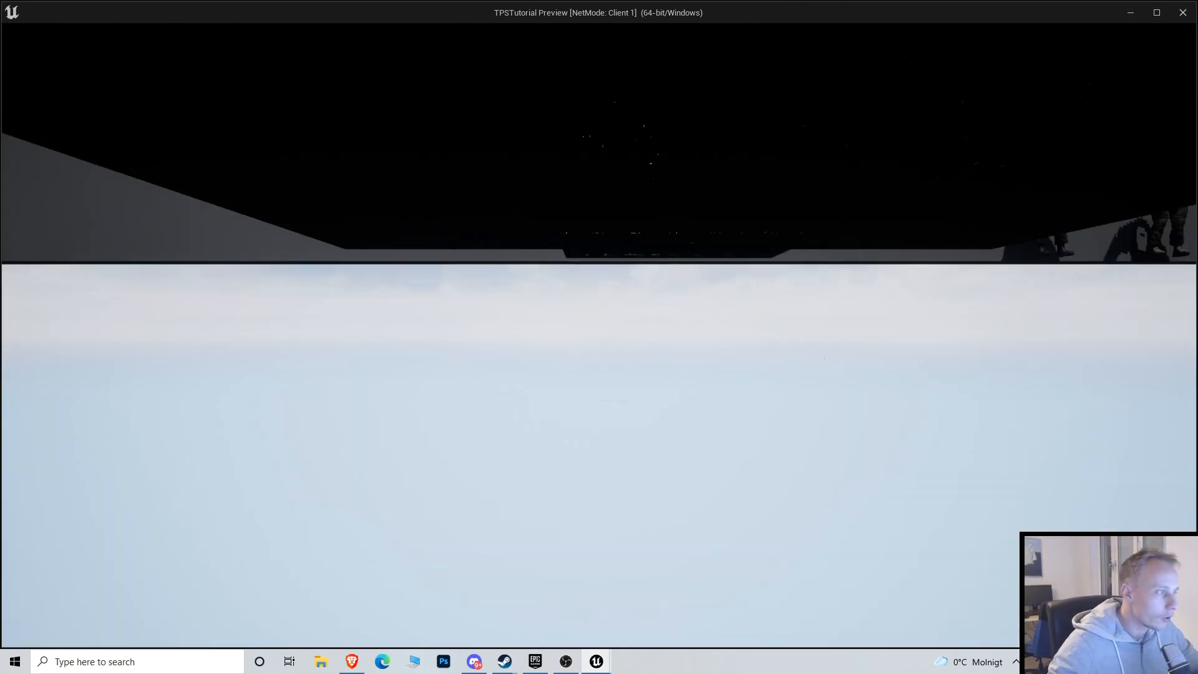